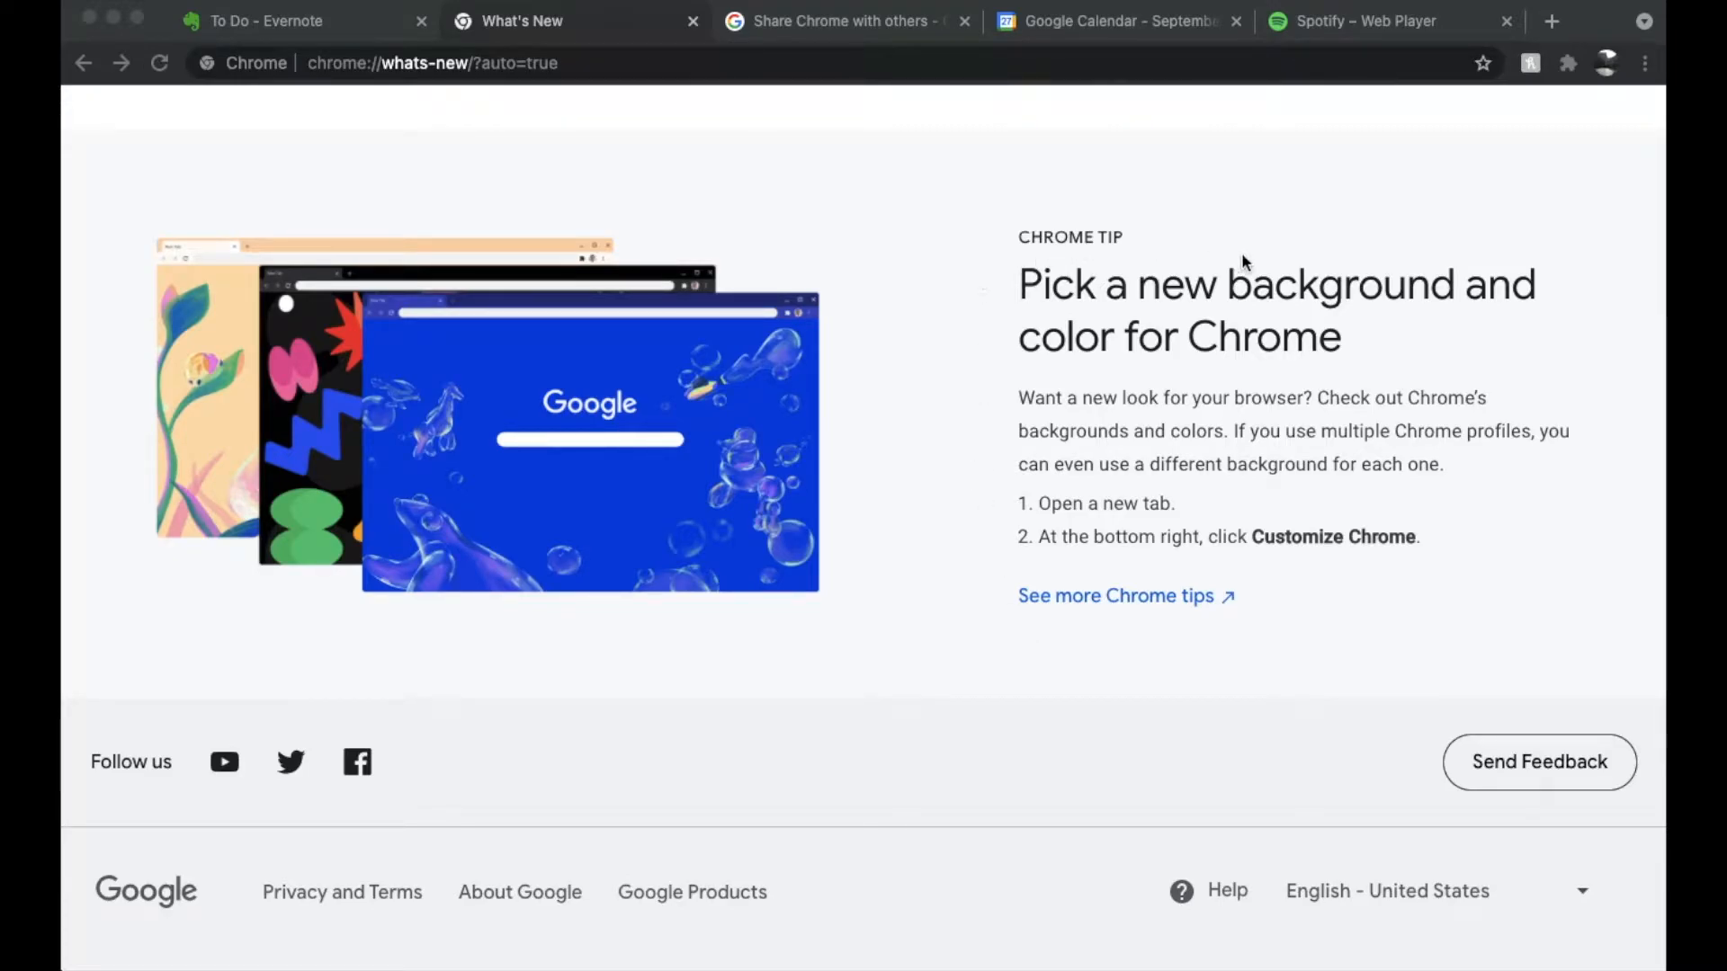
{"action": "mouse_move", "coordinate": [1072, 376]}
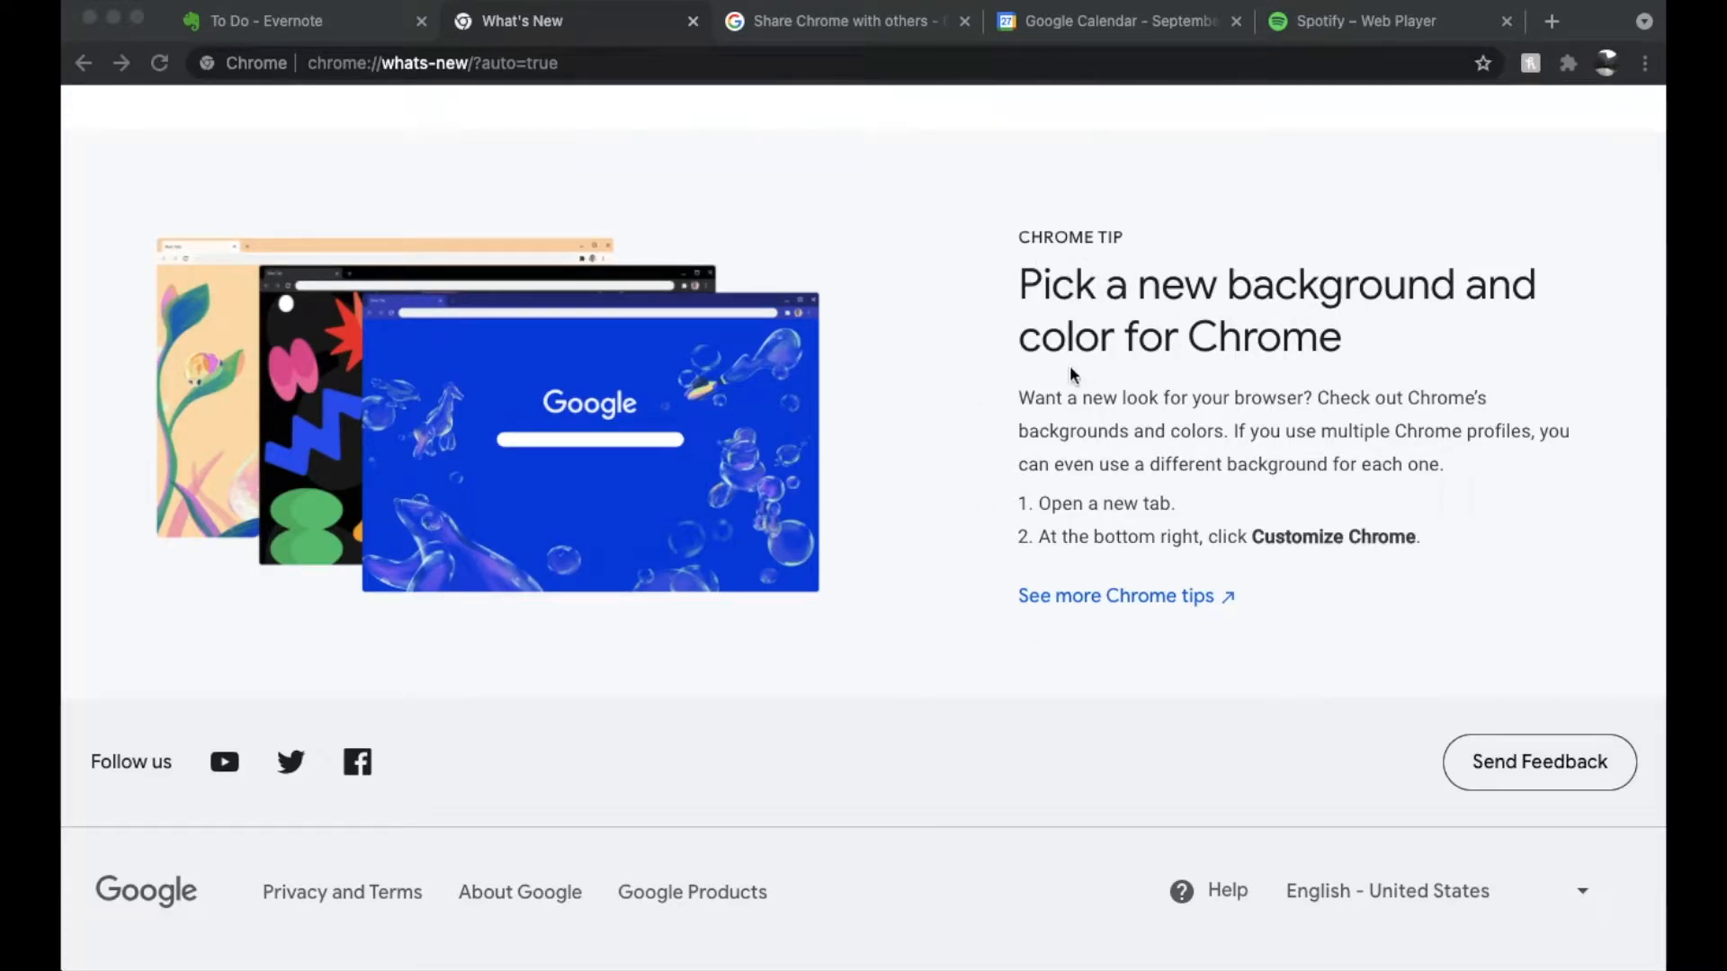
{"action": "mouse_move", "coordinate": [877, 493]}
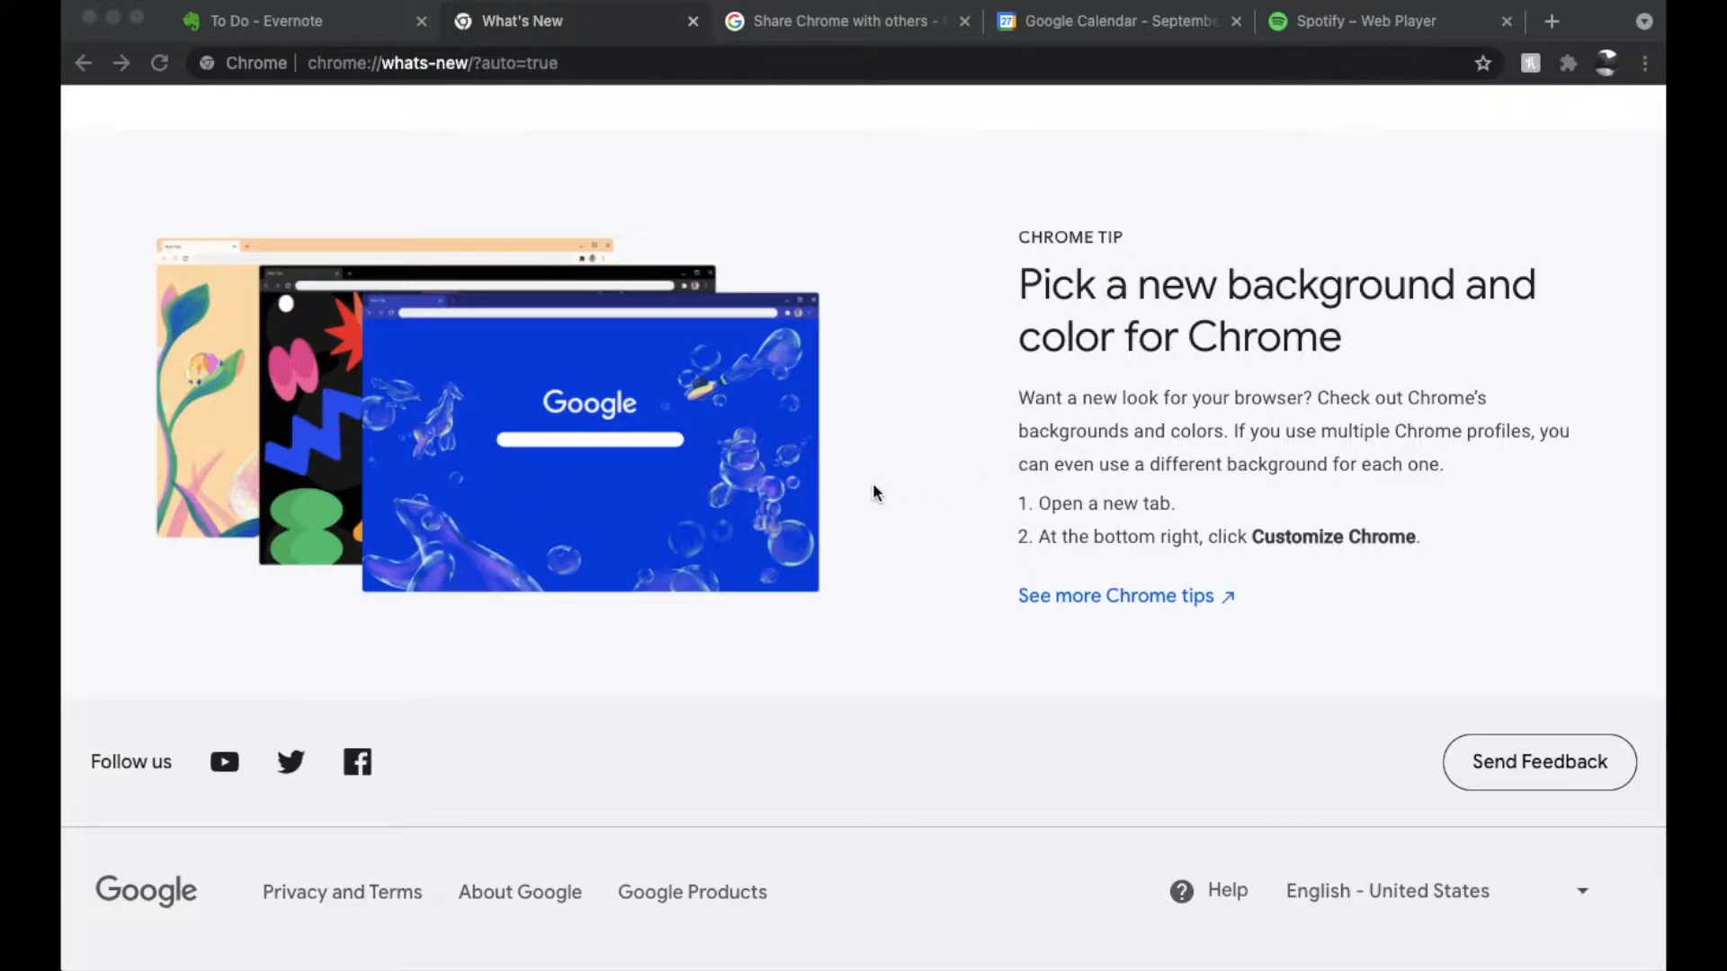
{"action": "mouse_move", "coordinate": [1053, 655]}
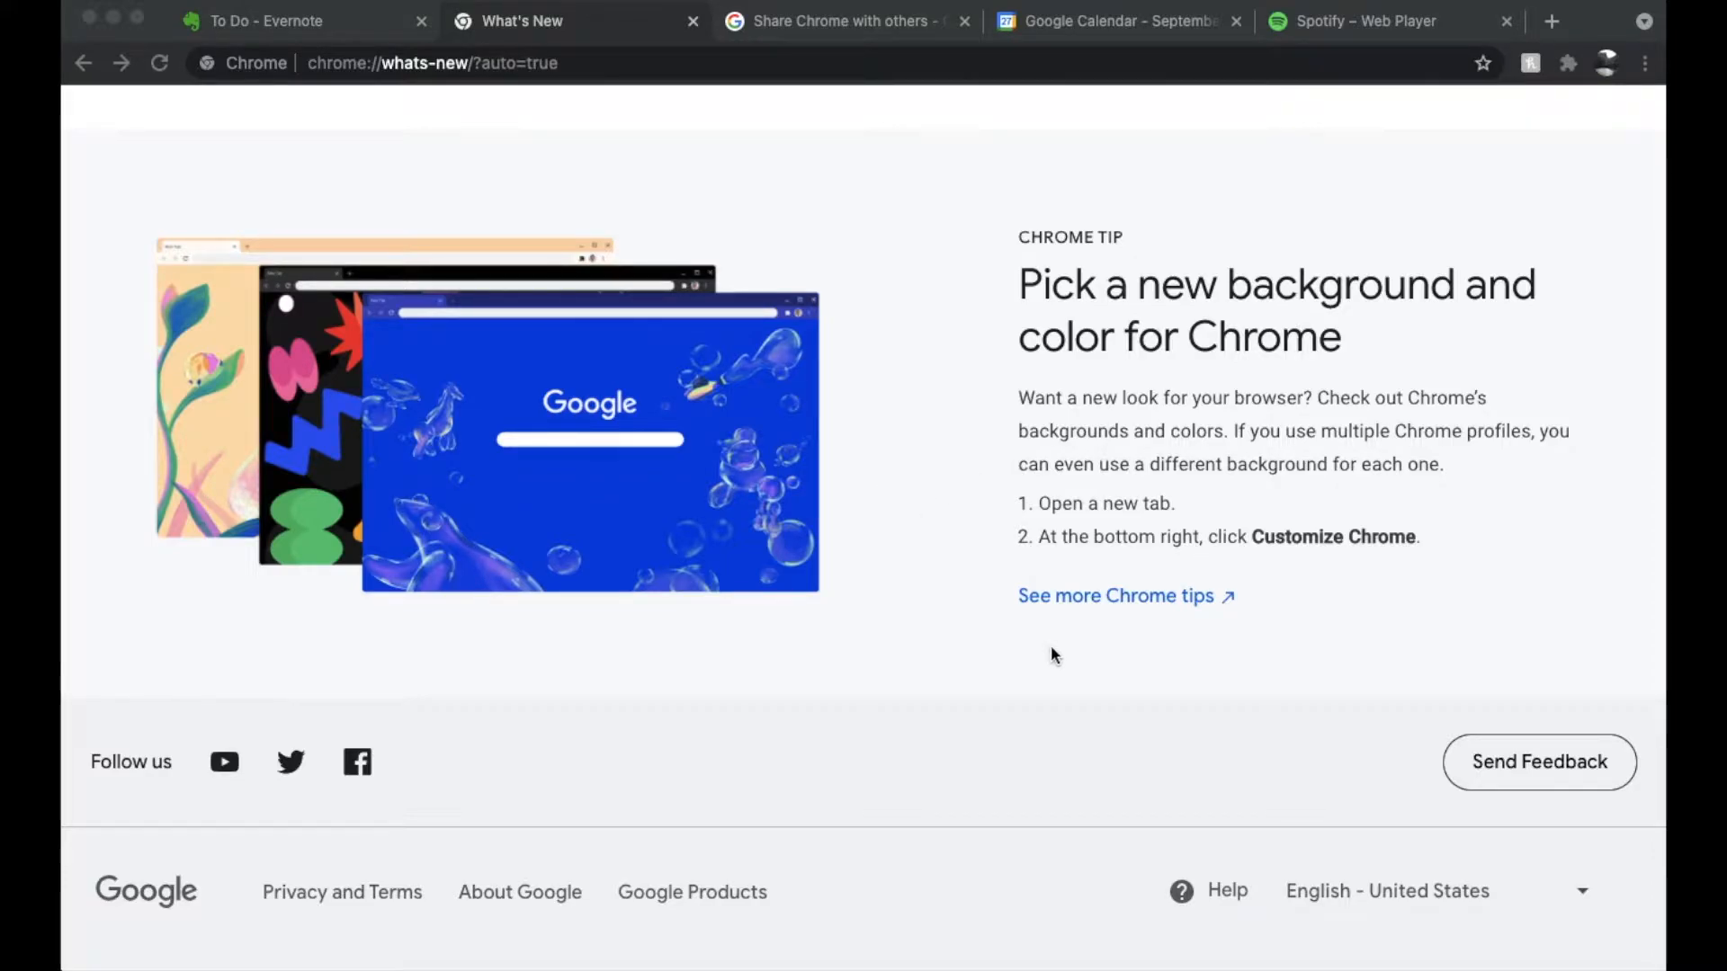
{"action": "mouse_move", "coordinate": [909, 321]}
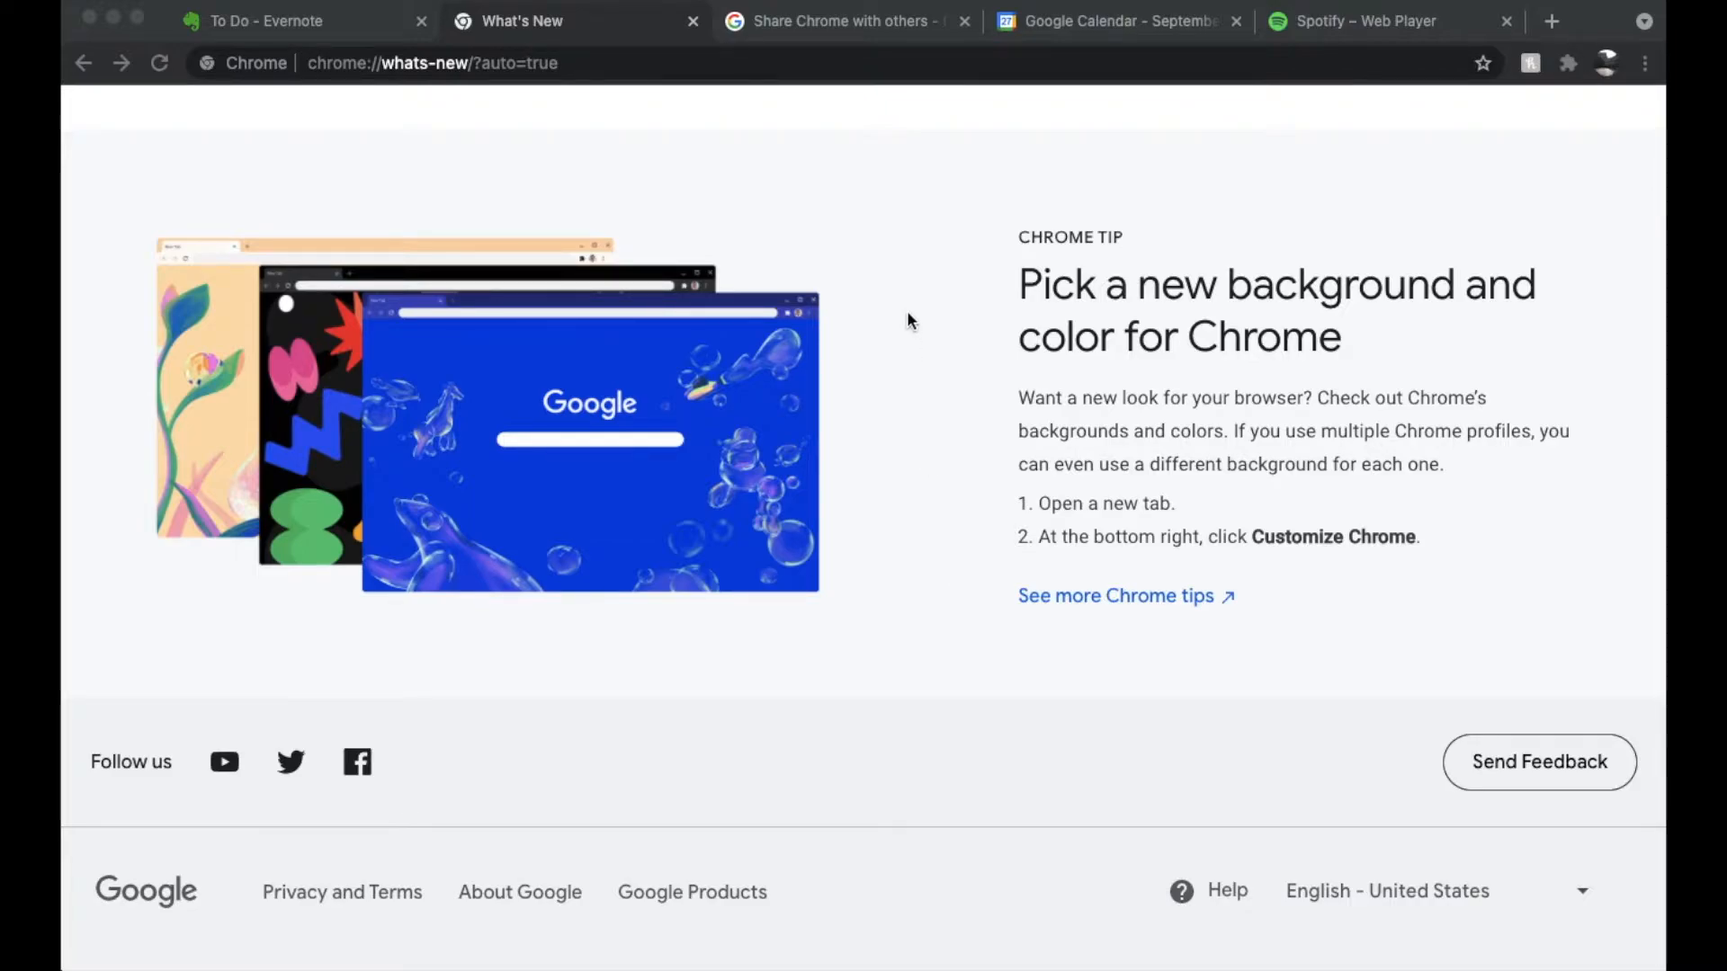
{"action": "mouse_move", "coordinate": [883, 600]}
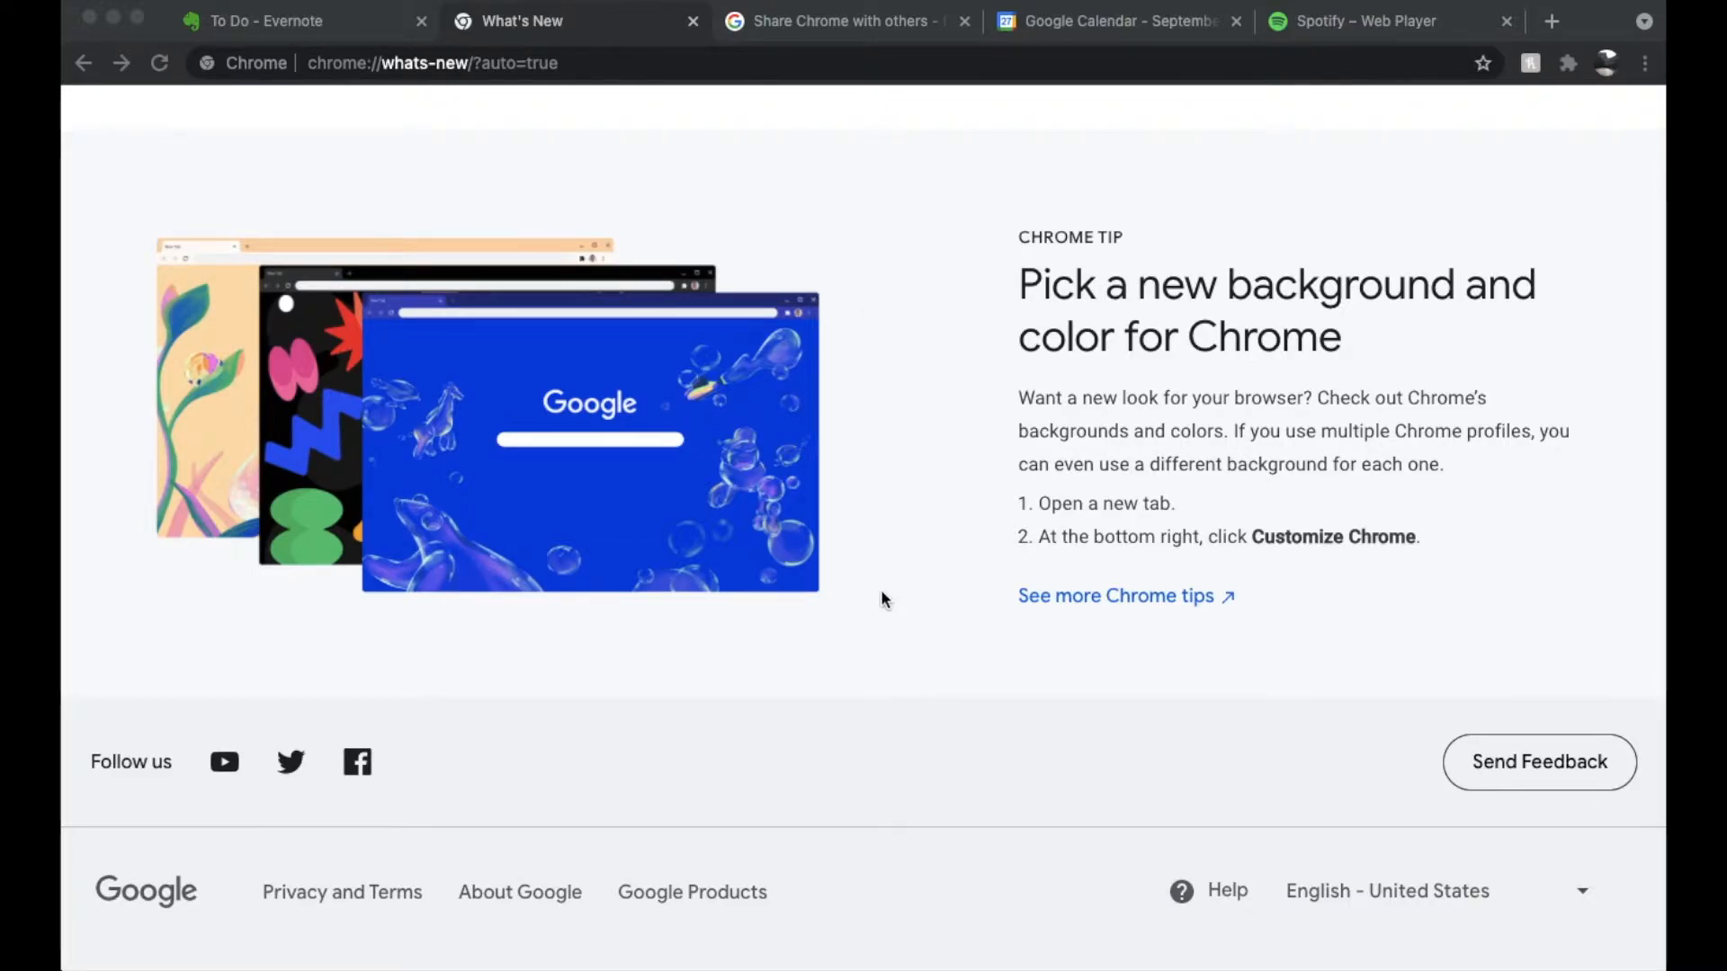
{"action": "mouse_move", "coordinate": [890, 328]}
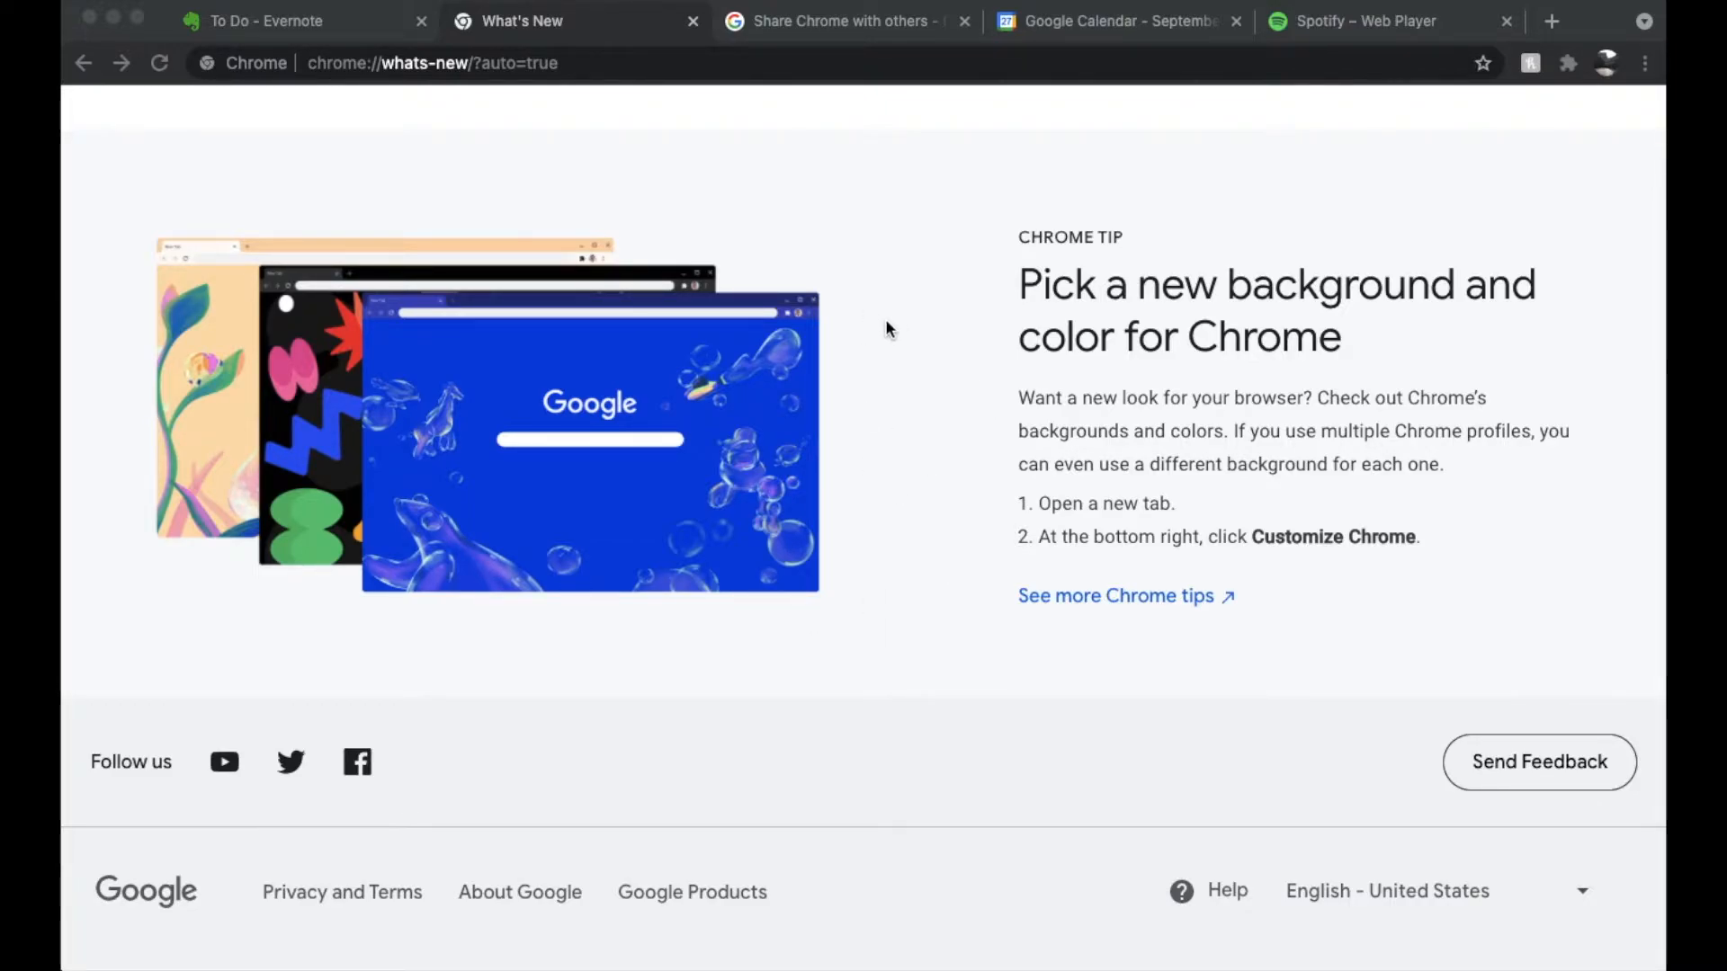
{"action": "mouse_move", "coordinate": [1010, 227]}
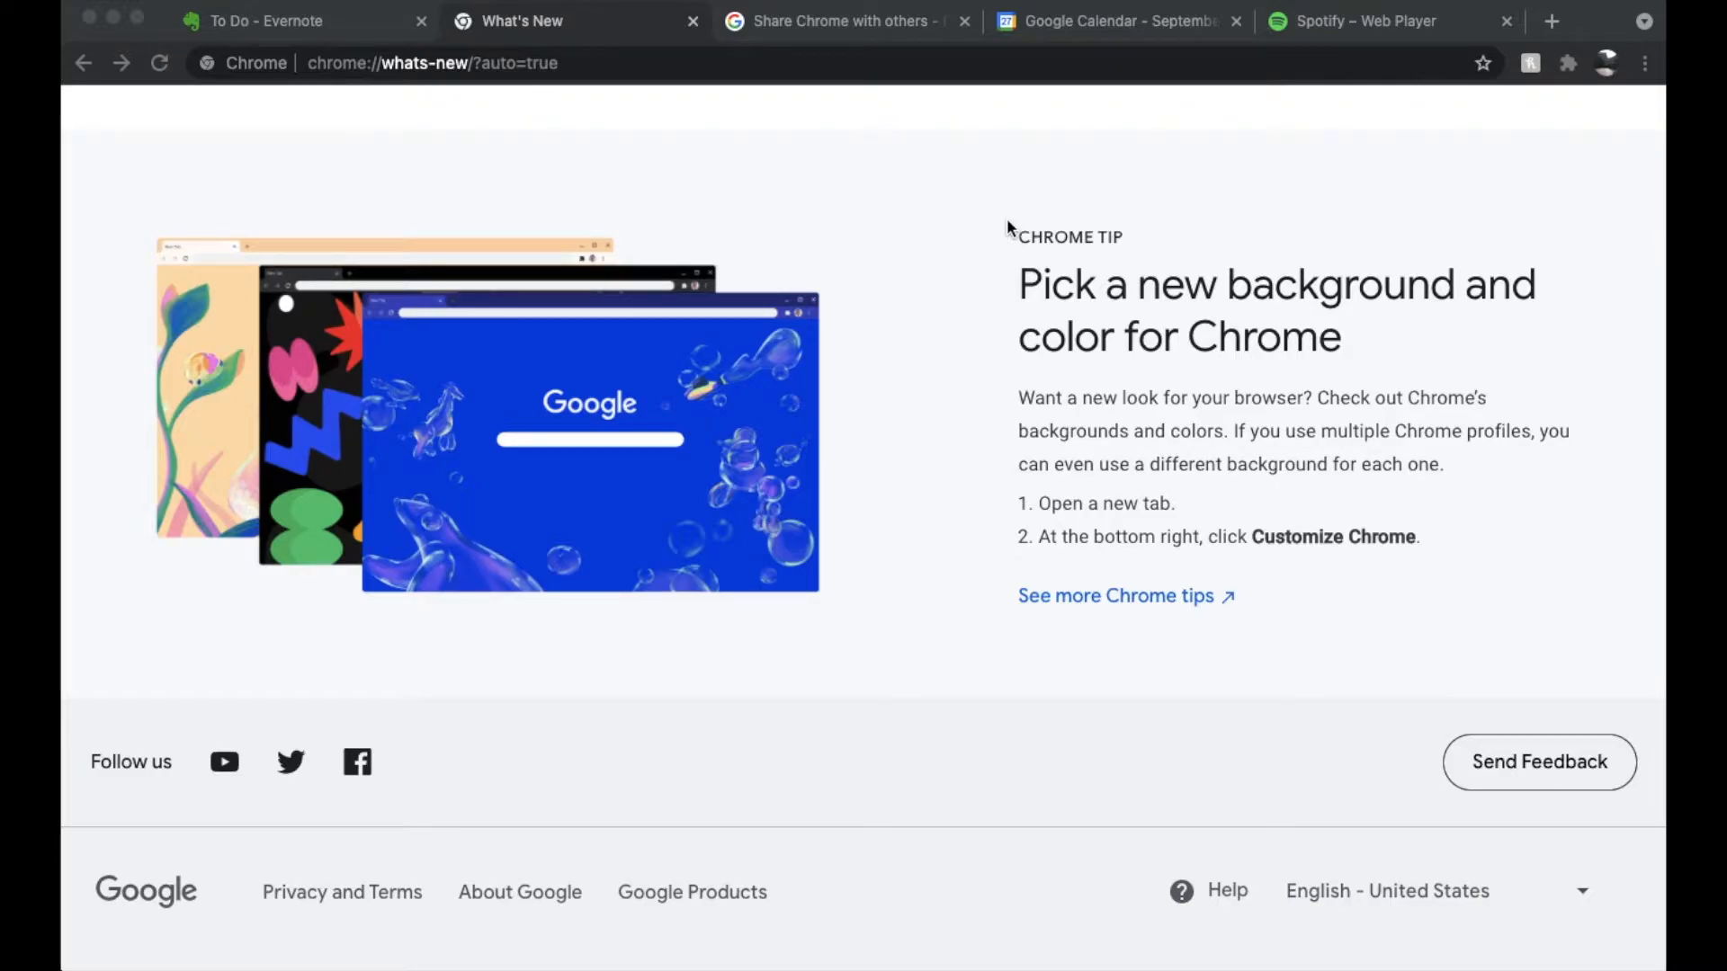
{"action": "mouse_move", "coordinate": [1049, 648]}
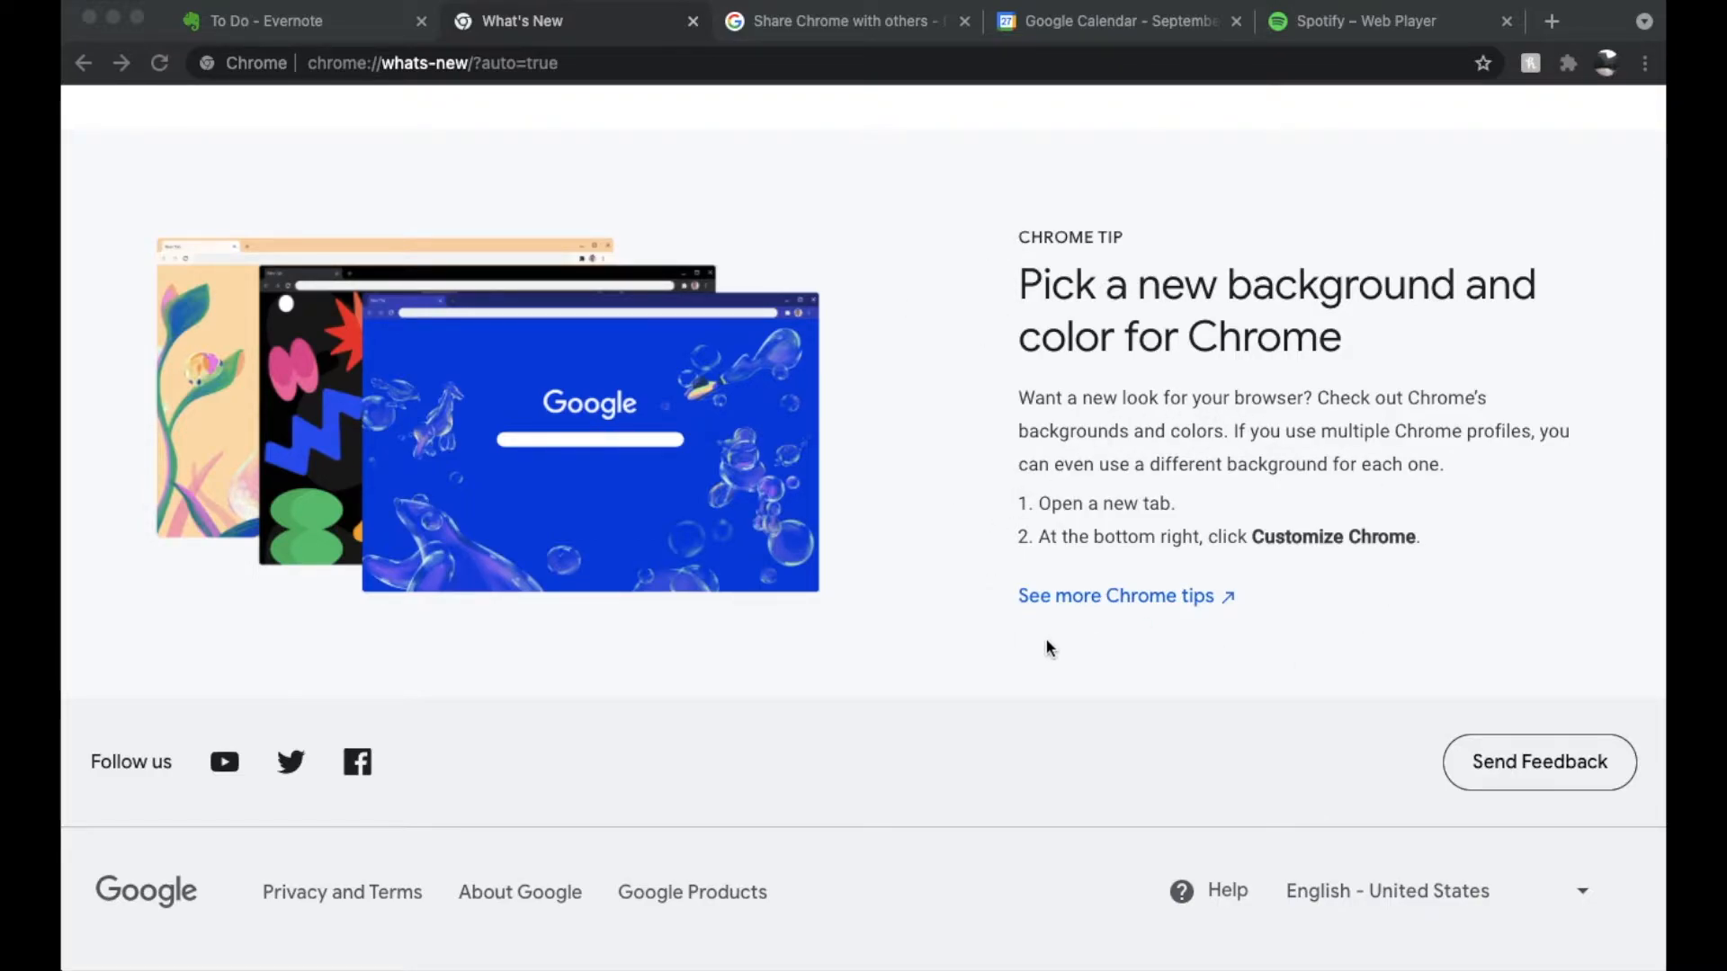
{"action": "mouse_move", "coordinate": [1345, 548]}
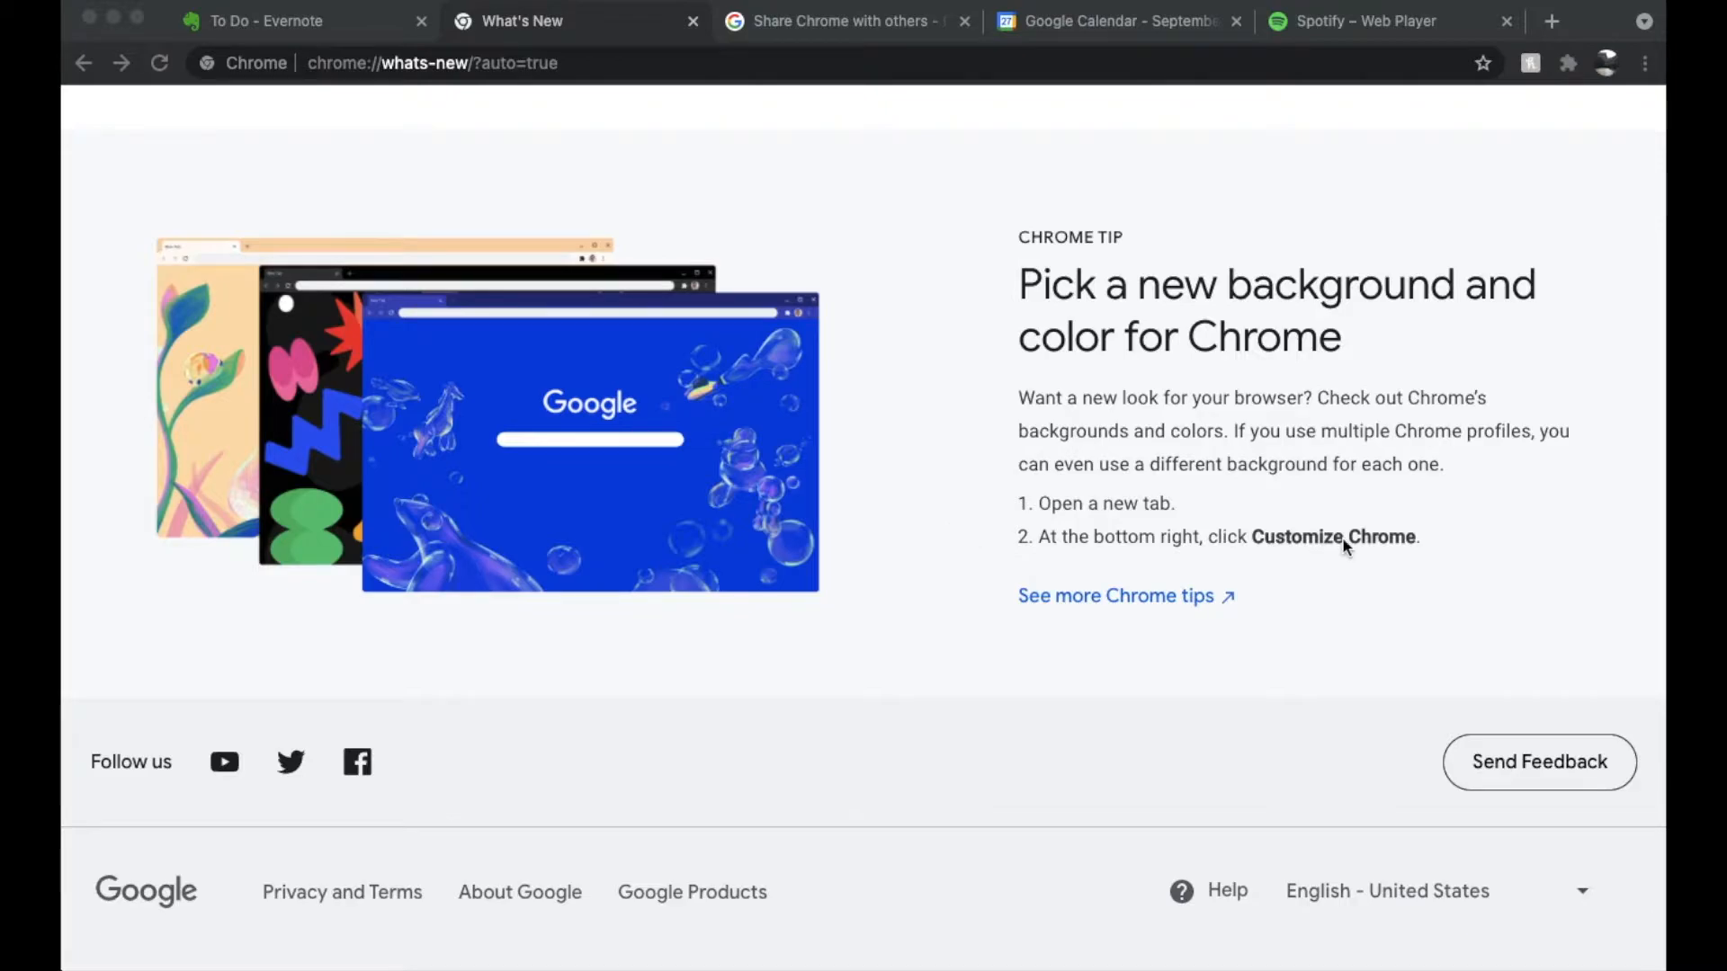
{"action": "mouse_move", "coordinate": [1406, 570]}
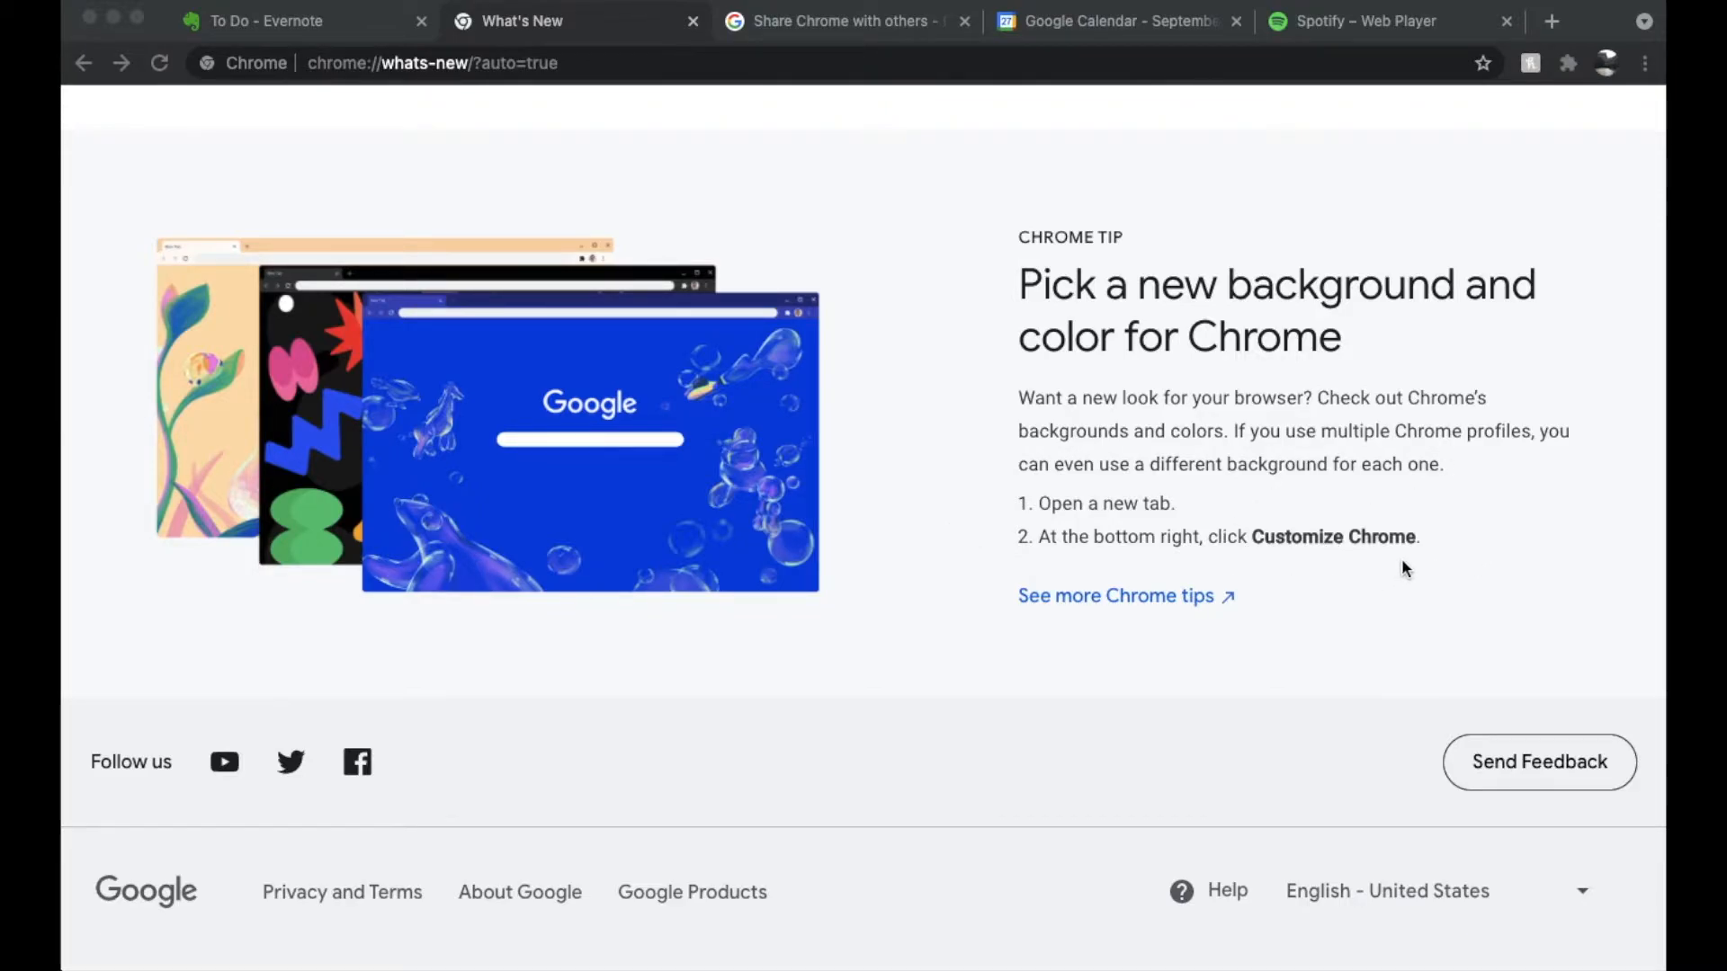
{"action": "mouse_move", "coordinate": [1263, 658]}
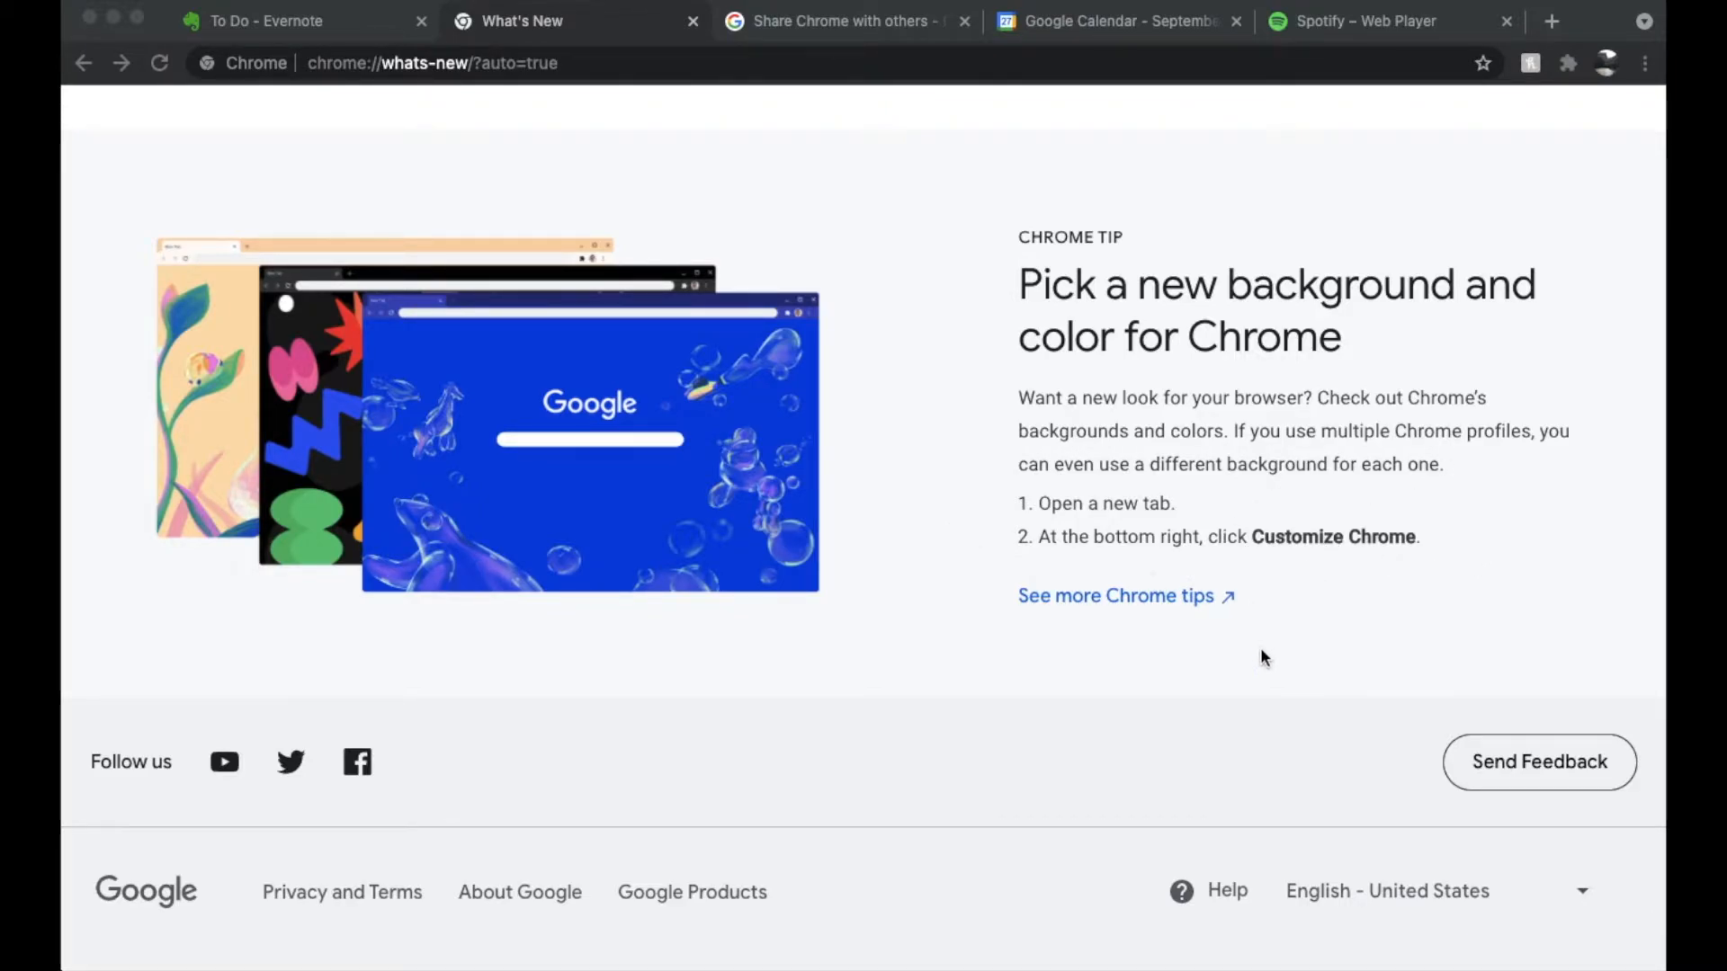
{"action": "mouse_move", "coordinate": [1551, 22]}
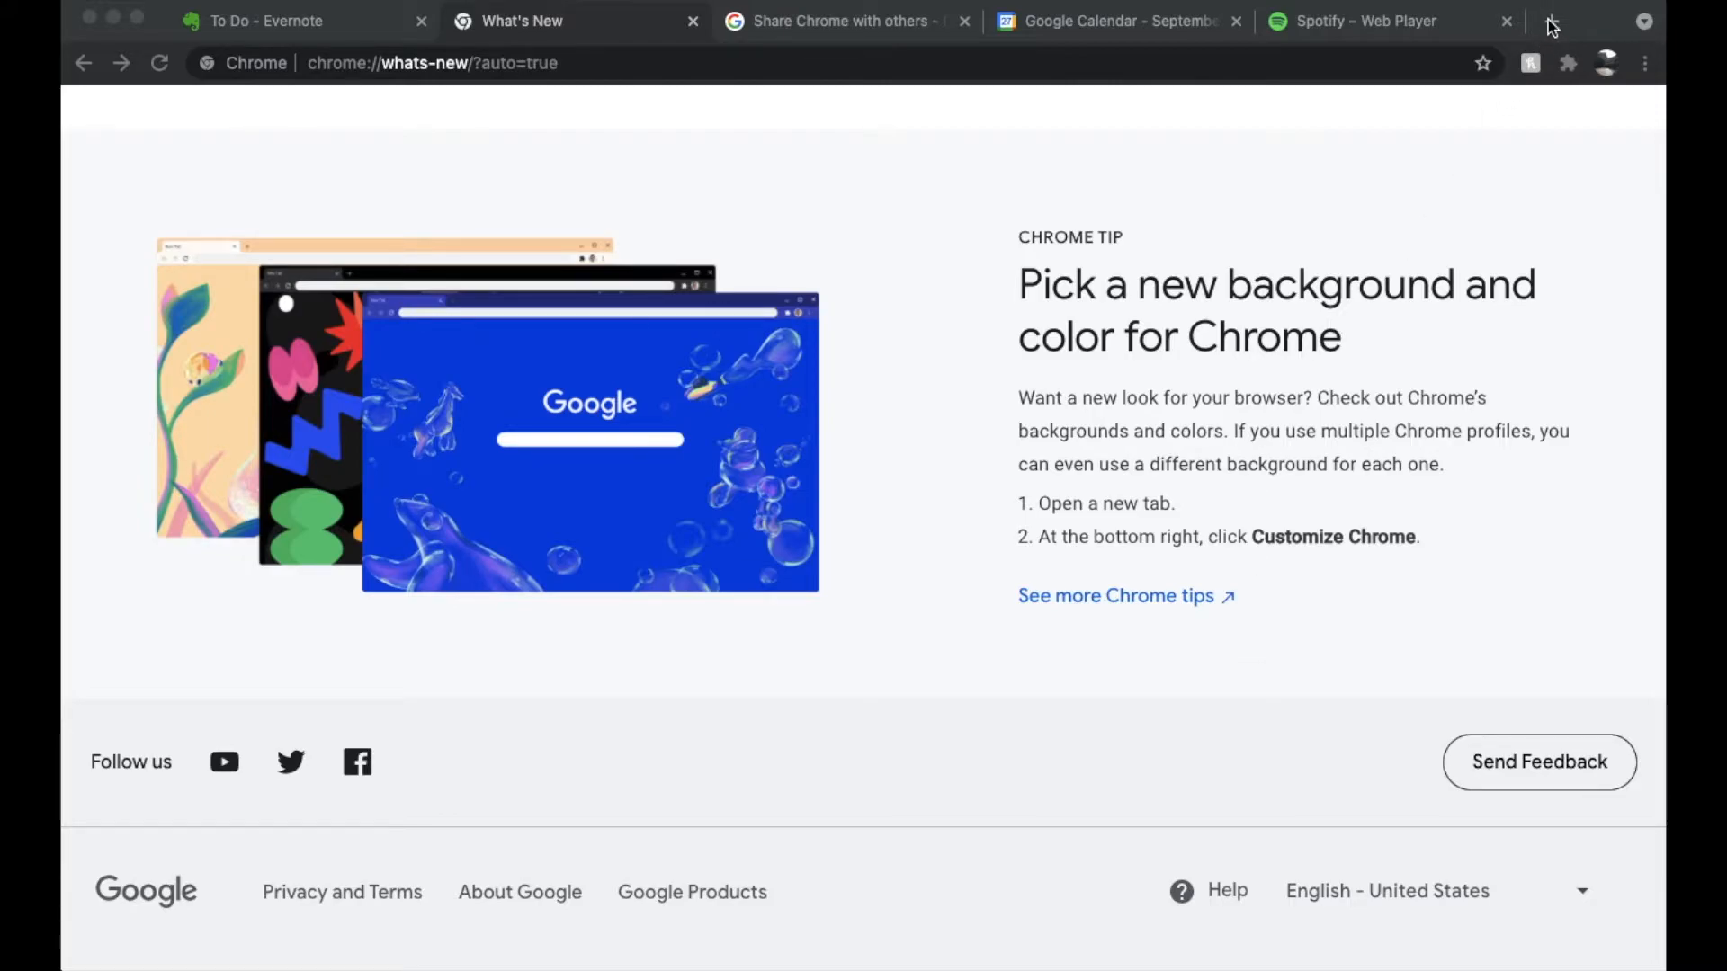
- Open a new tab showing the Google search page and shortcuts
{"action": "left_click", "coordinate": [1558, 21]}
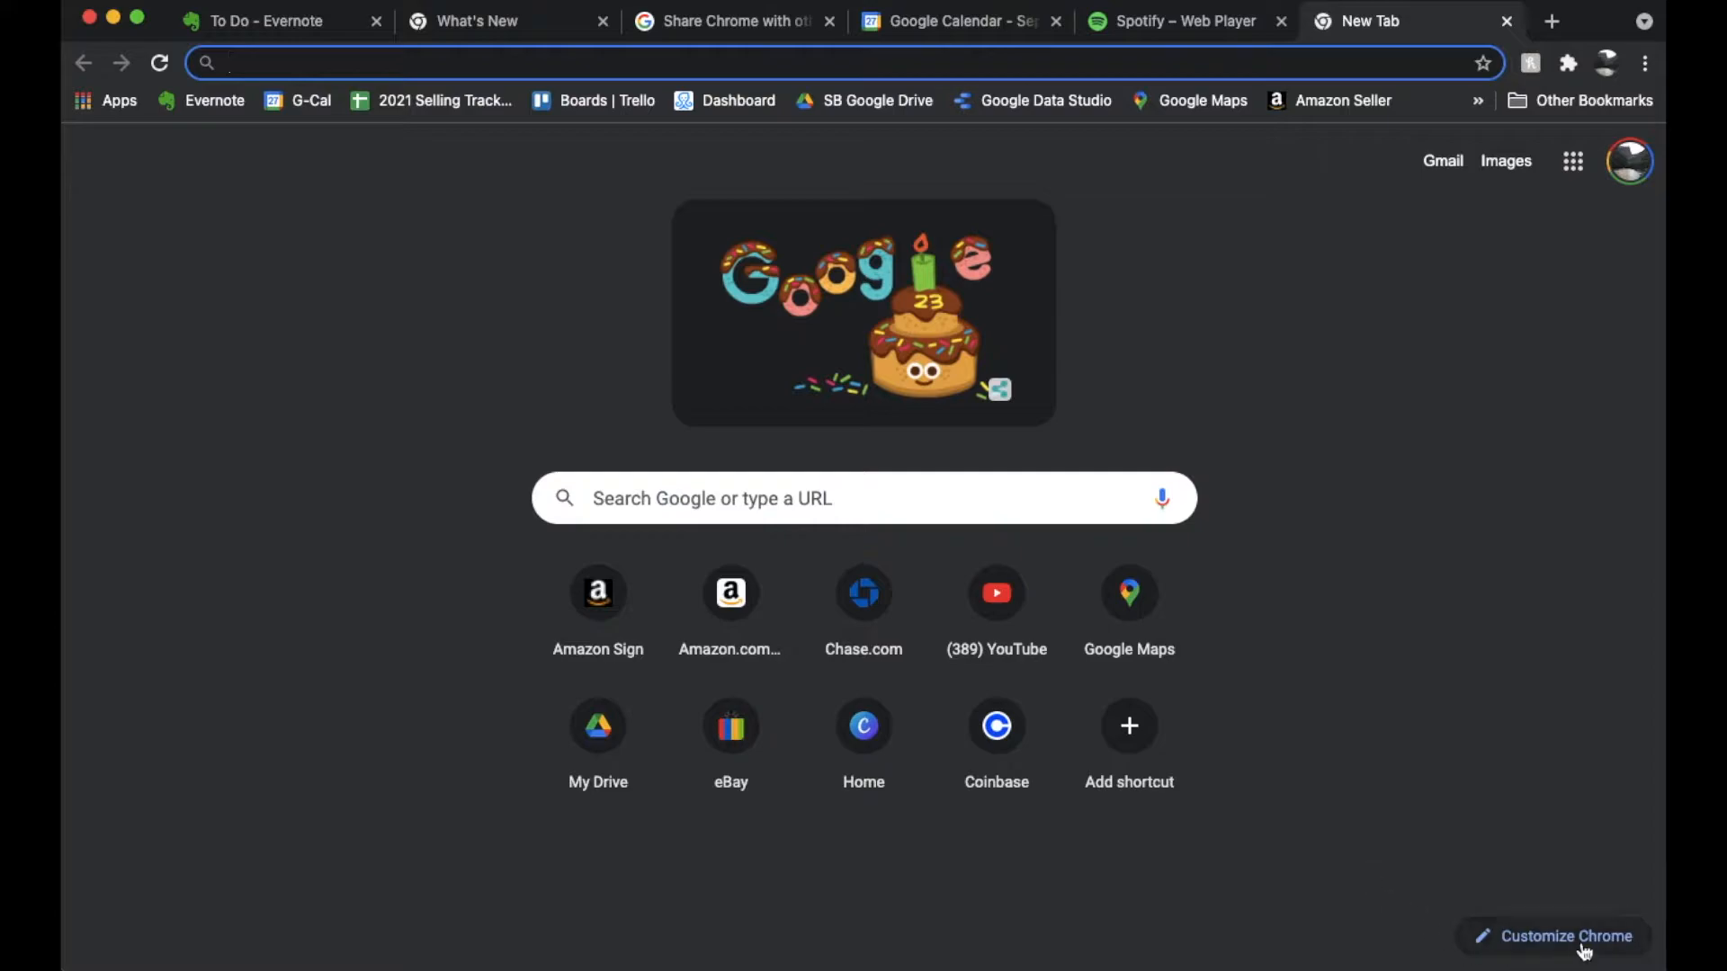
{"action": "mouse_move", "coordinate": [1586, 842]}
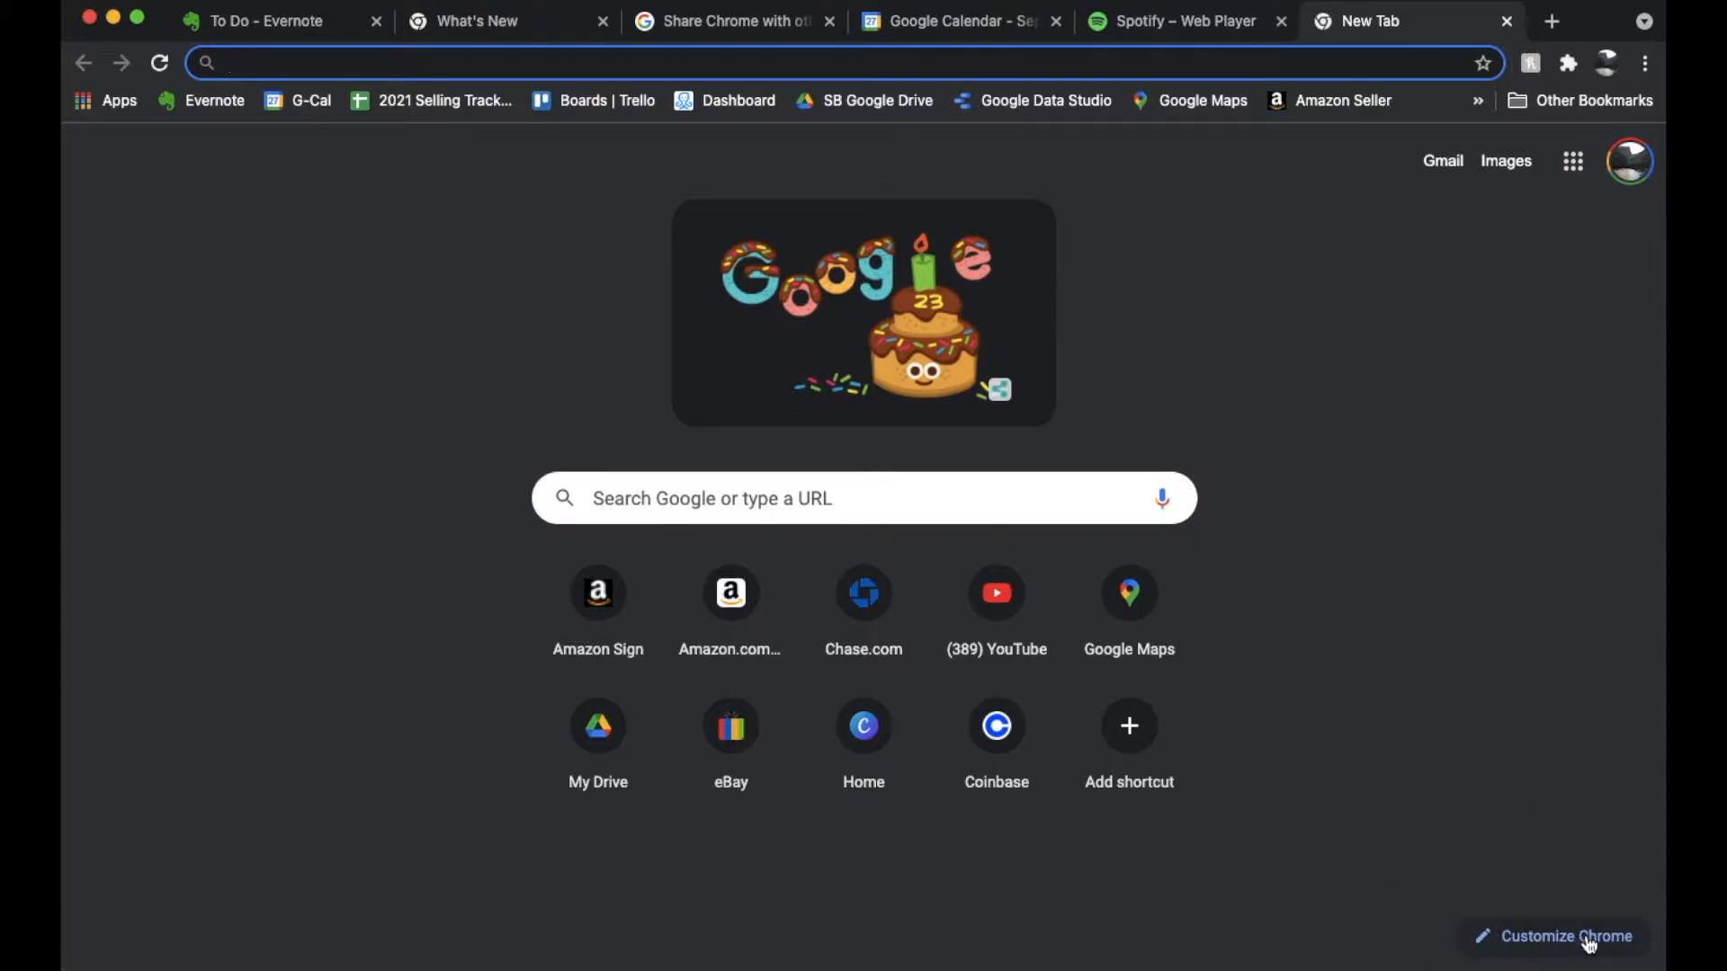
- Open Customize Chrome and browse the background collections such as Landscapes and Art
{"action": "left_click", "coordinate": [1586, 936]}
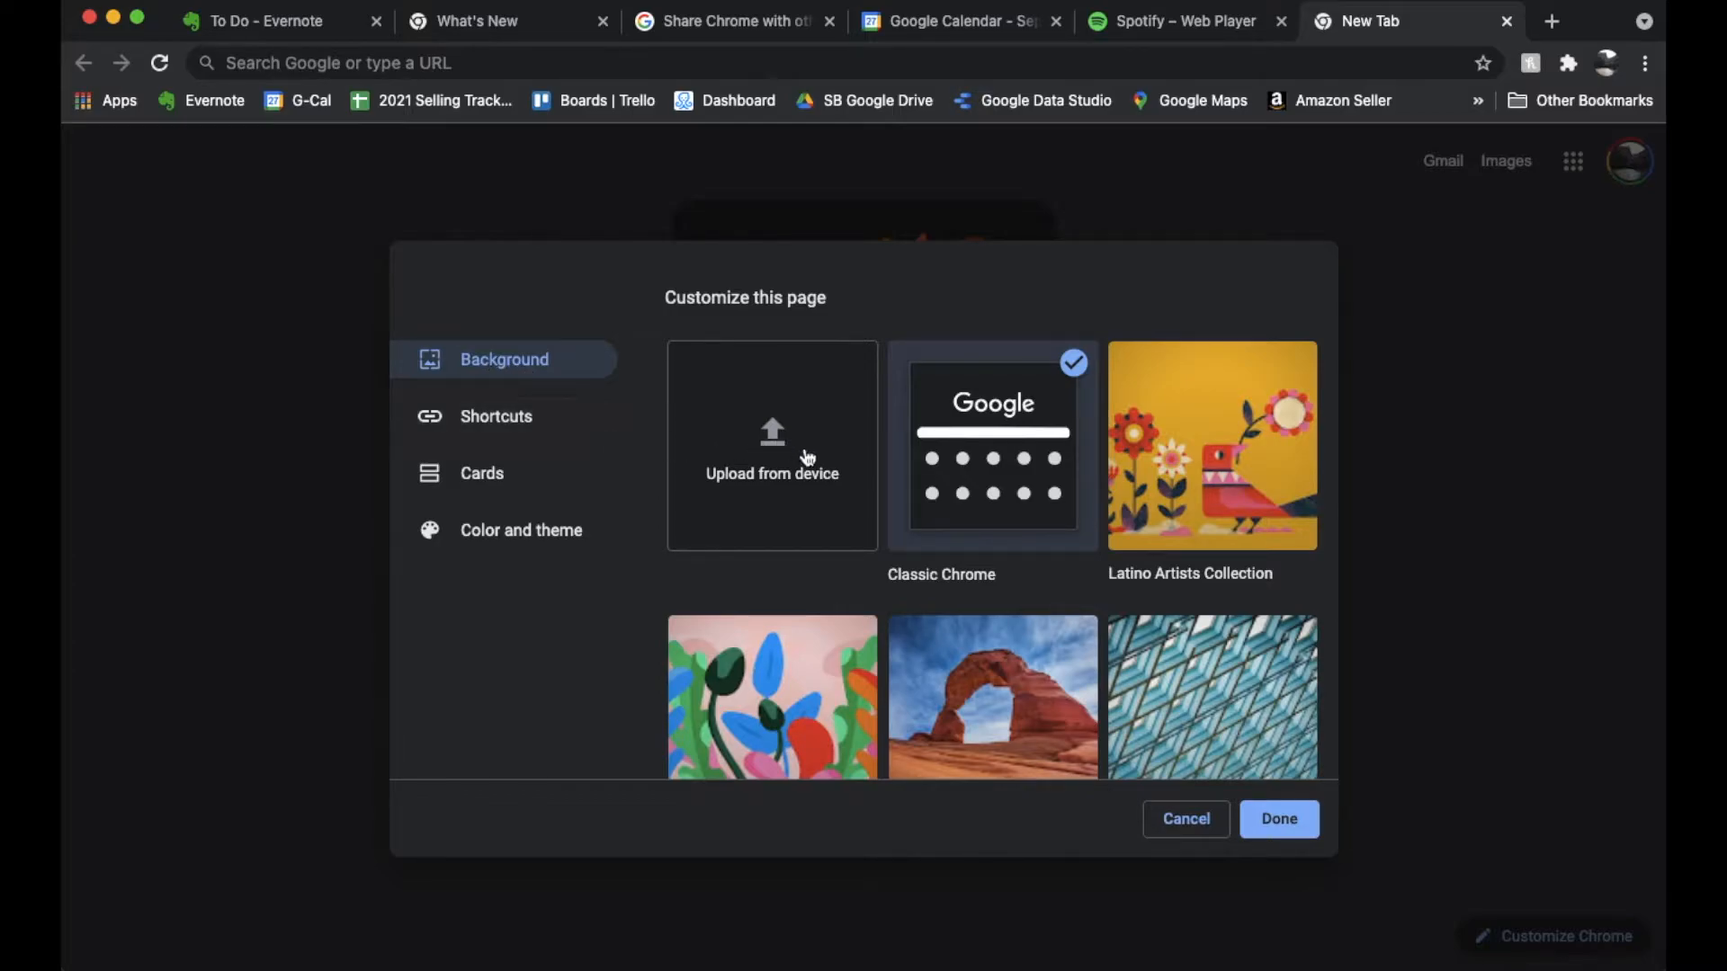
{"action": "mouse_move", "coordinate": [738, 462]}
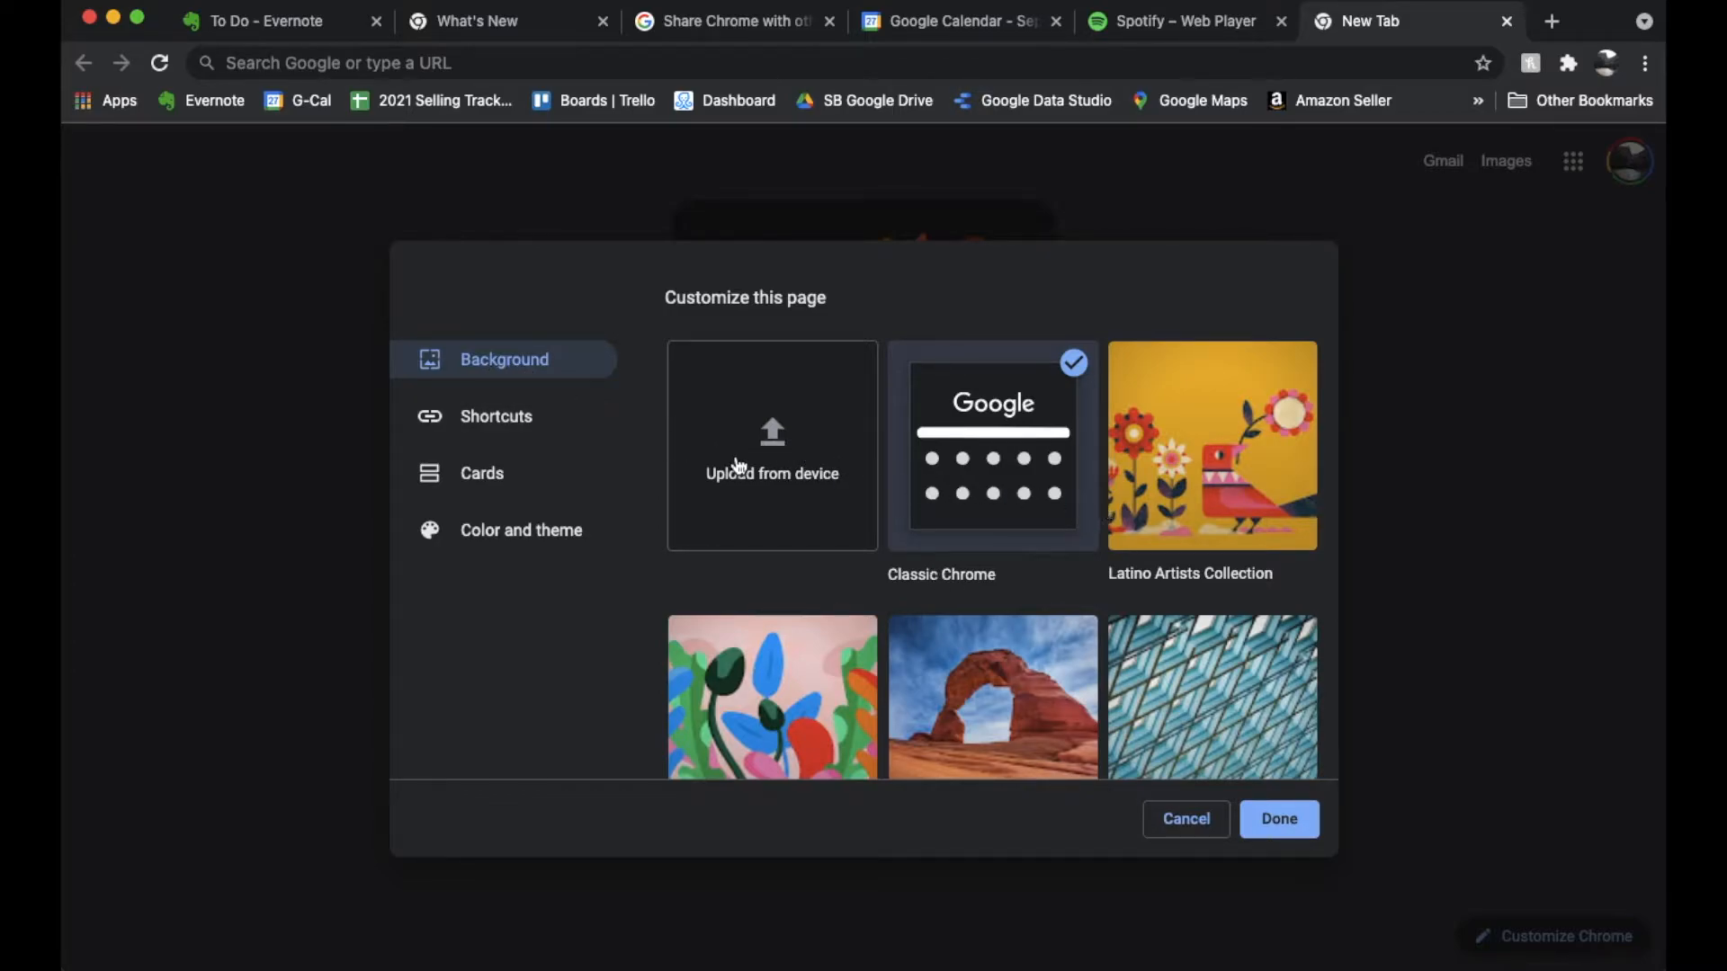
{"action": "scroll", "scroll_direction": "down", "scroll_amount": 3}
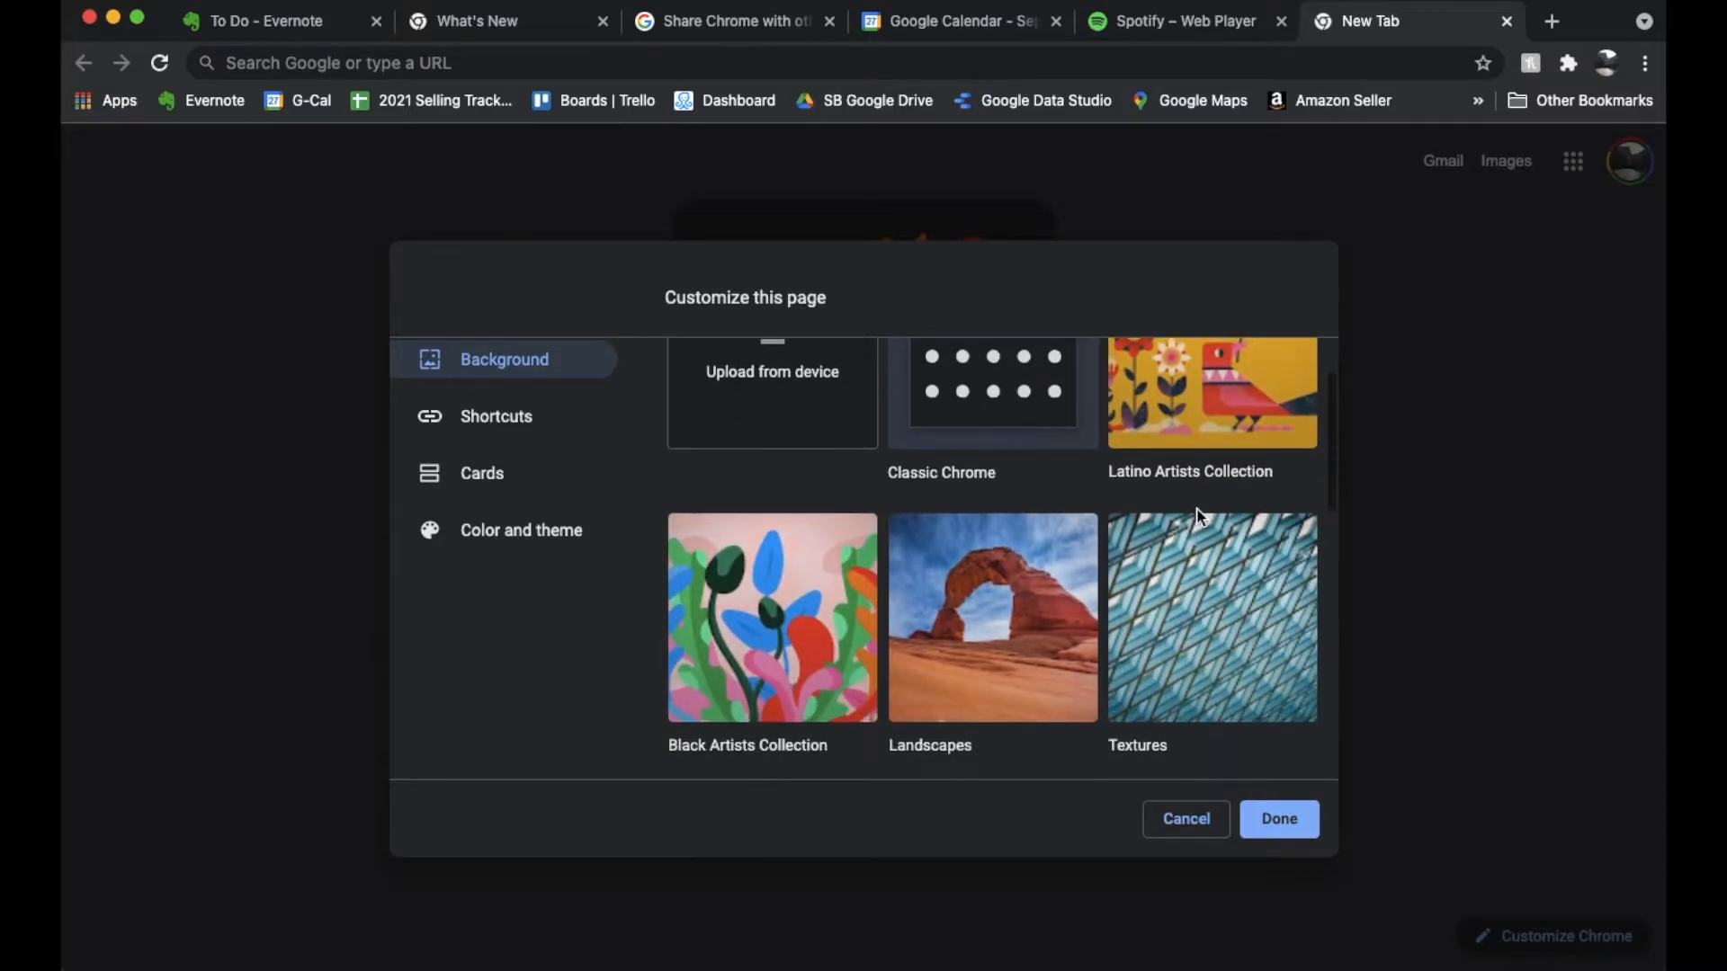
{"action": "scroll", "scroll_direction": "down", "scroll_amount": 3}
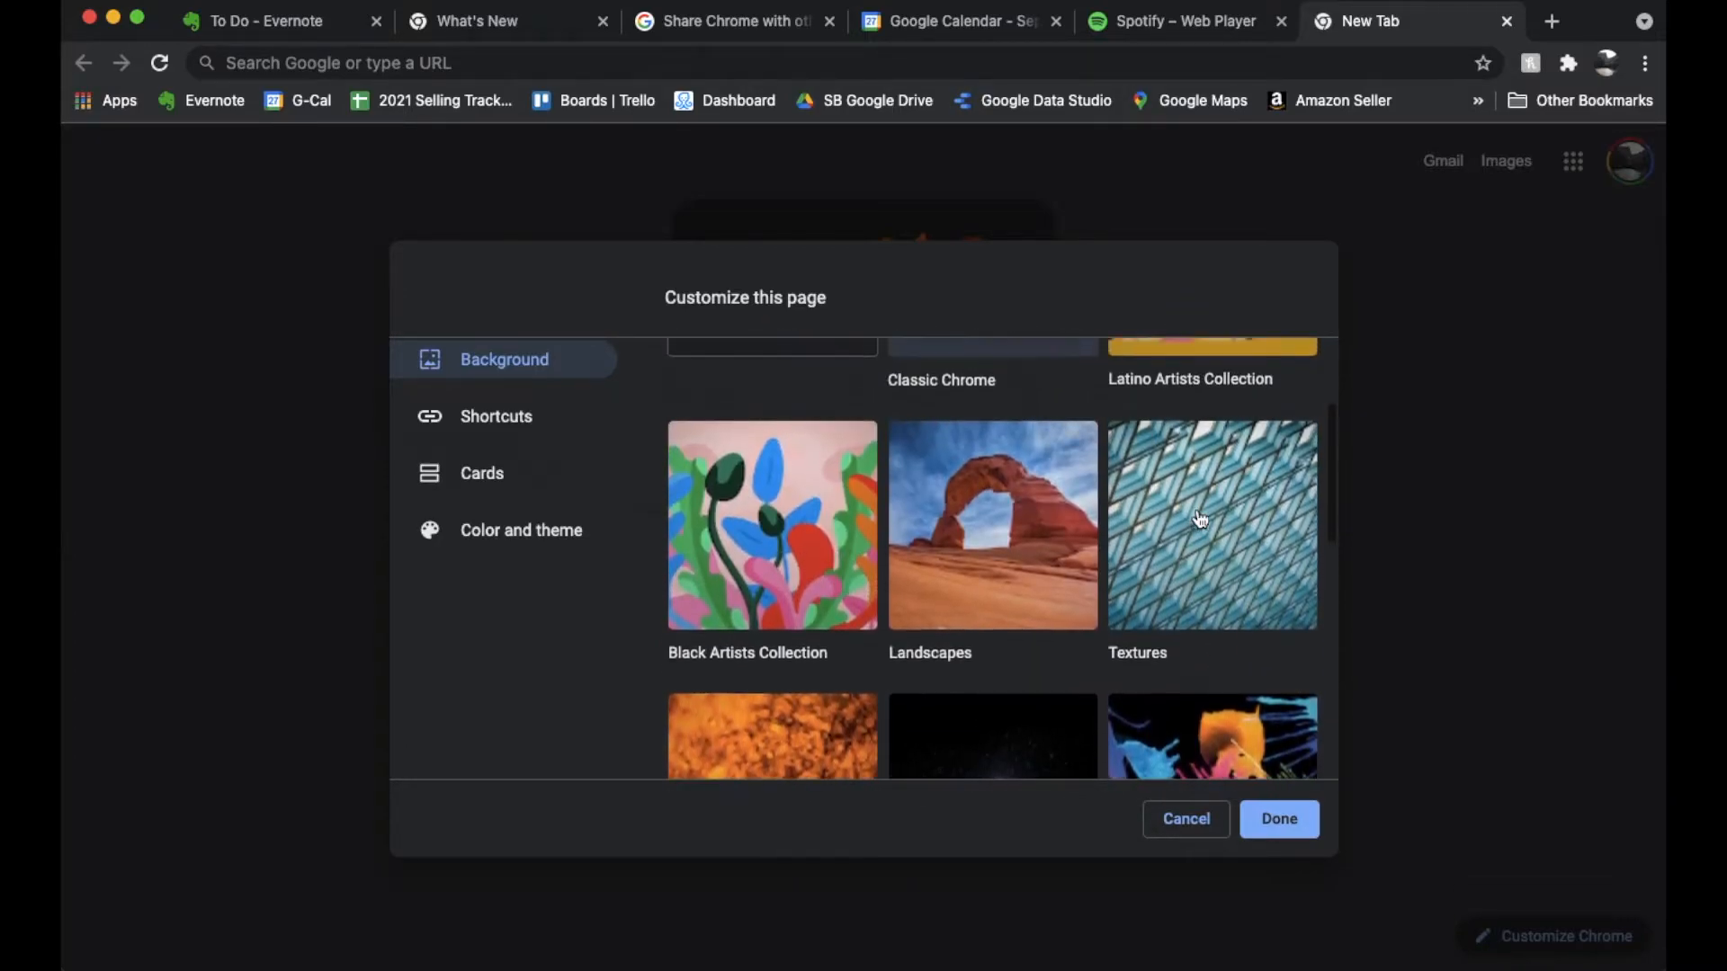
{"action": "scroll", "scroll_direction": "down", "scroll_amount": 3}
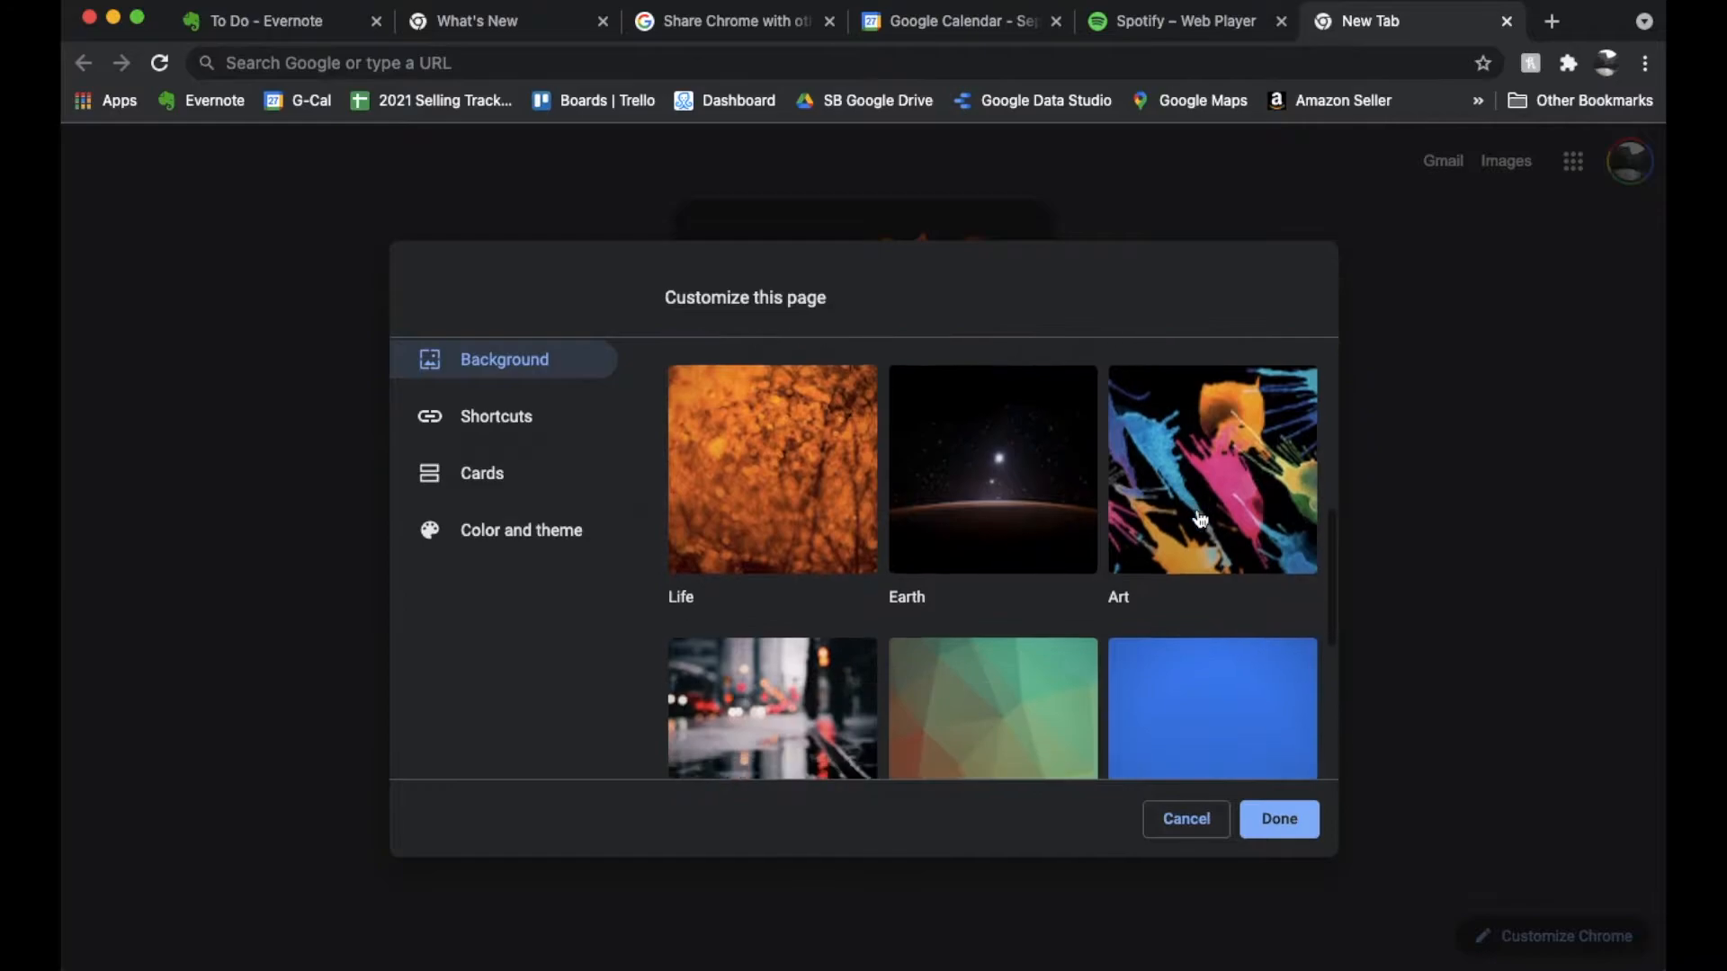
{"action": "scroll", "scroll_direction": "down", "scroll_amount": 3}
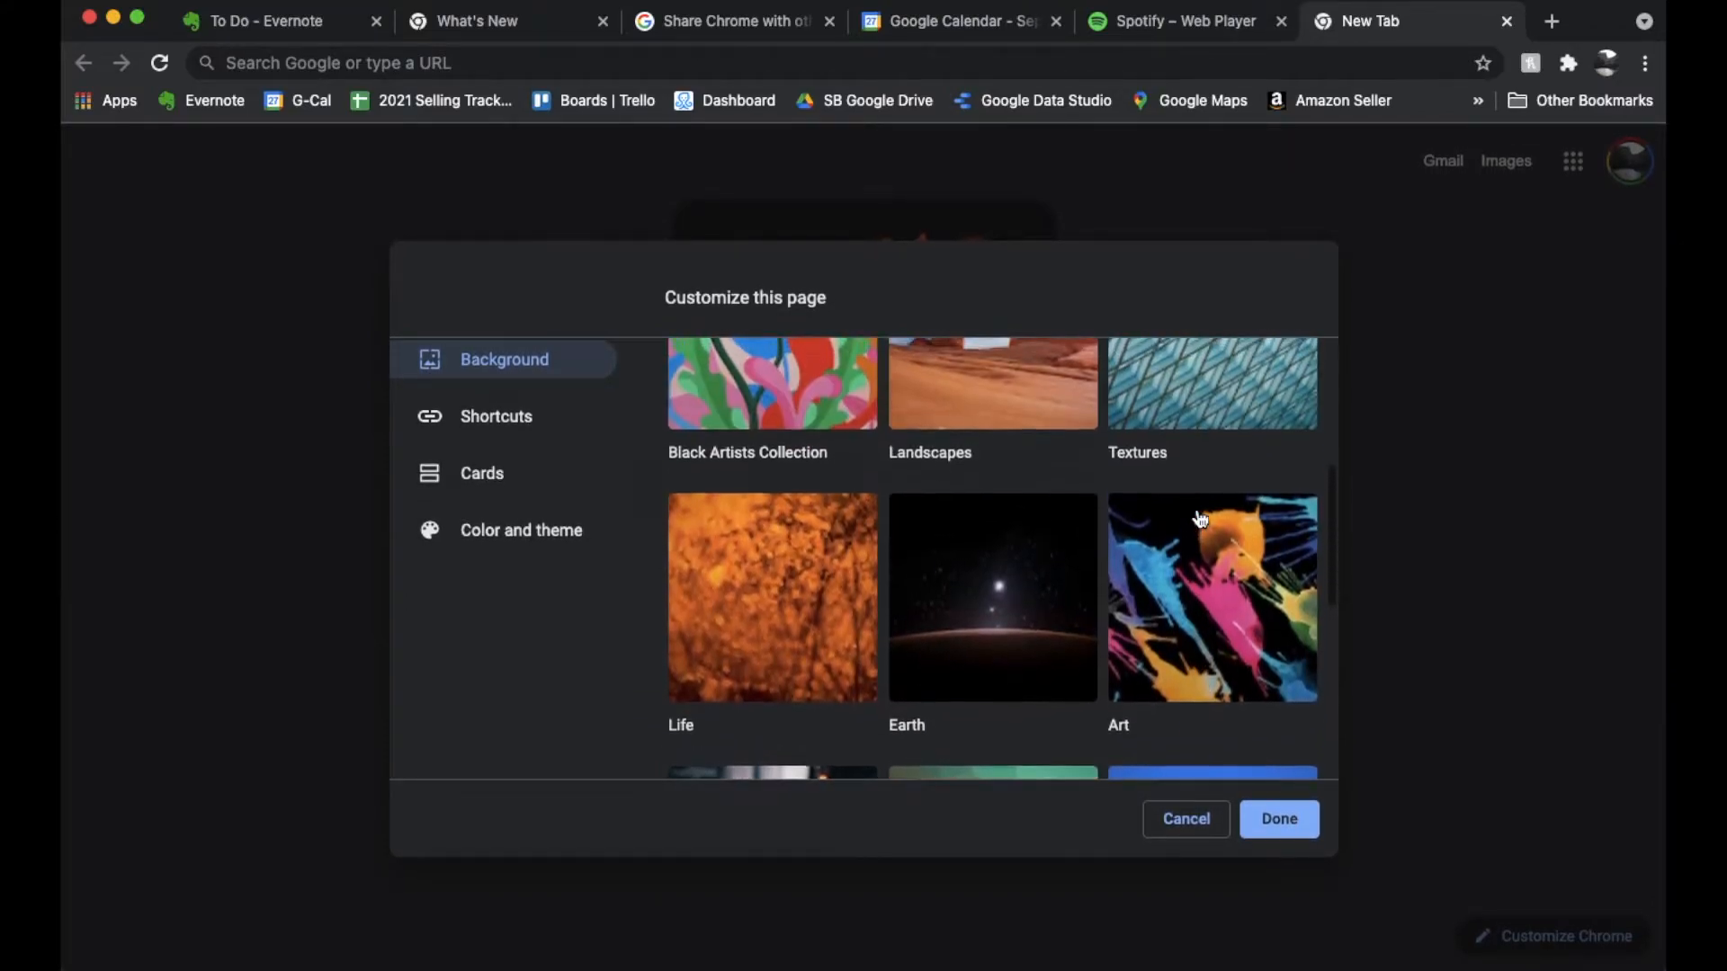
- Pick Landscapes photos and leave Refresh daily switched on for that collection
{"action": "left_click", "coordinate": [992, 384]}
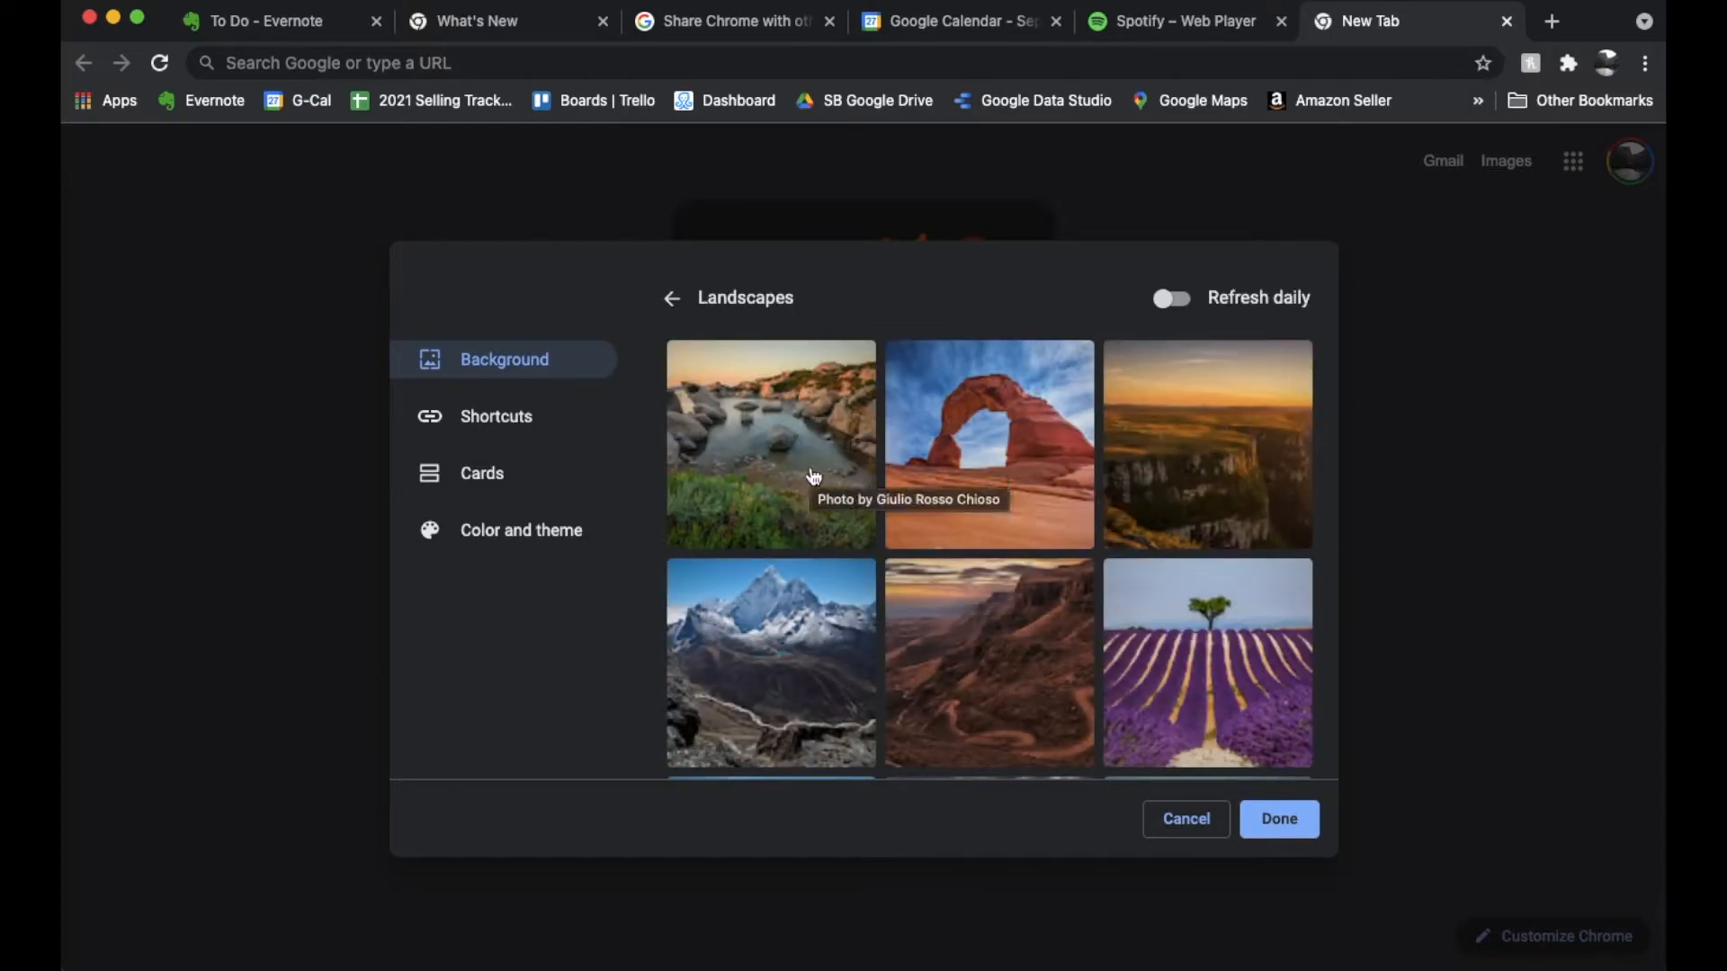
{"action": "scroll", "scroll_direction": "down", "scroll_amount": 3}
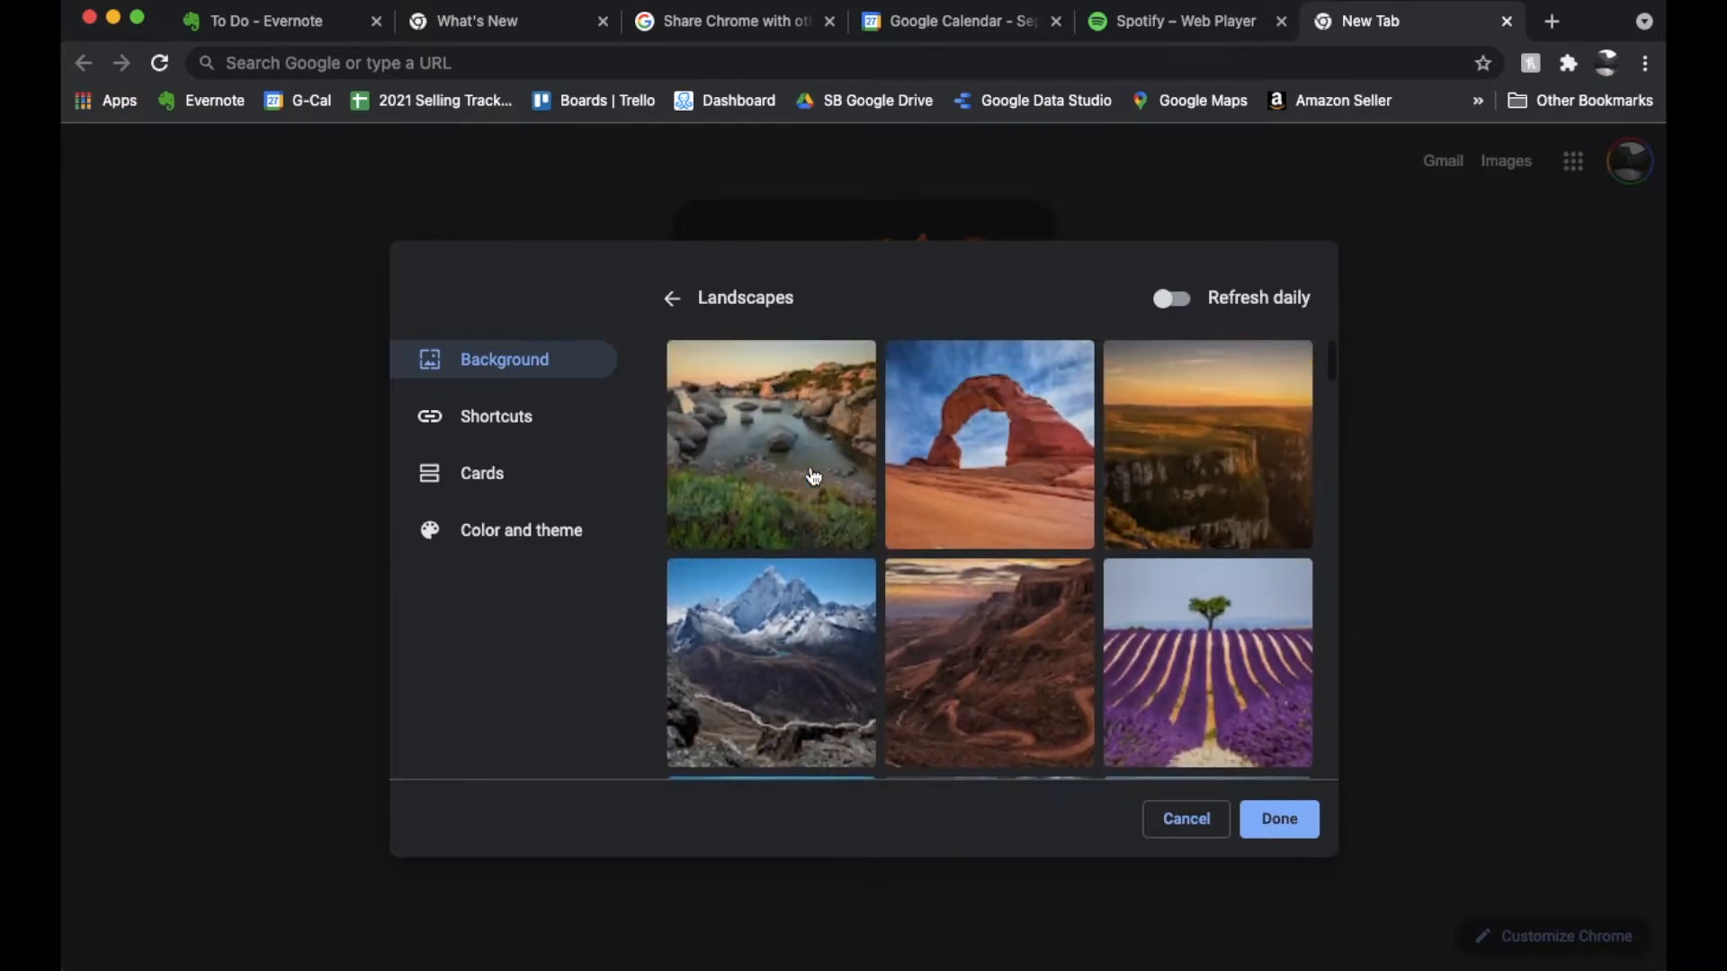
{"action": "mouse_move", "coordinate": [1196, 272]}
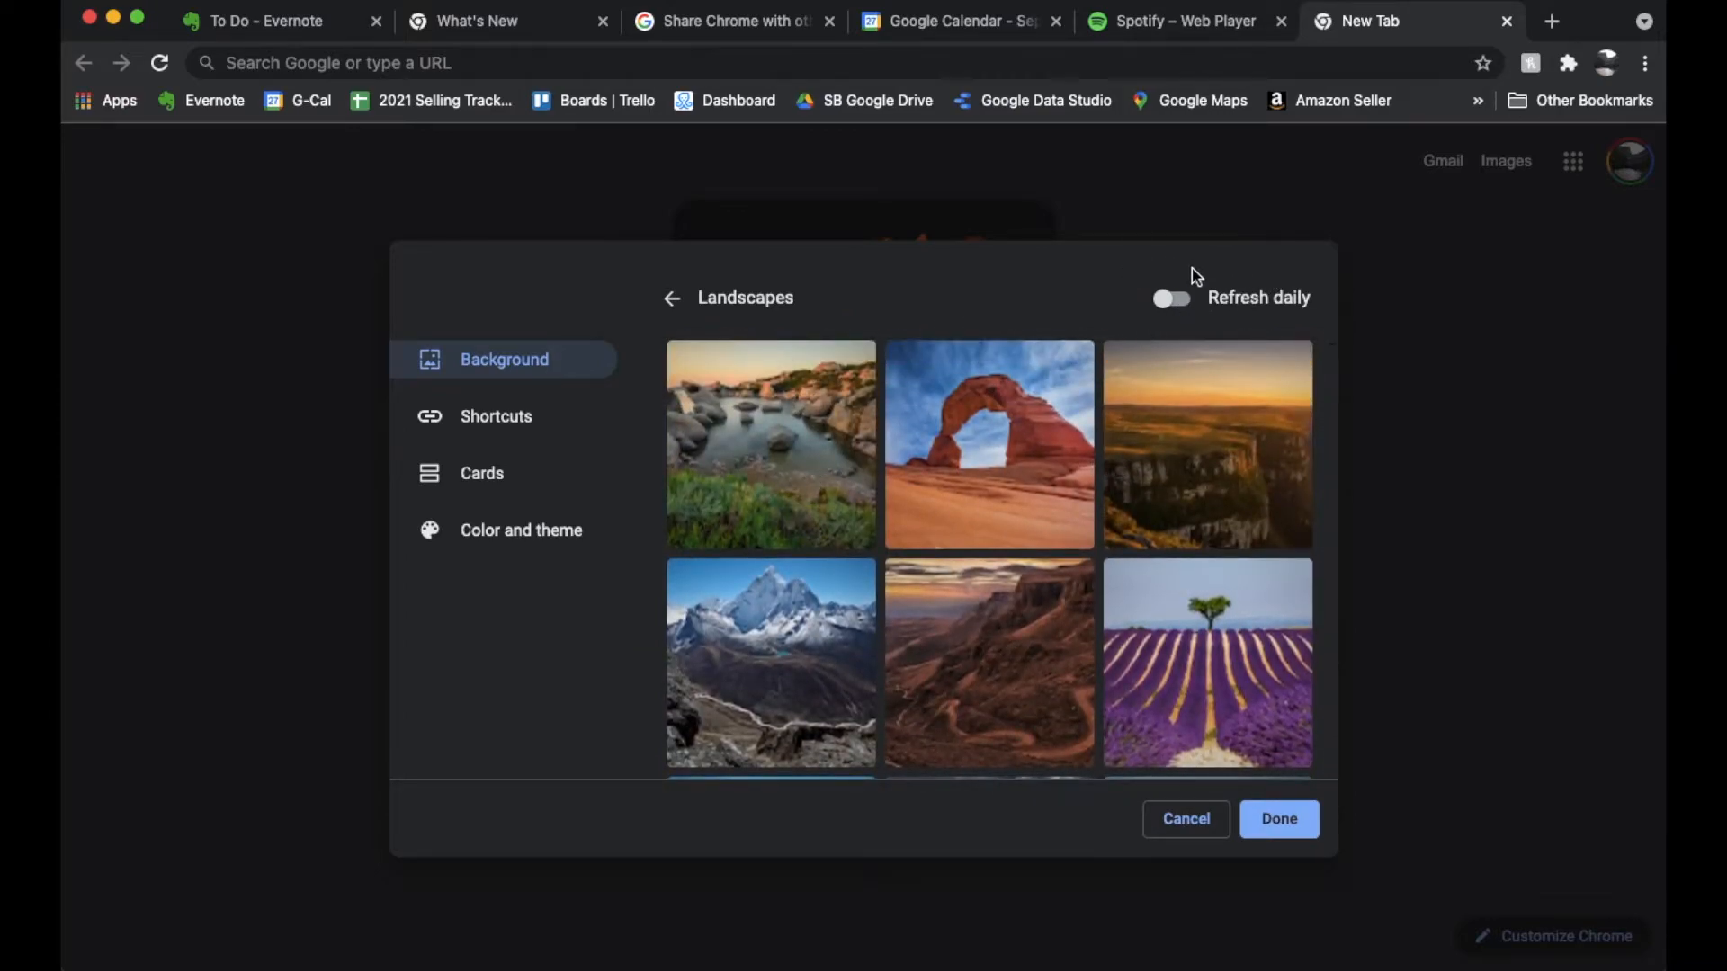
{"action": "left_click", "coordinate": [1172, 298]}
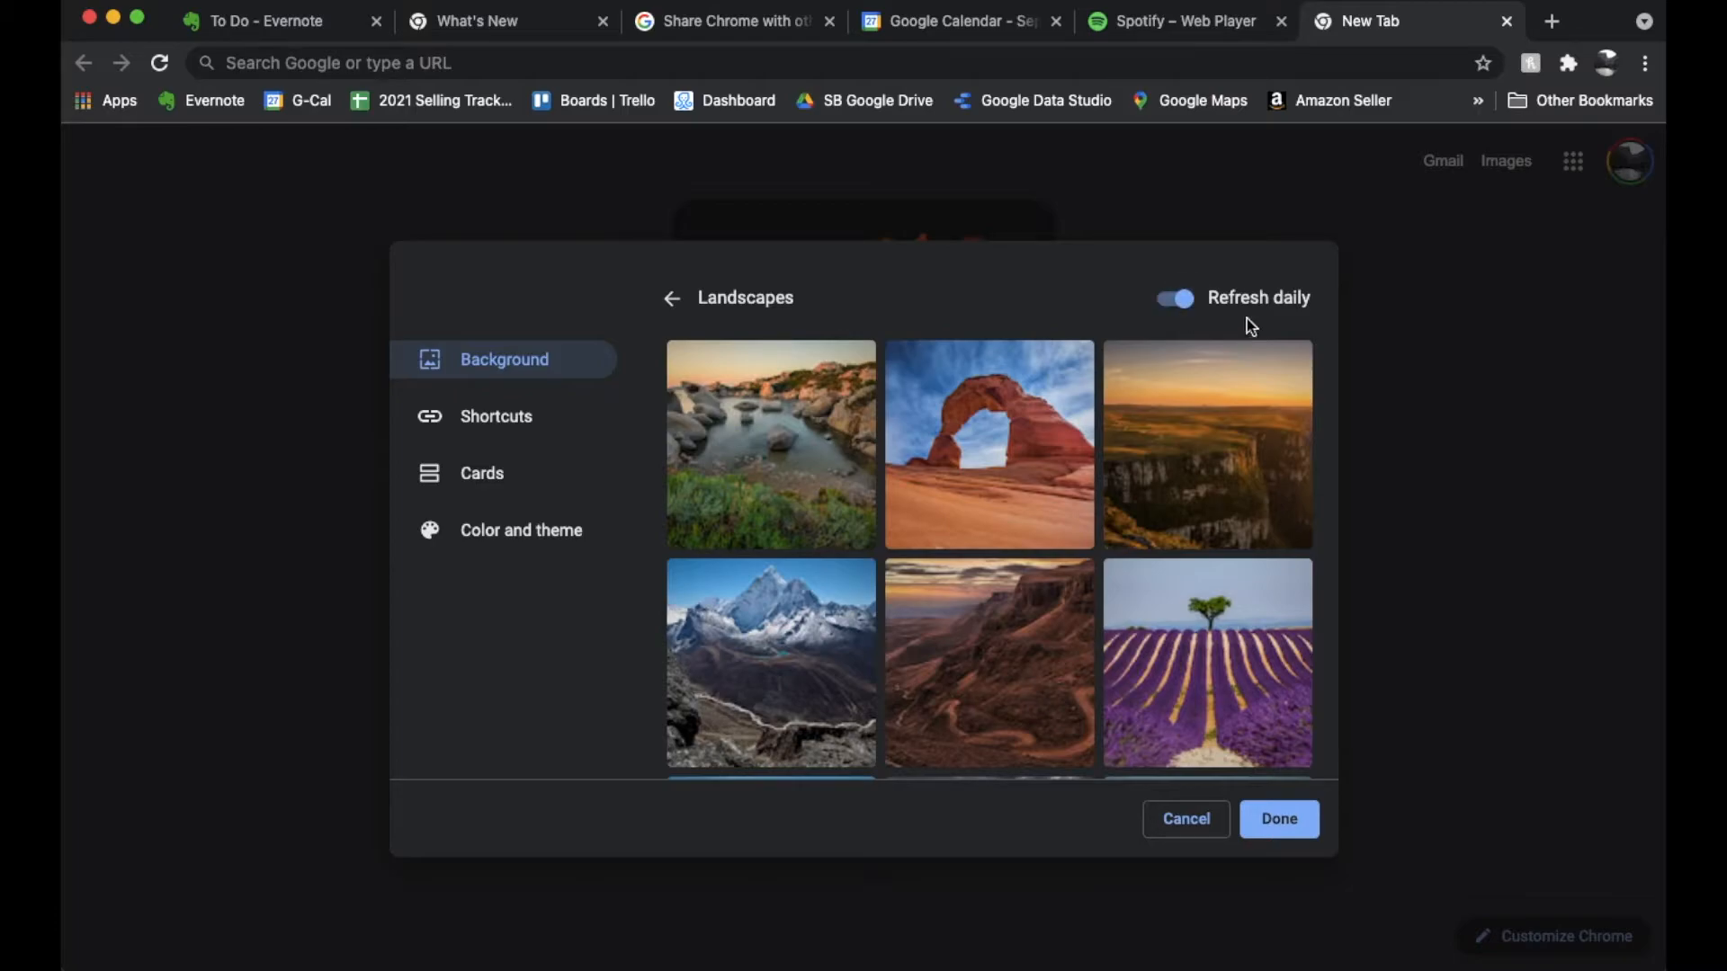
{"action": "left_click", "coordinate": [772, 445]}
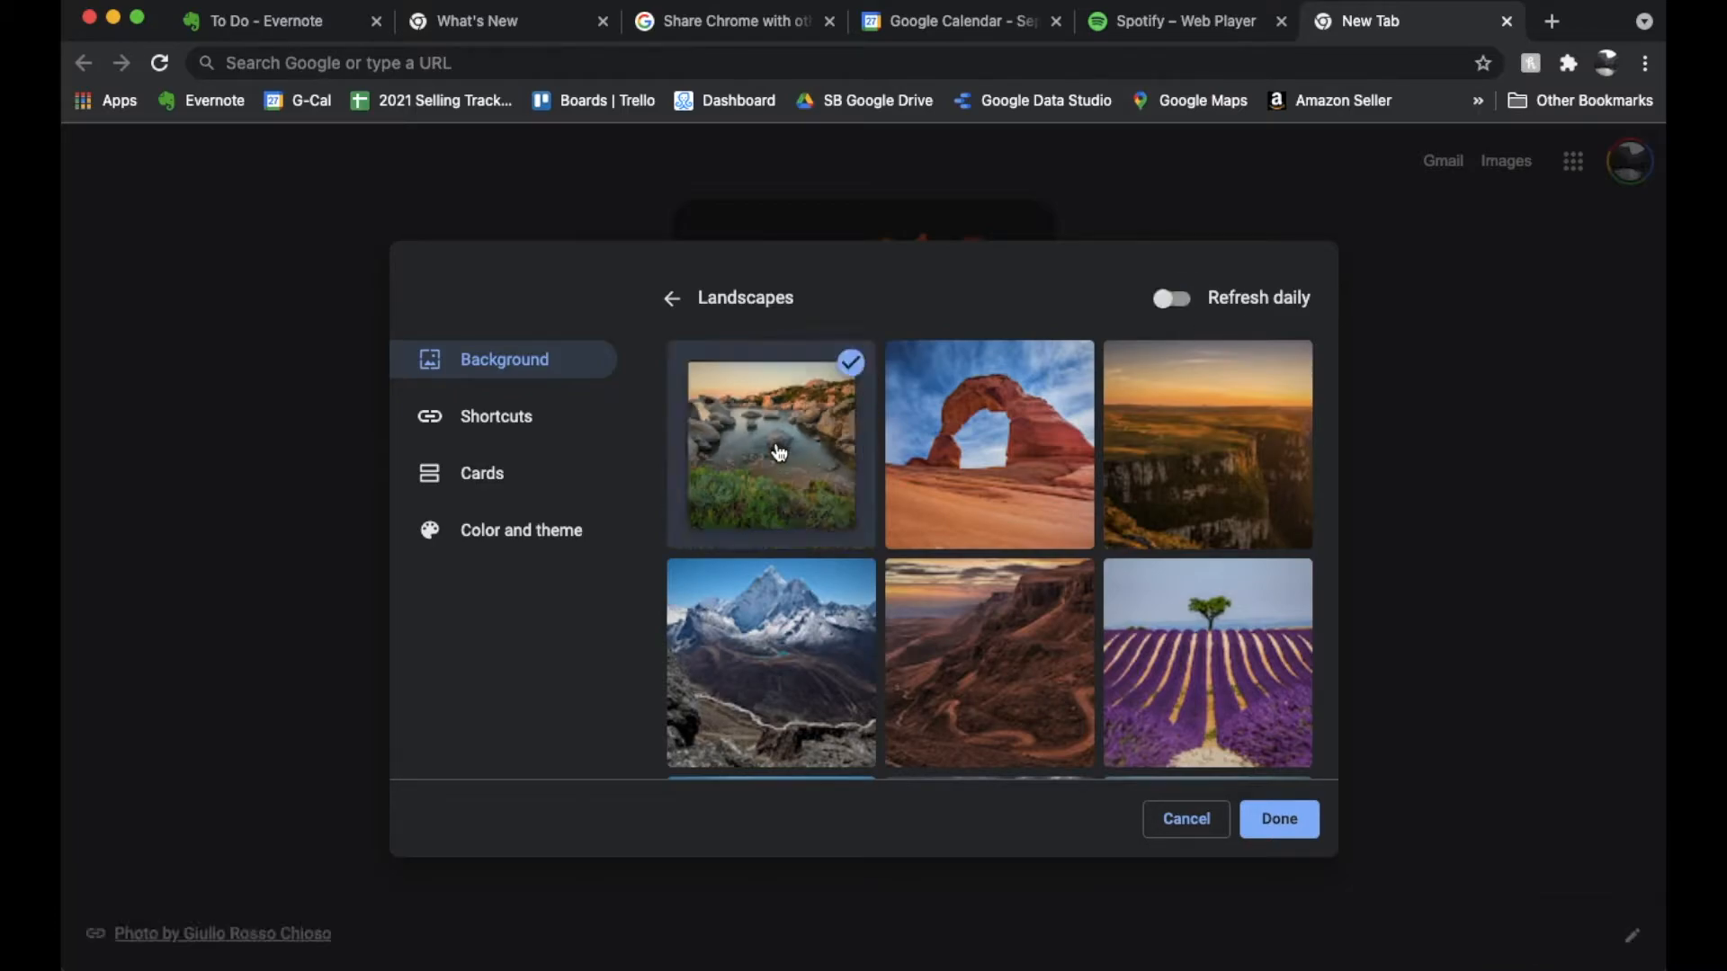
{"action": "left_click", "coordinate": [1172, 298]}
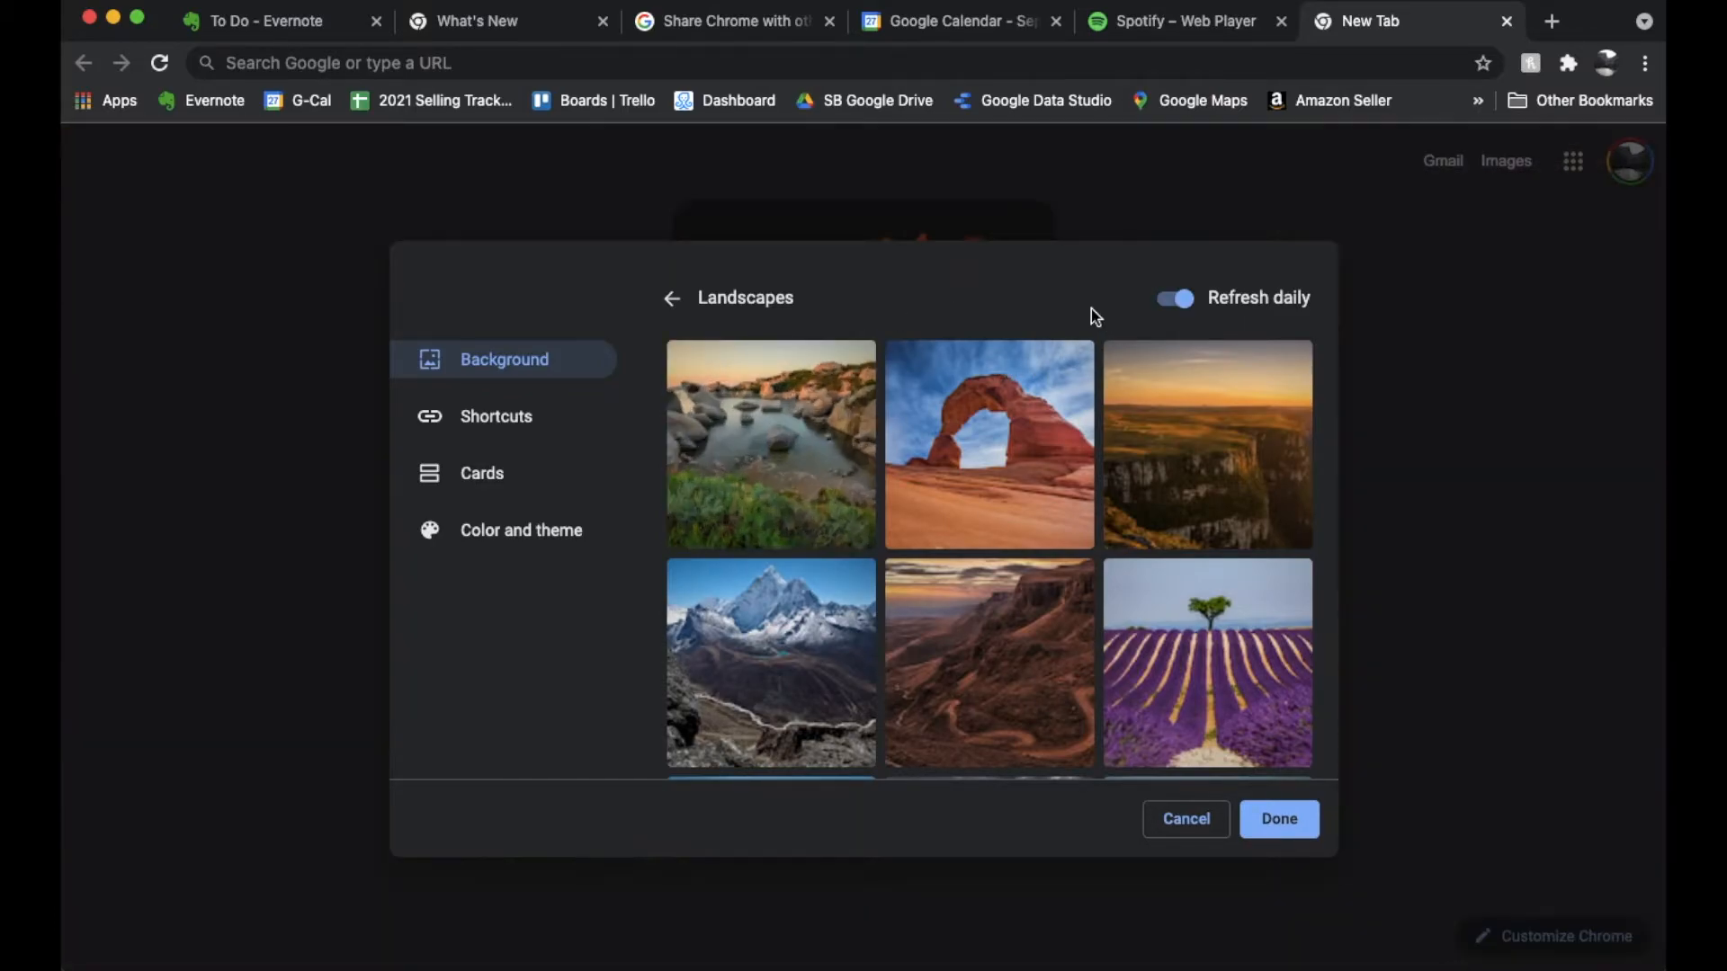
{"action": "mouse_move", "coordinate": [1137, 367]}
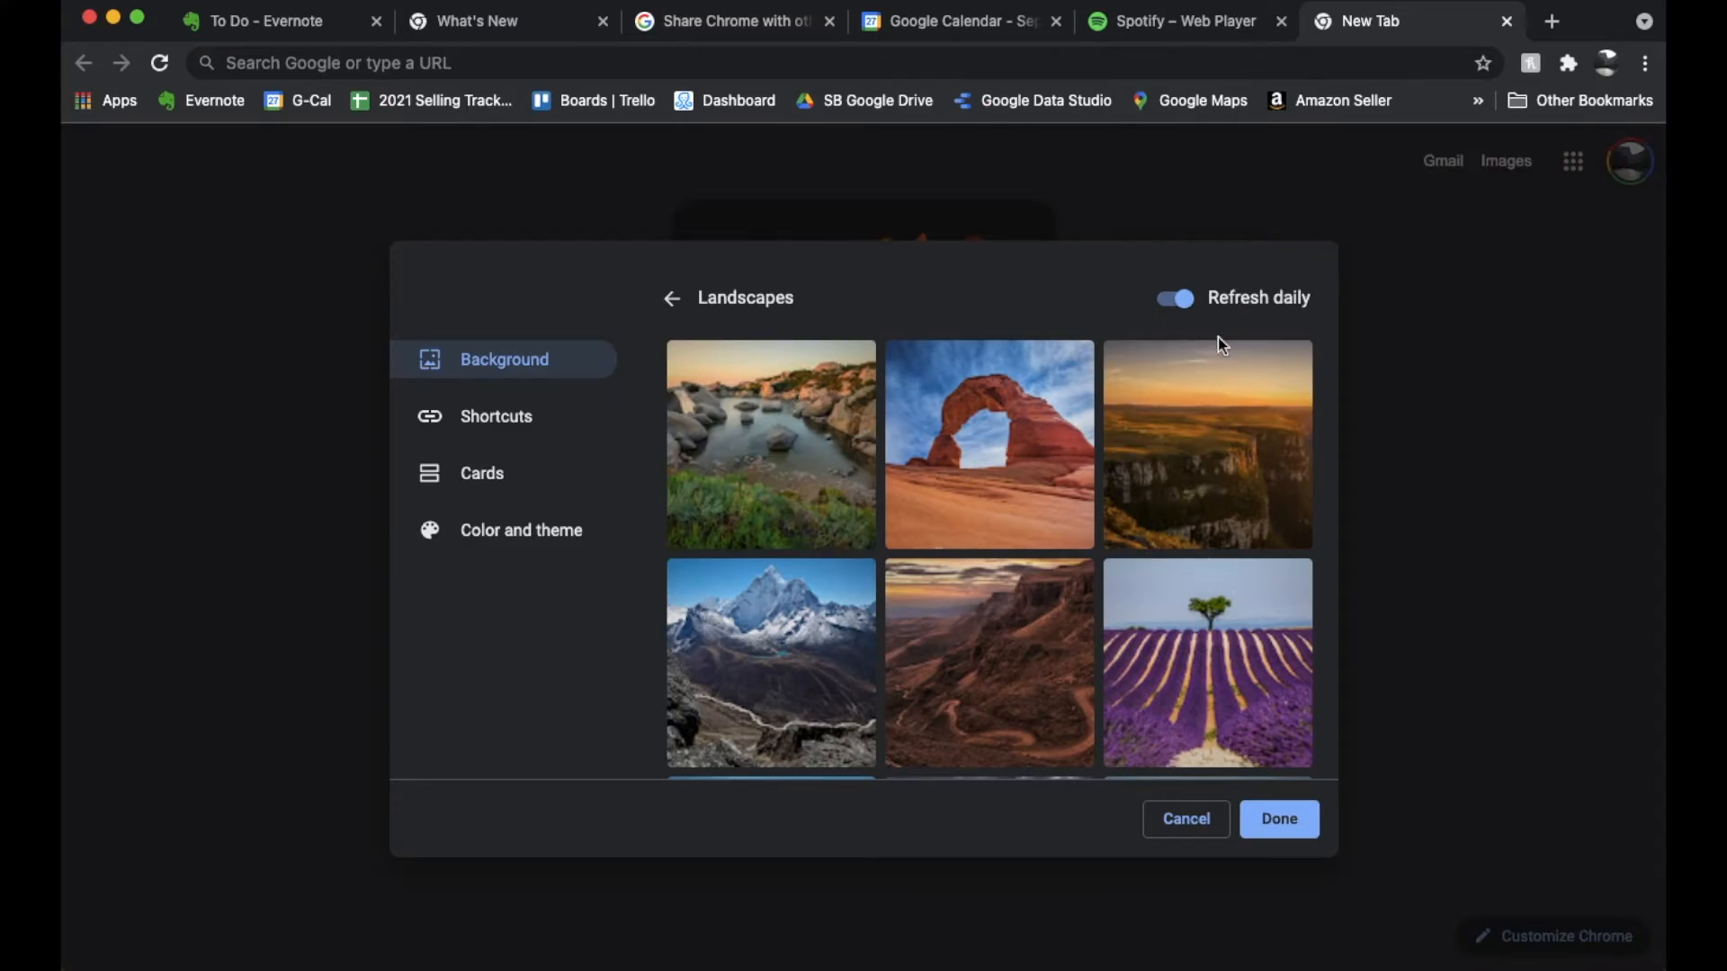
{"action": "left_click", "coordinate": [772, 443]}
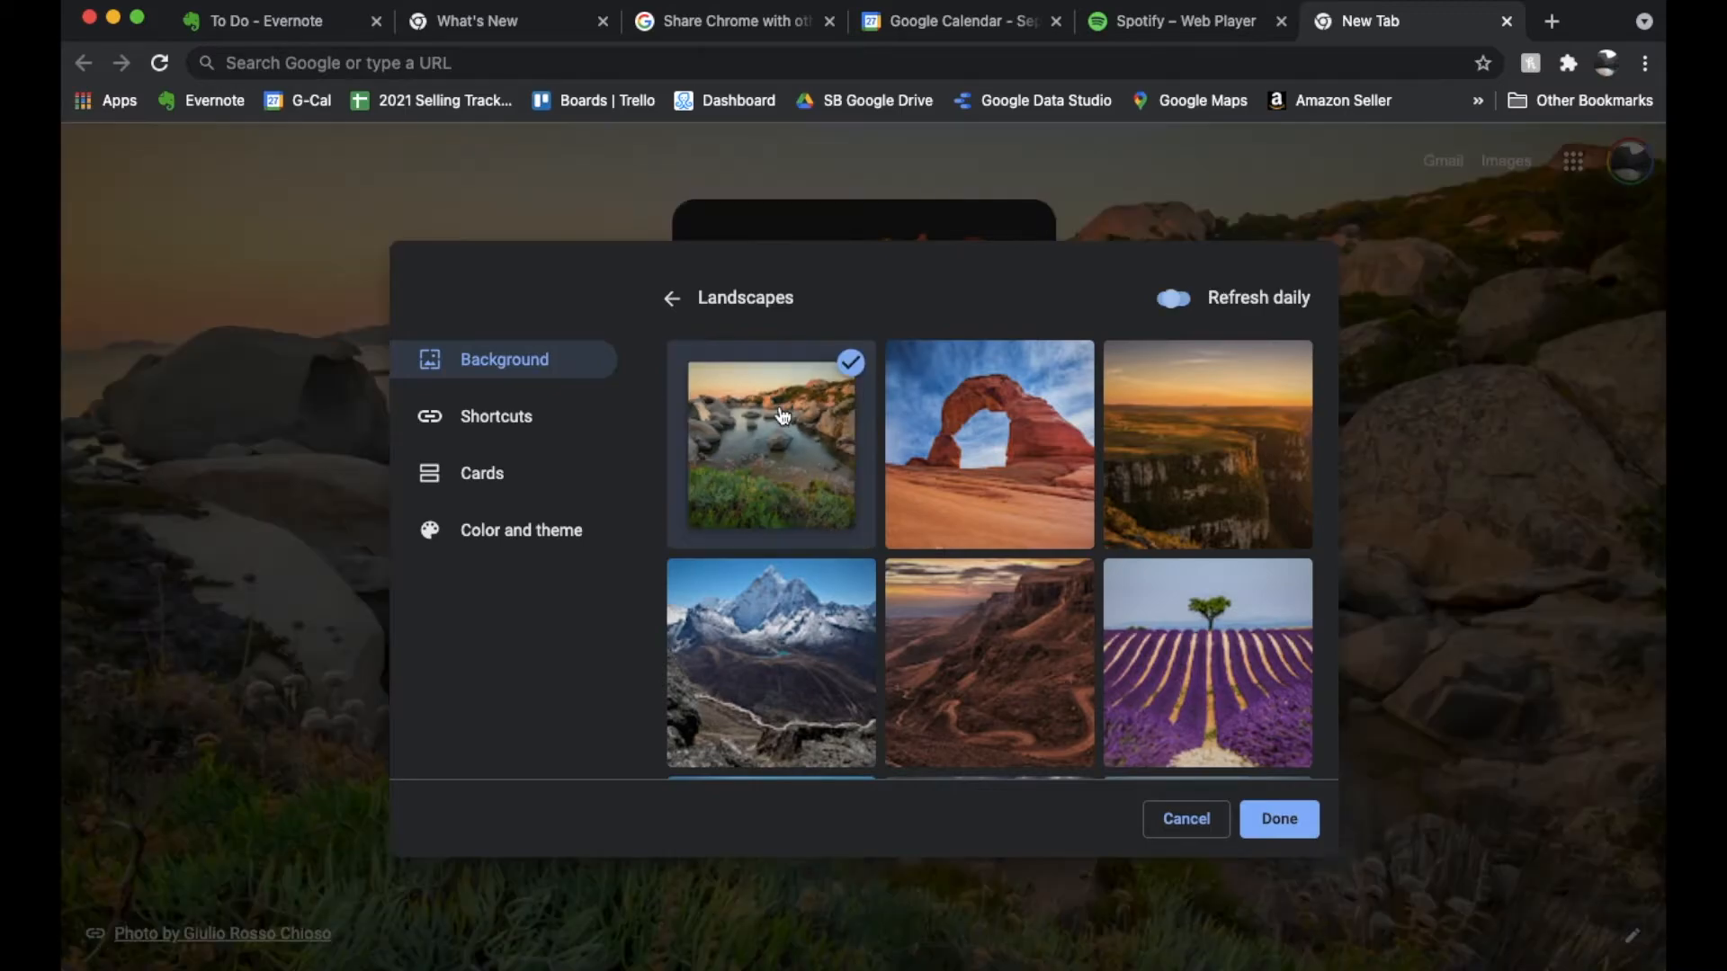
{"action": "left_click", "coordinate": [1172, 298]}
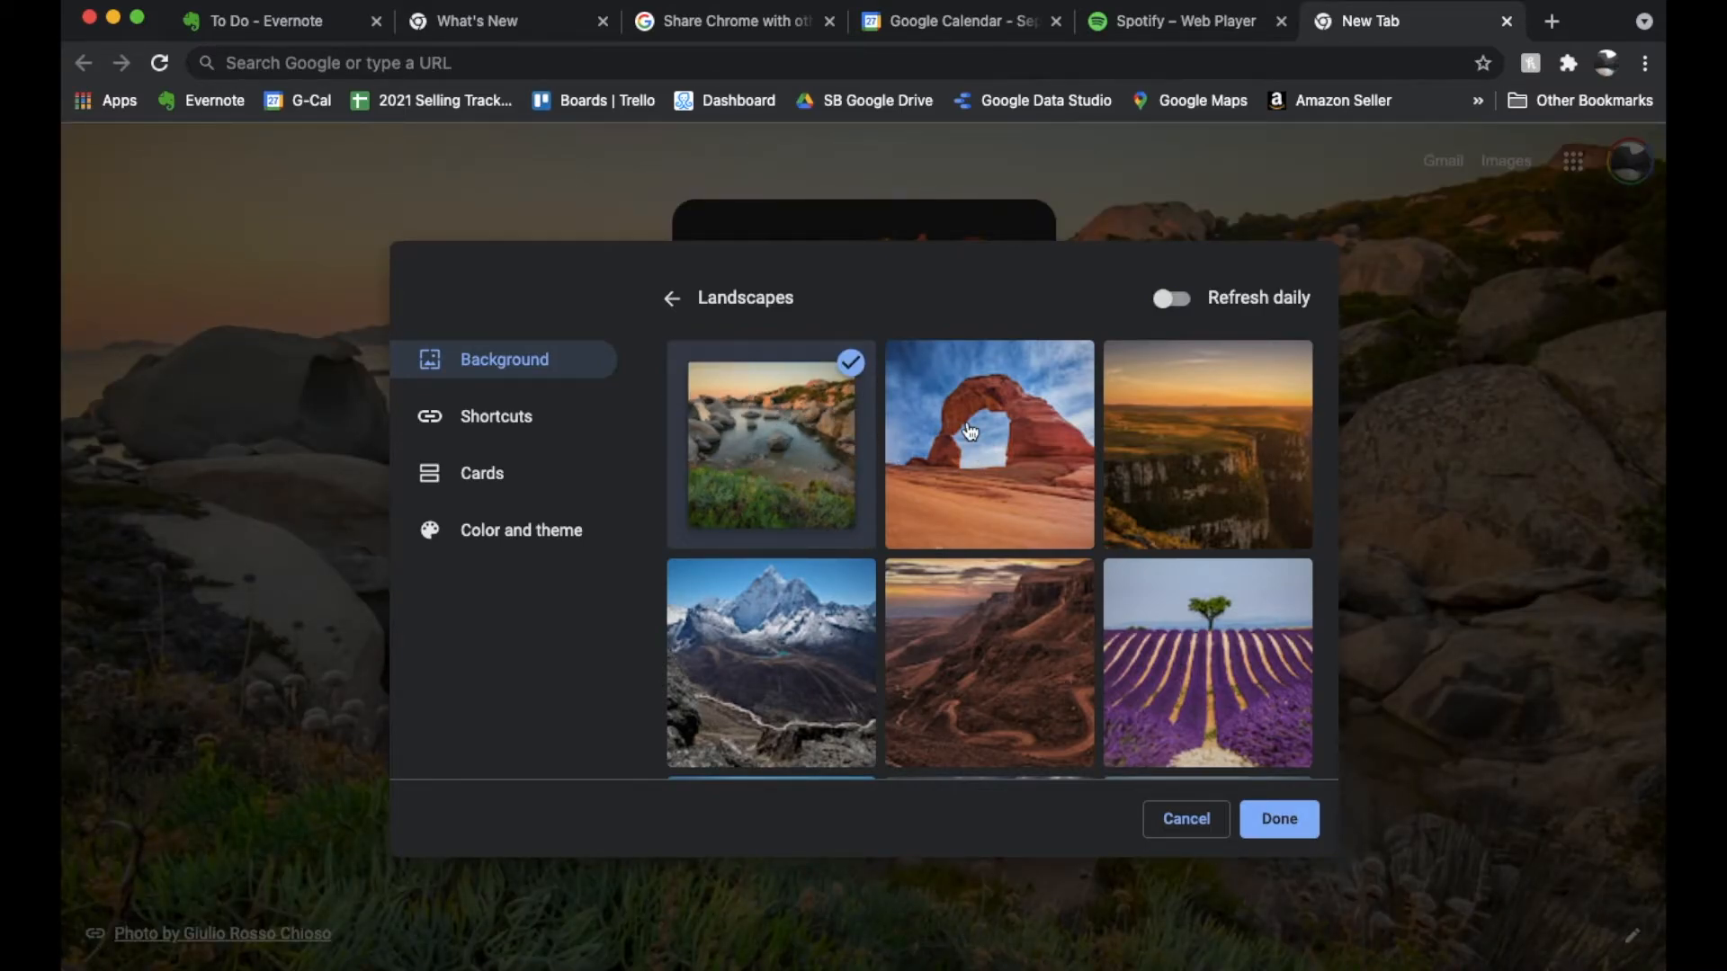
{"action": "left_click", "coordinate": [1170, 298]}
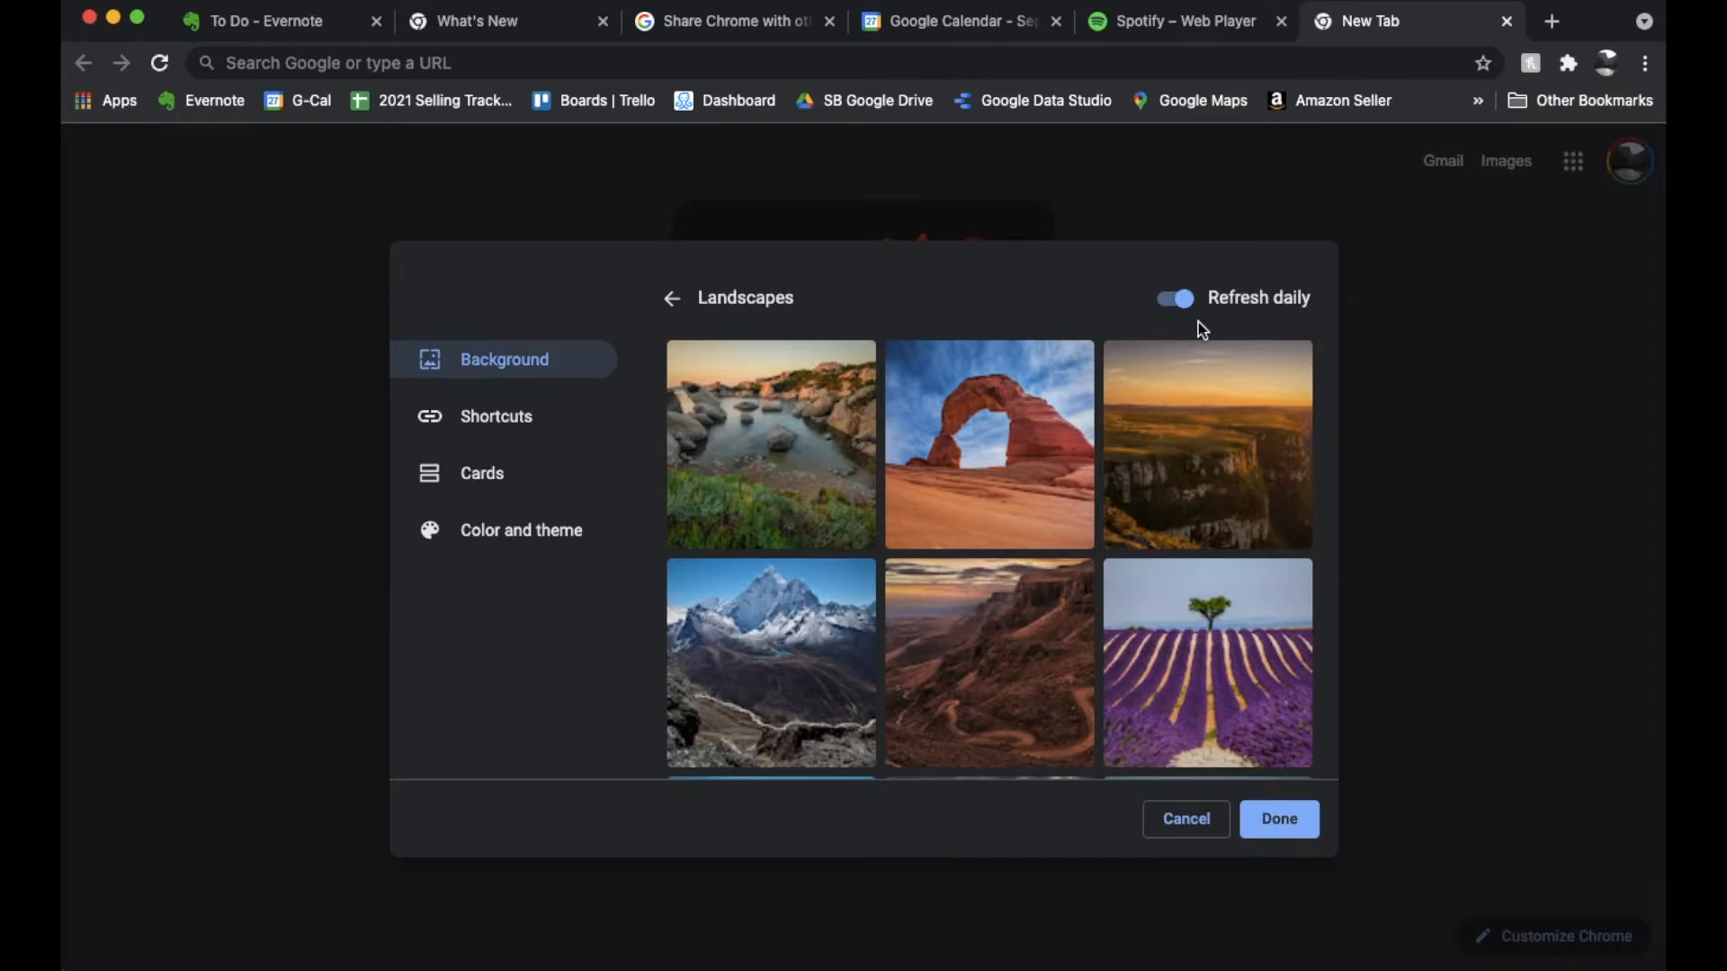
{"action": "mouse_move", "coordinate": [1046, 315]}
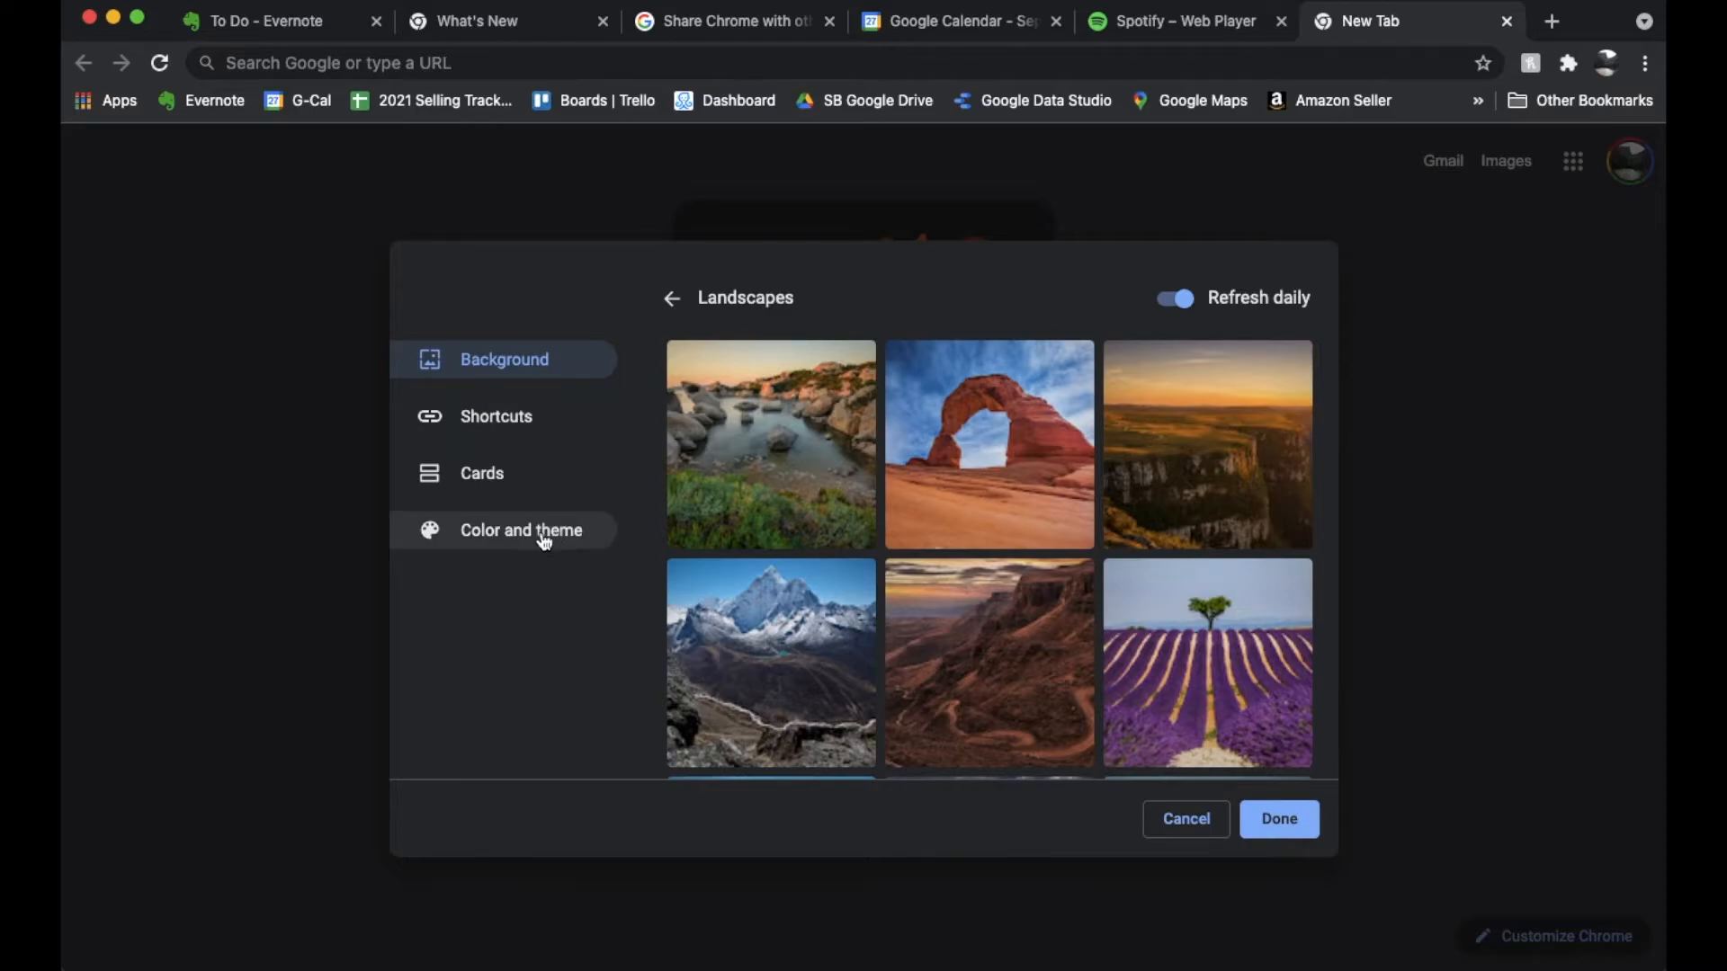
{"action": "left_click", "coordinate": [521, 531]}
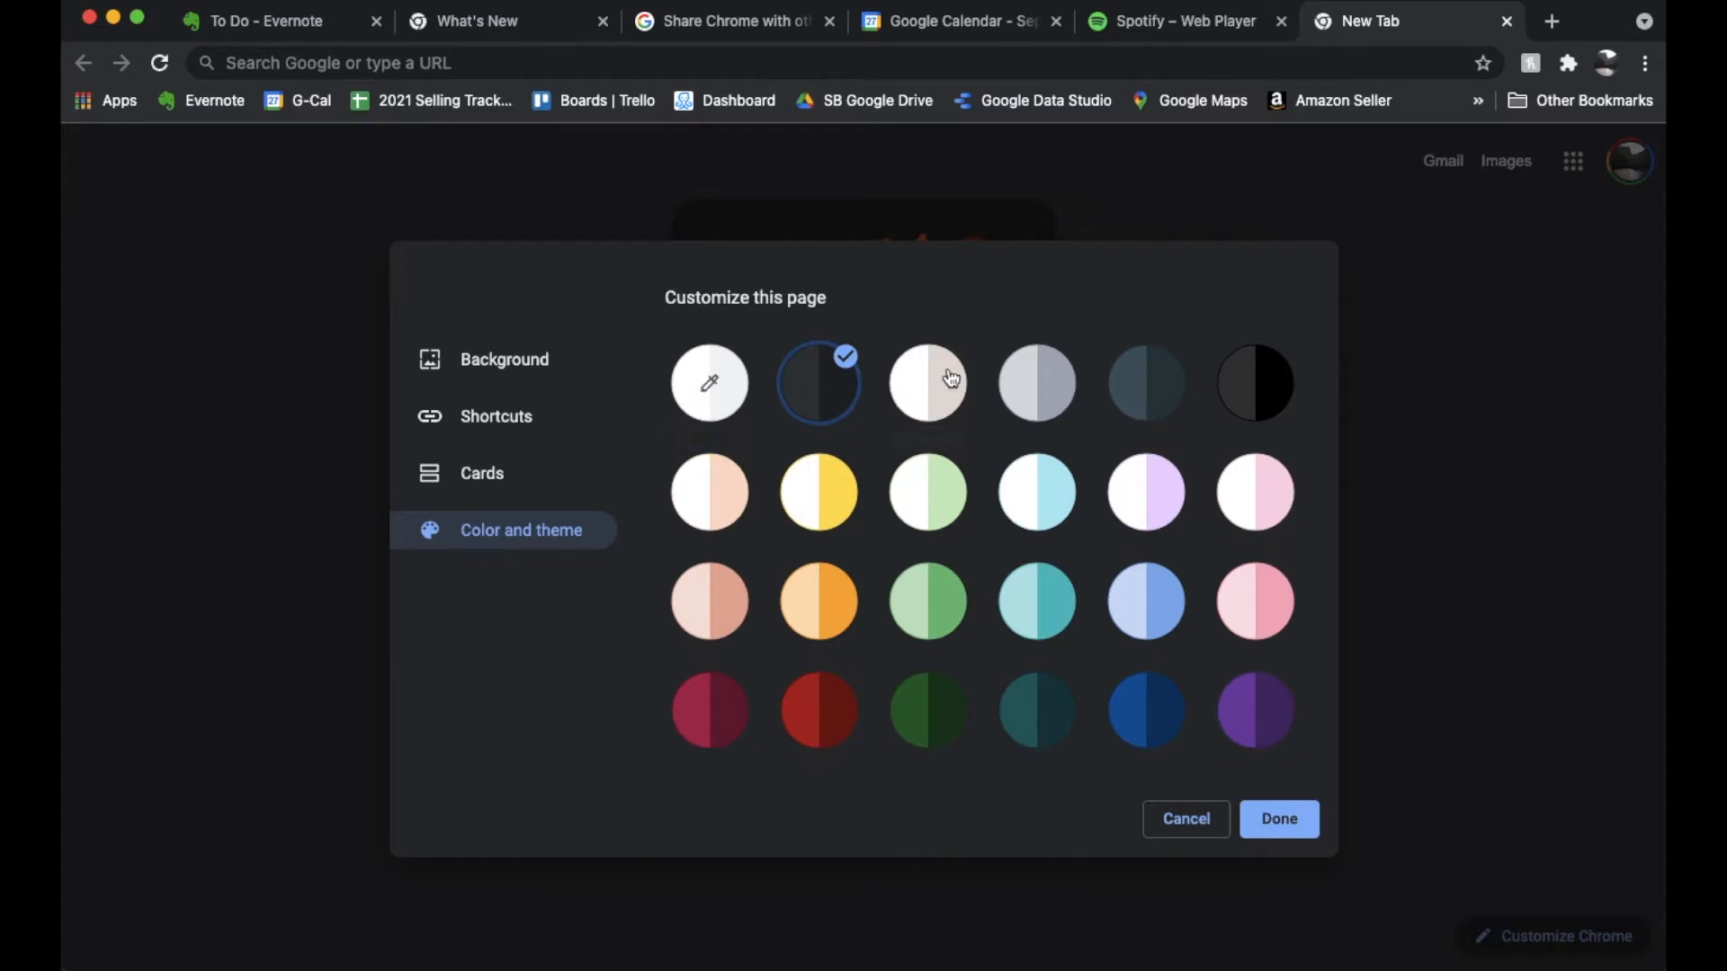
{"action": "mouse_move", "coordinate": [937, 447]}
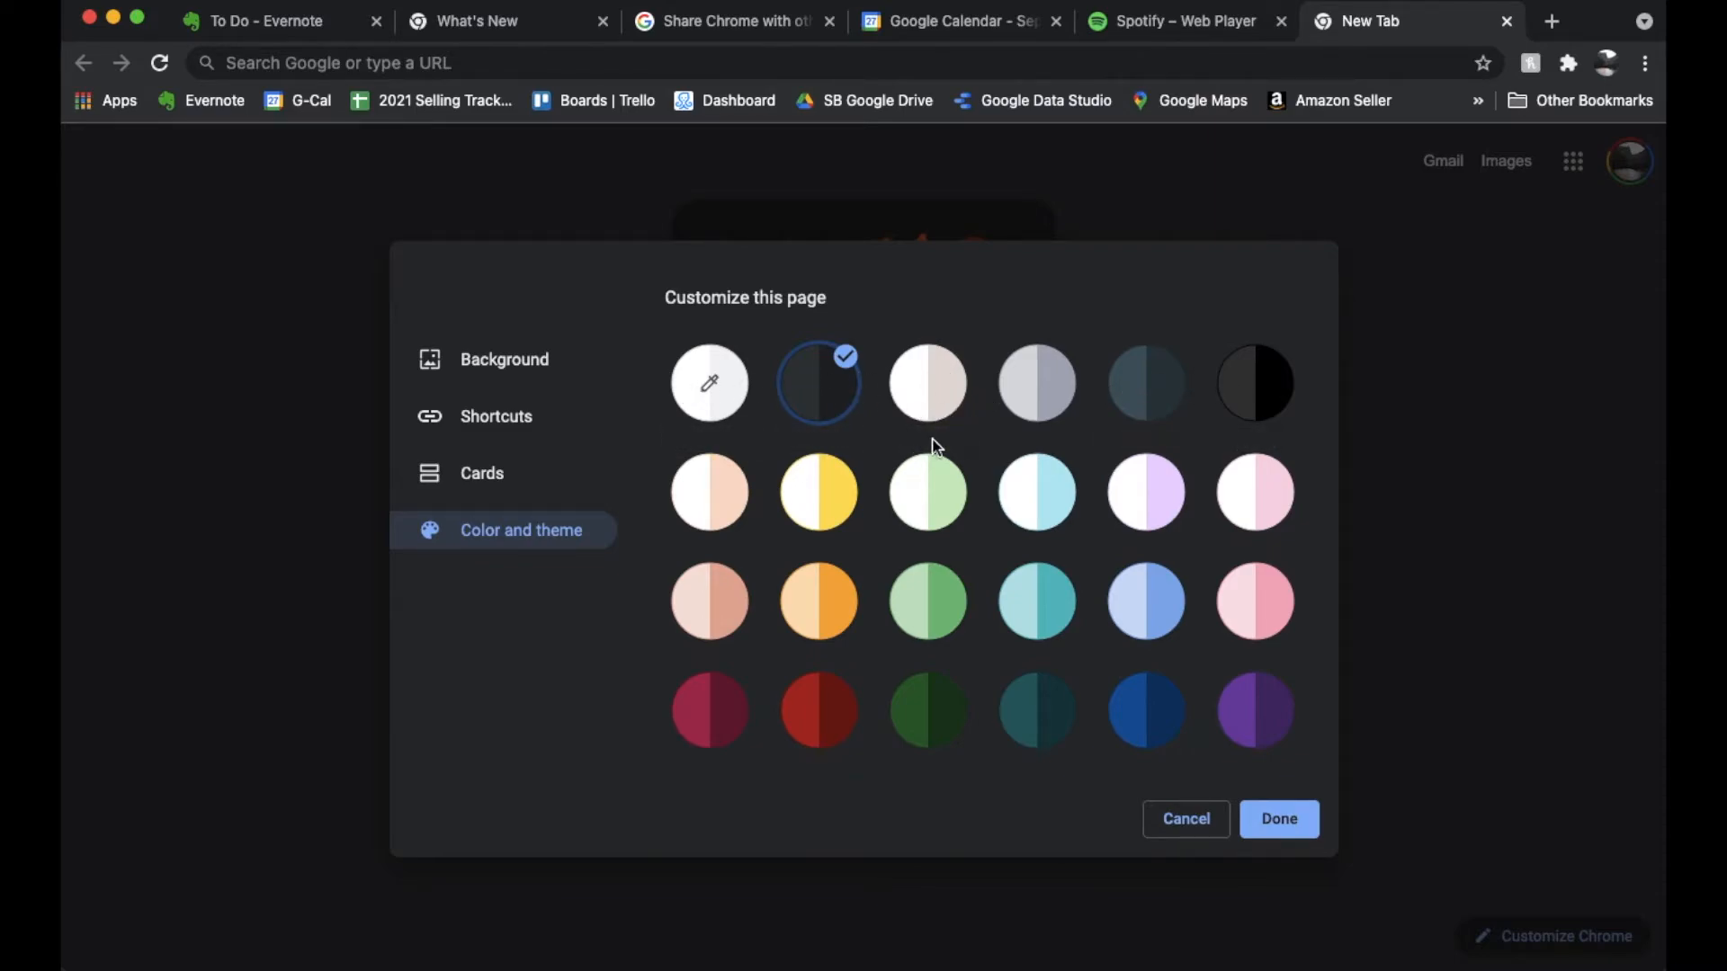
{"action": "mouse_move", "coordinate": [873, 615]}
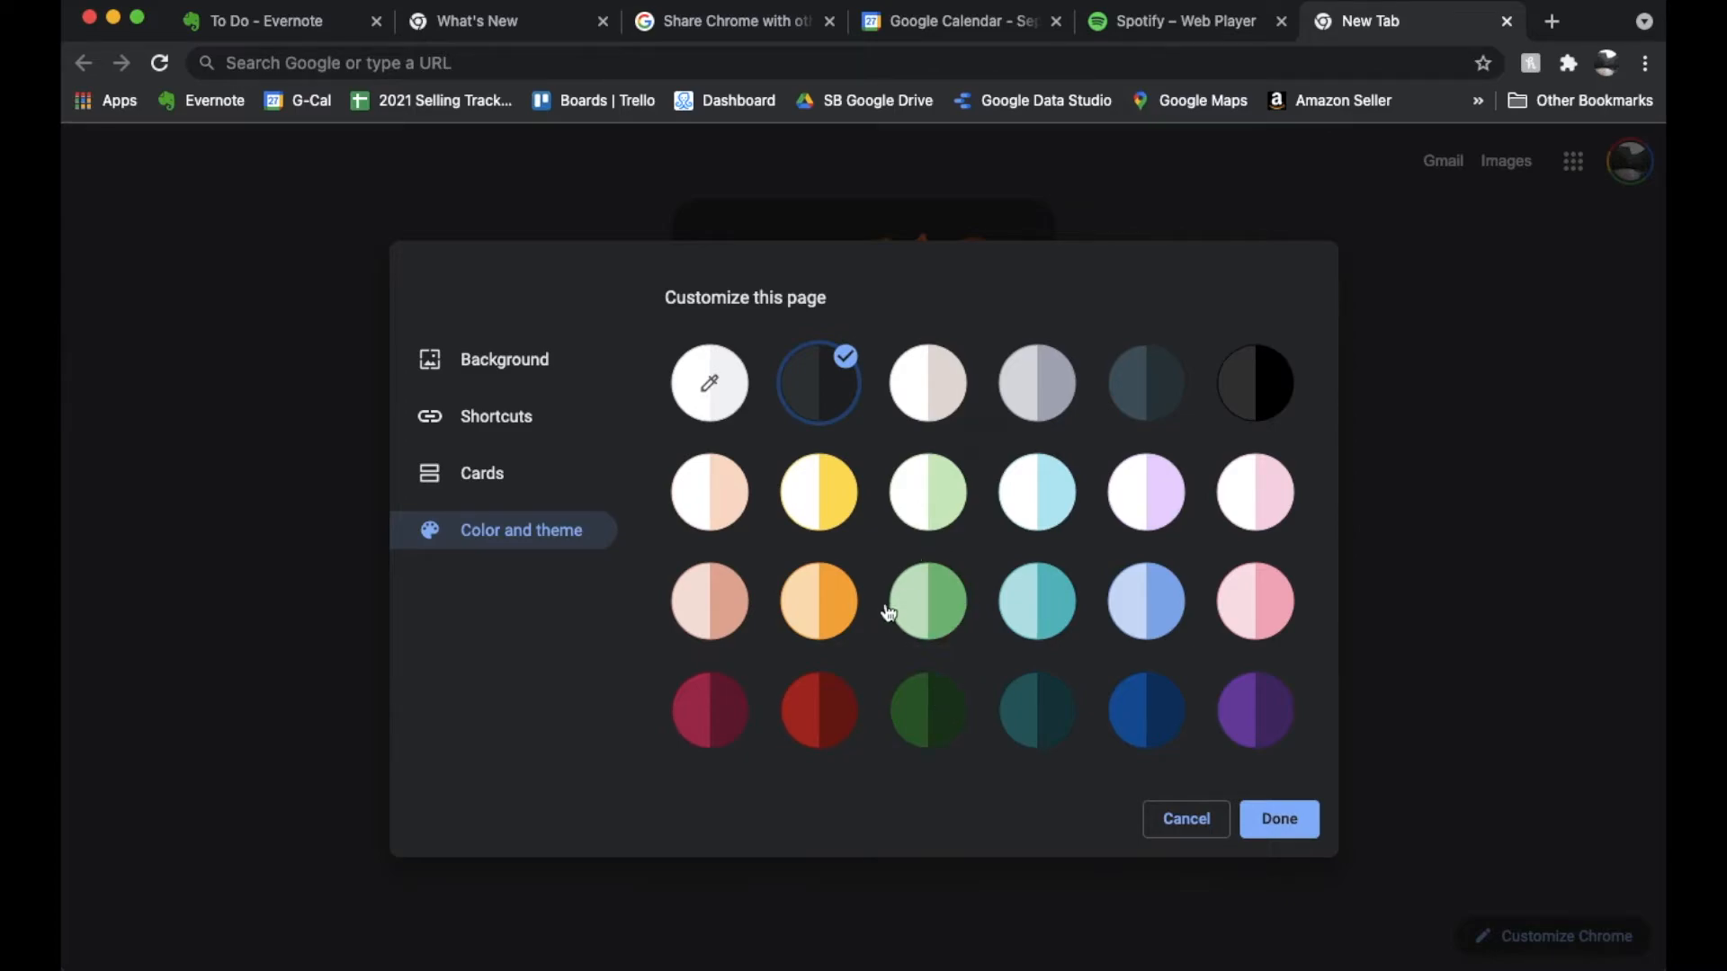
- Preview the green, orange and dark slate colour themes, then apply Light blue
{"action": "left_click", "coordinate": [927, 601]}
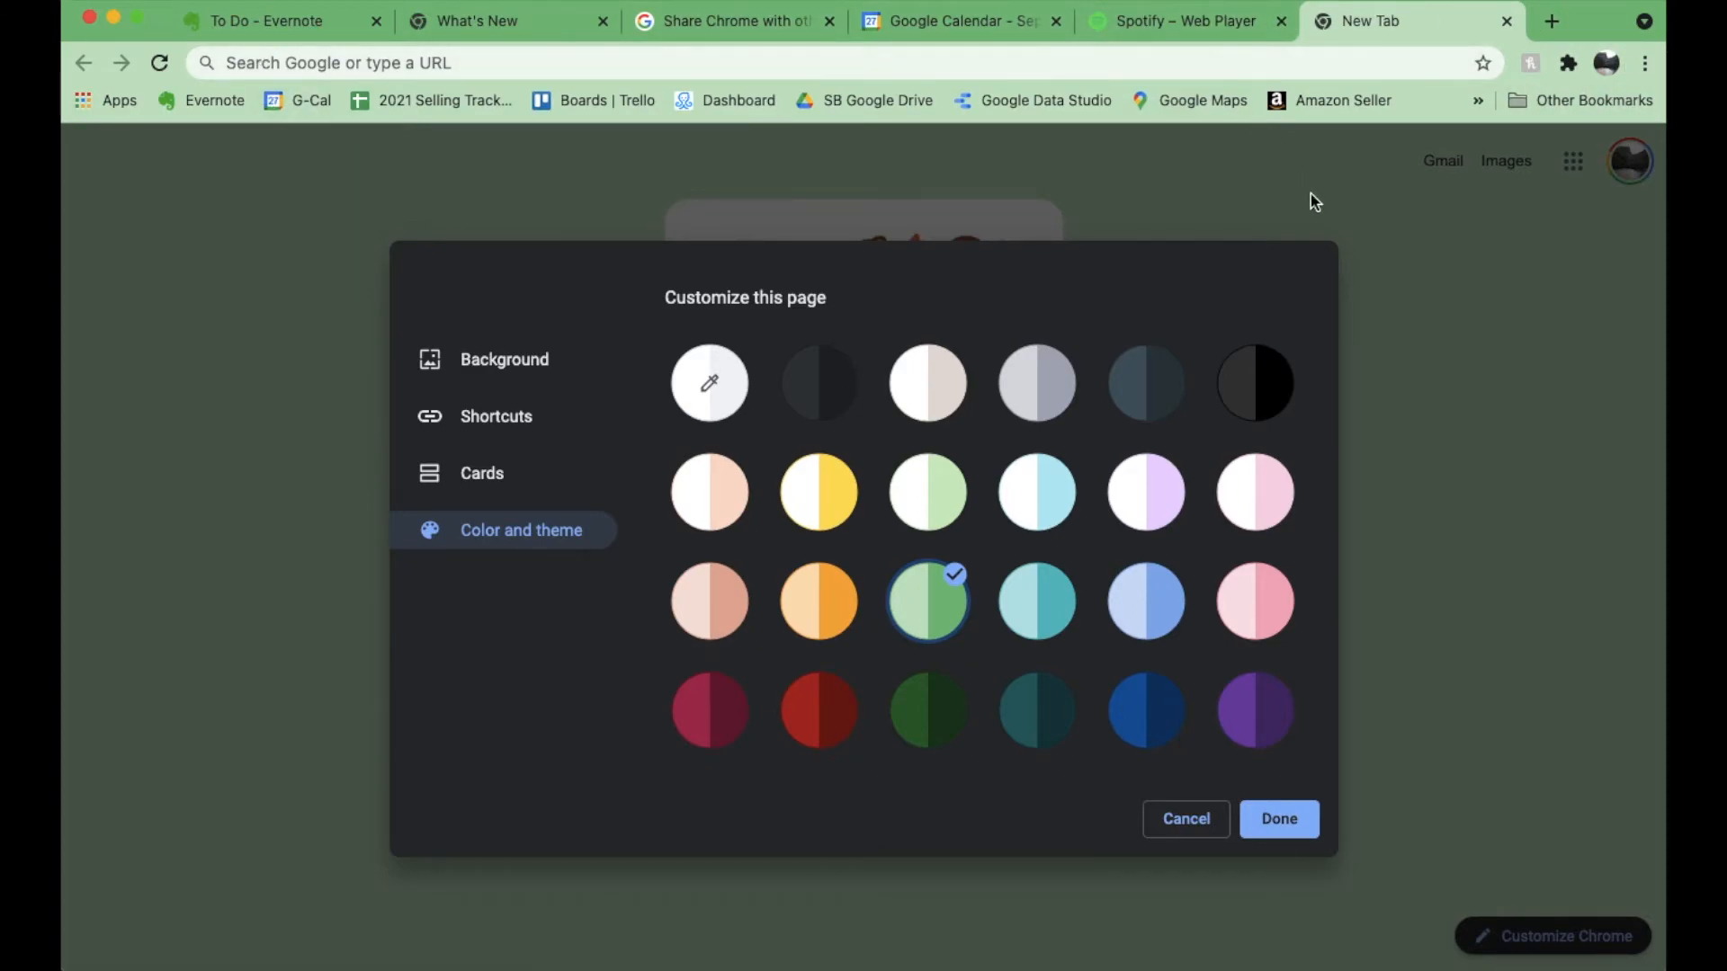
{"action": "mouse_move", "coordinate": [1403, 416]}
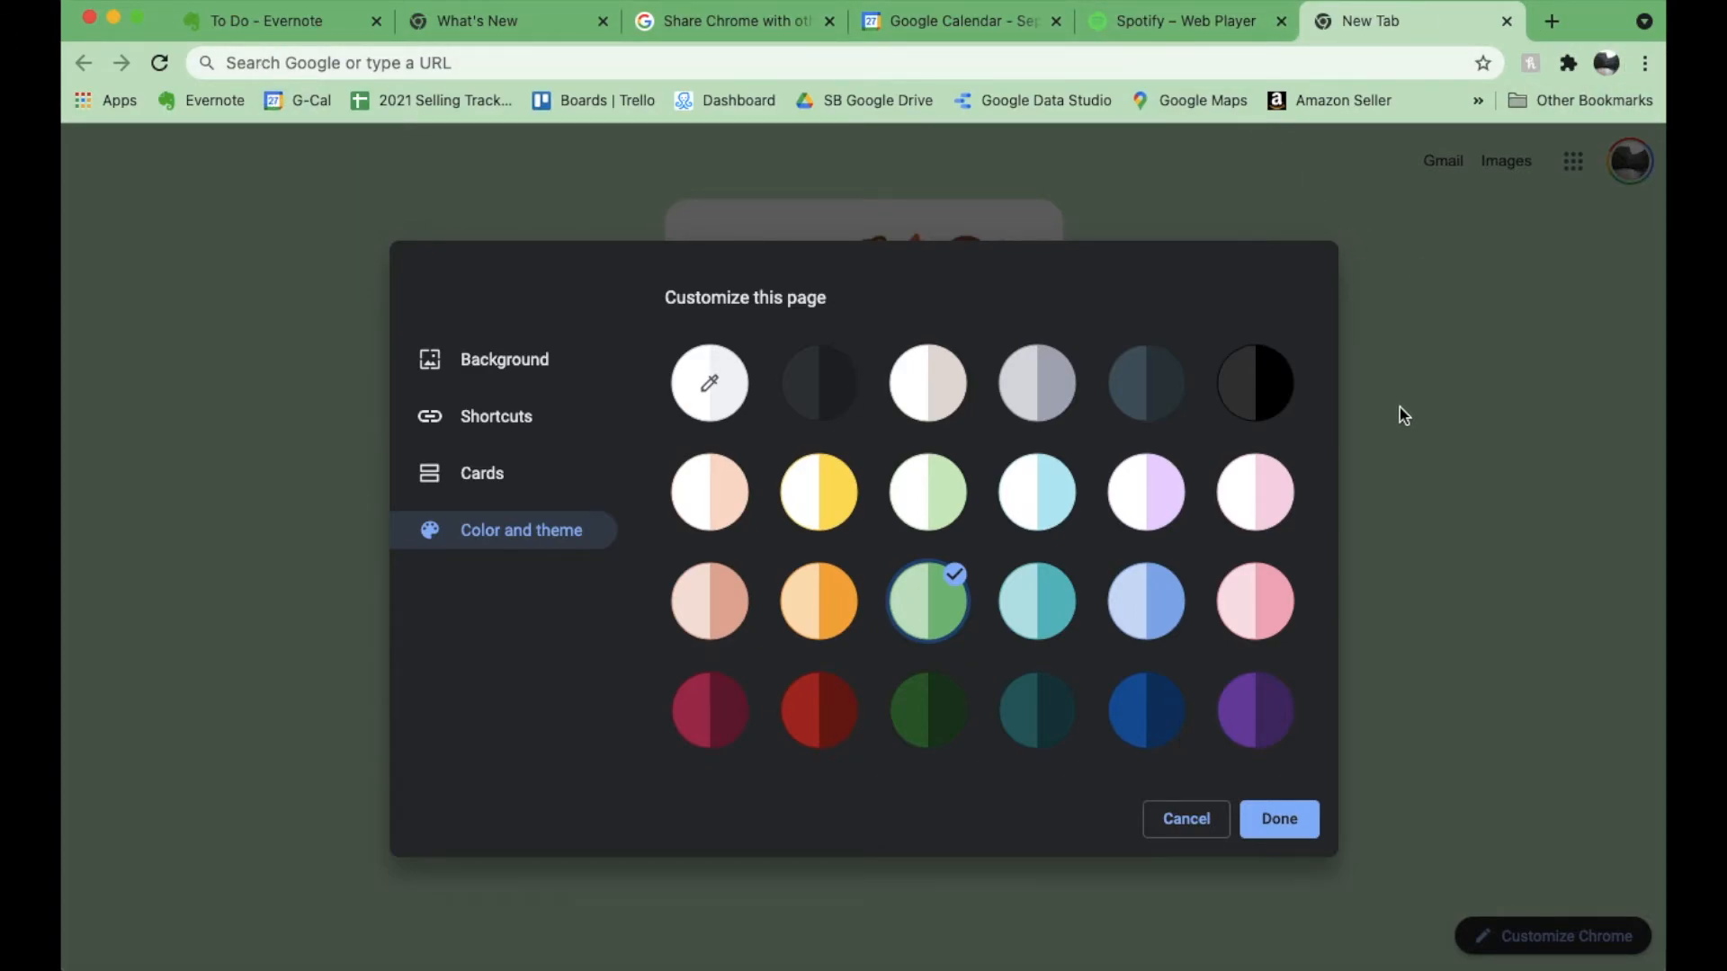
{"action": "mouse_move", "coordinate": [820, 618]}
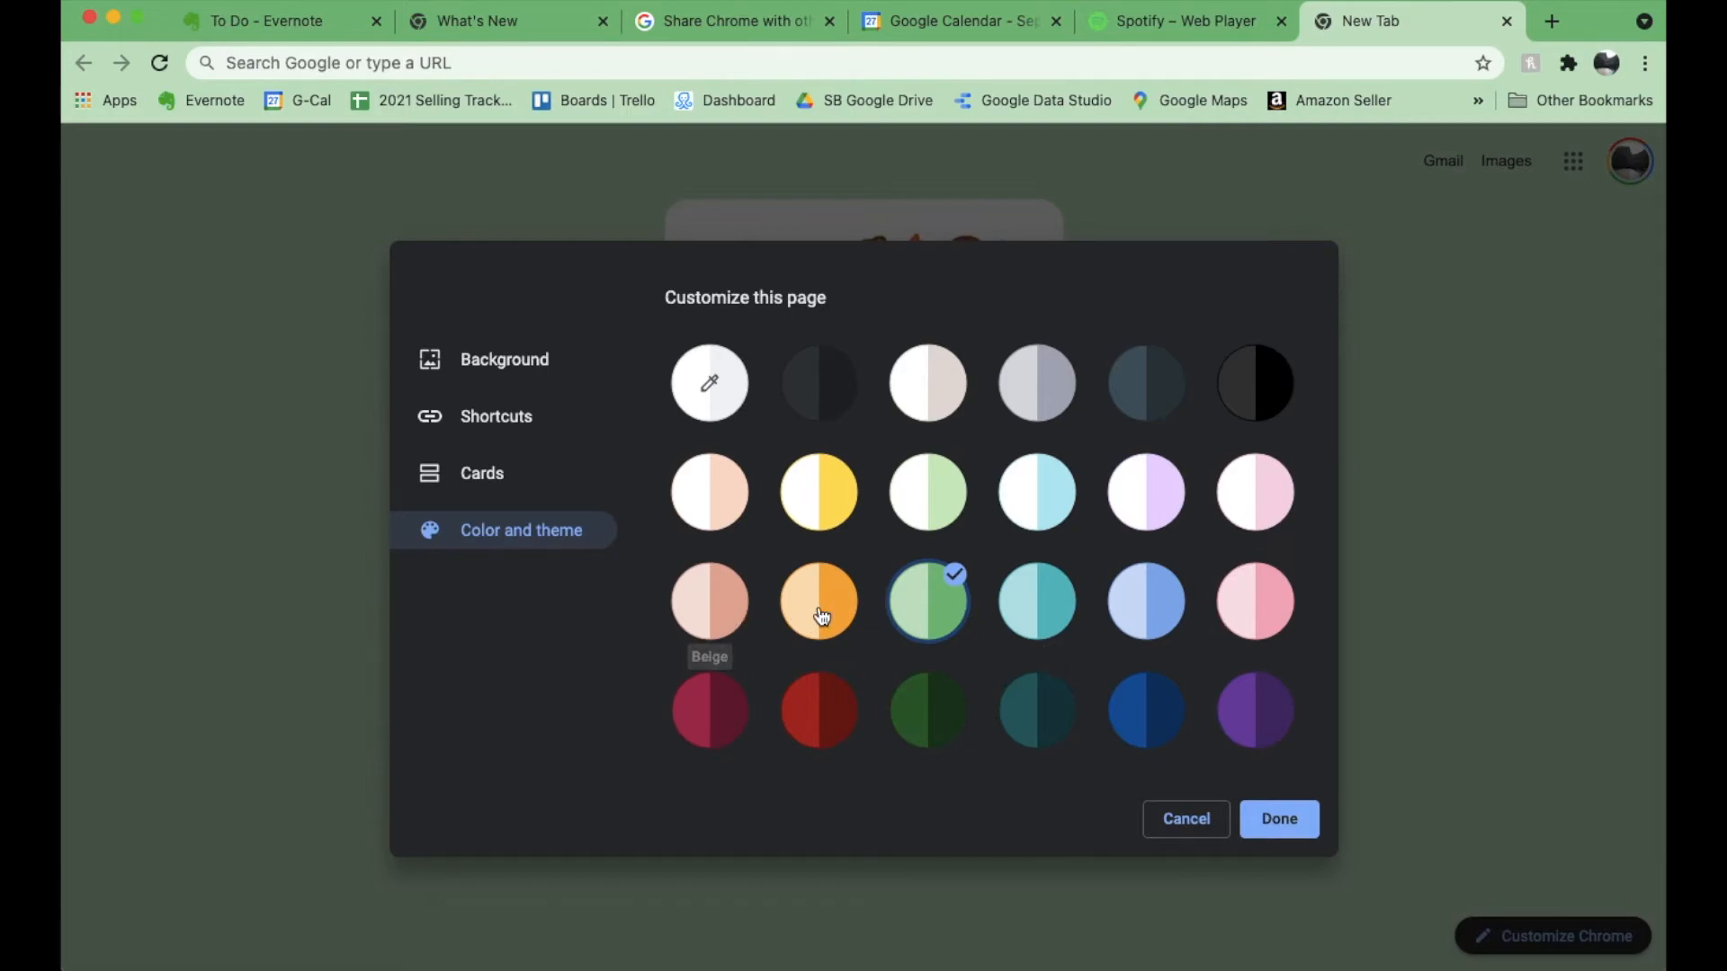
{"action": "left_click", "coordinate": [819, 602]}
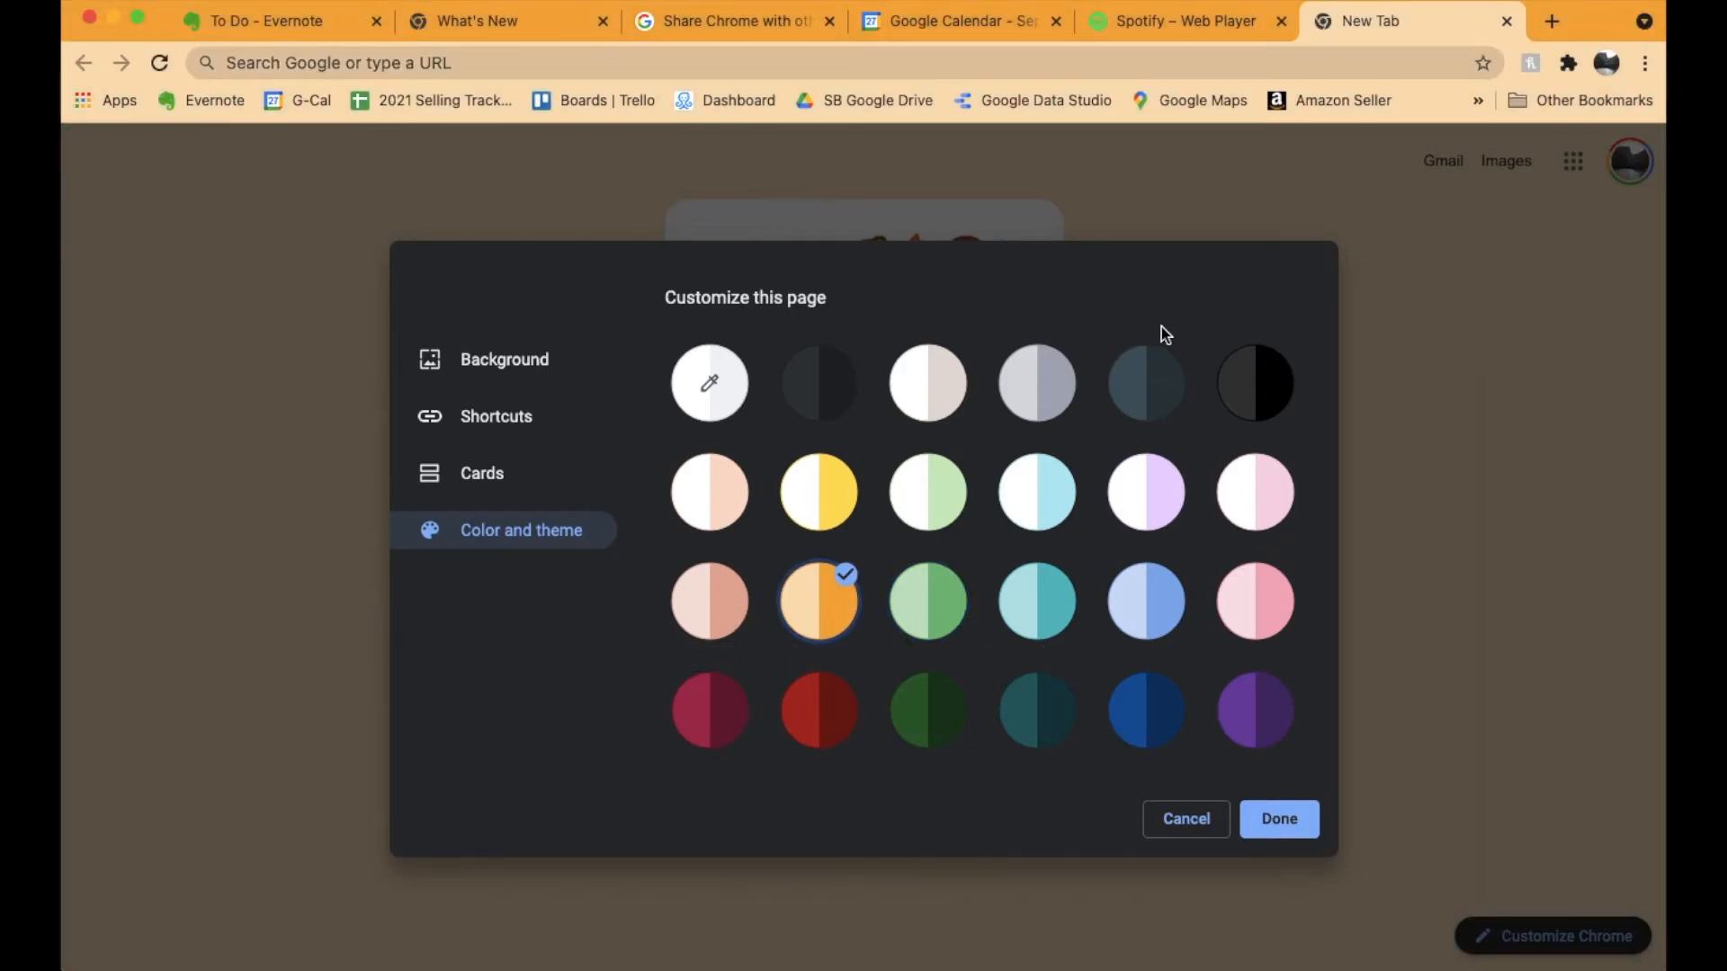
{"action": "left_click", "coordinate": [1147, 383]}
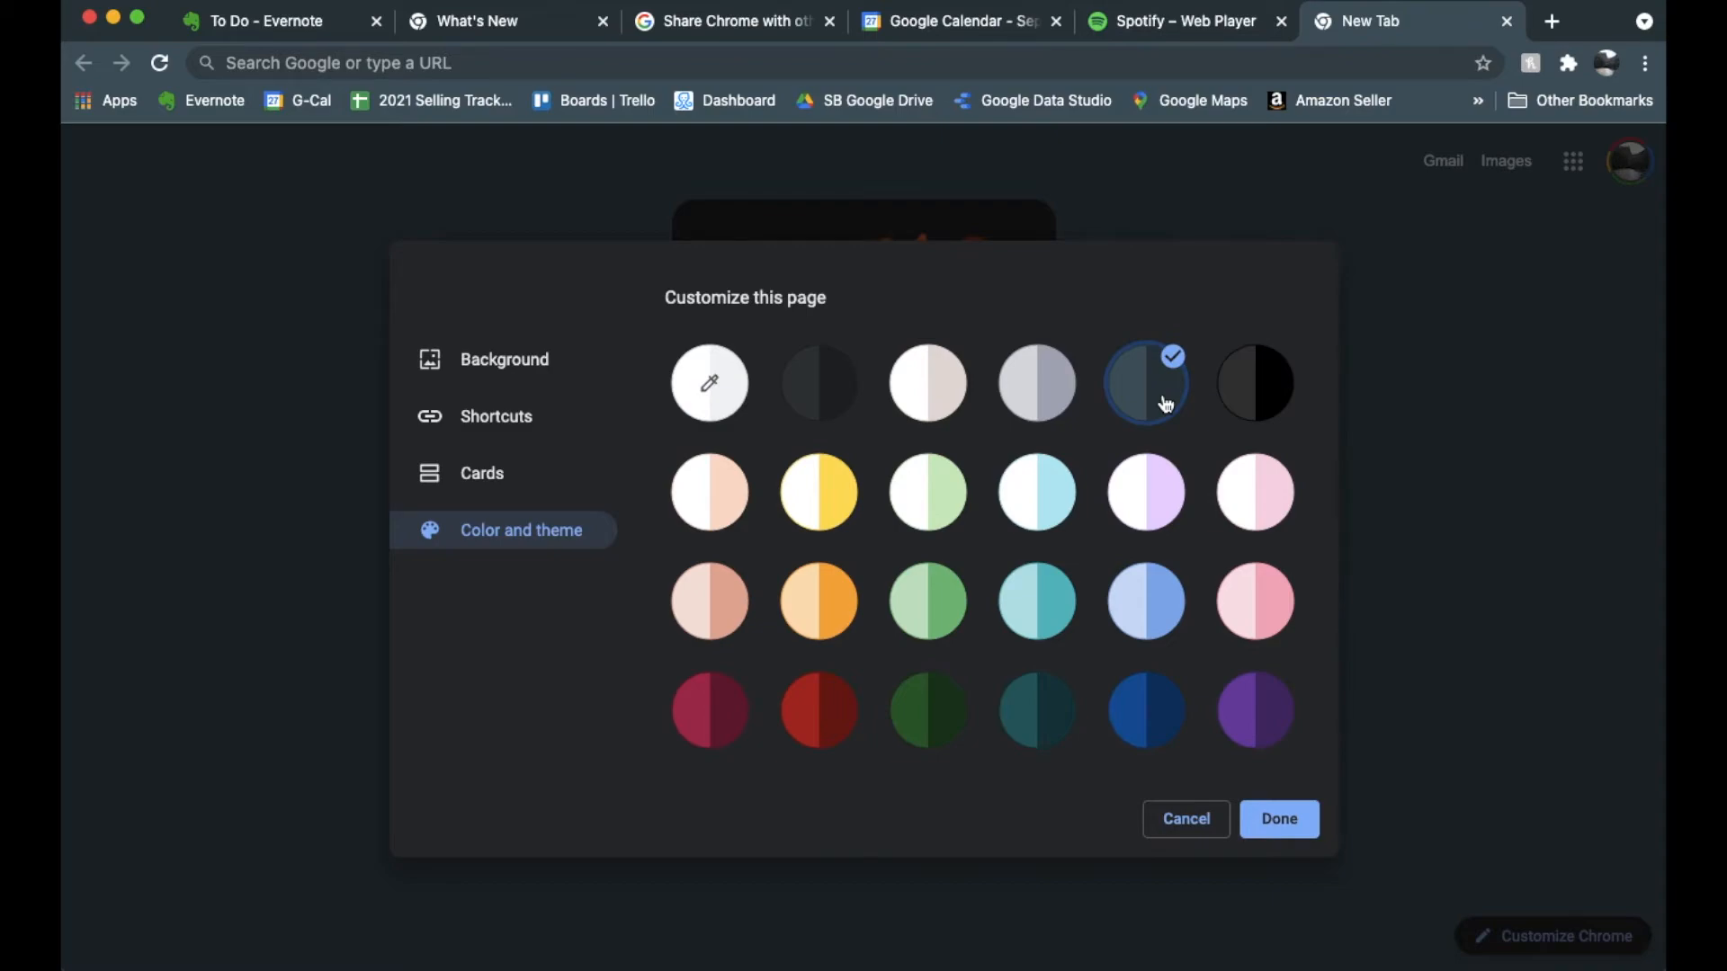
{"action": "mouse_move", "coordinate": [1148, 604]}
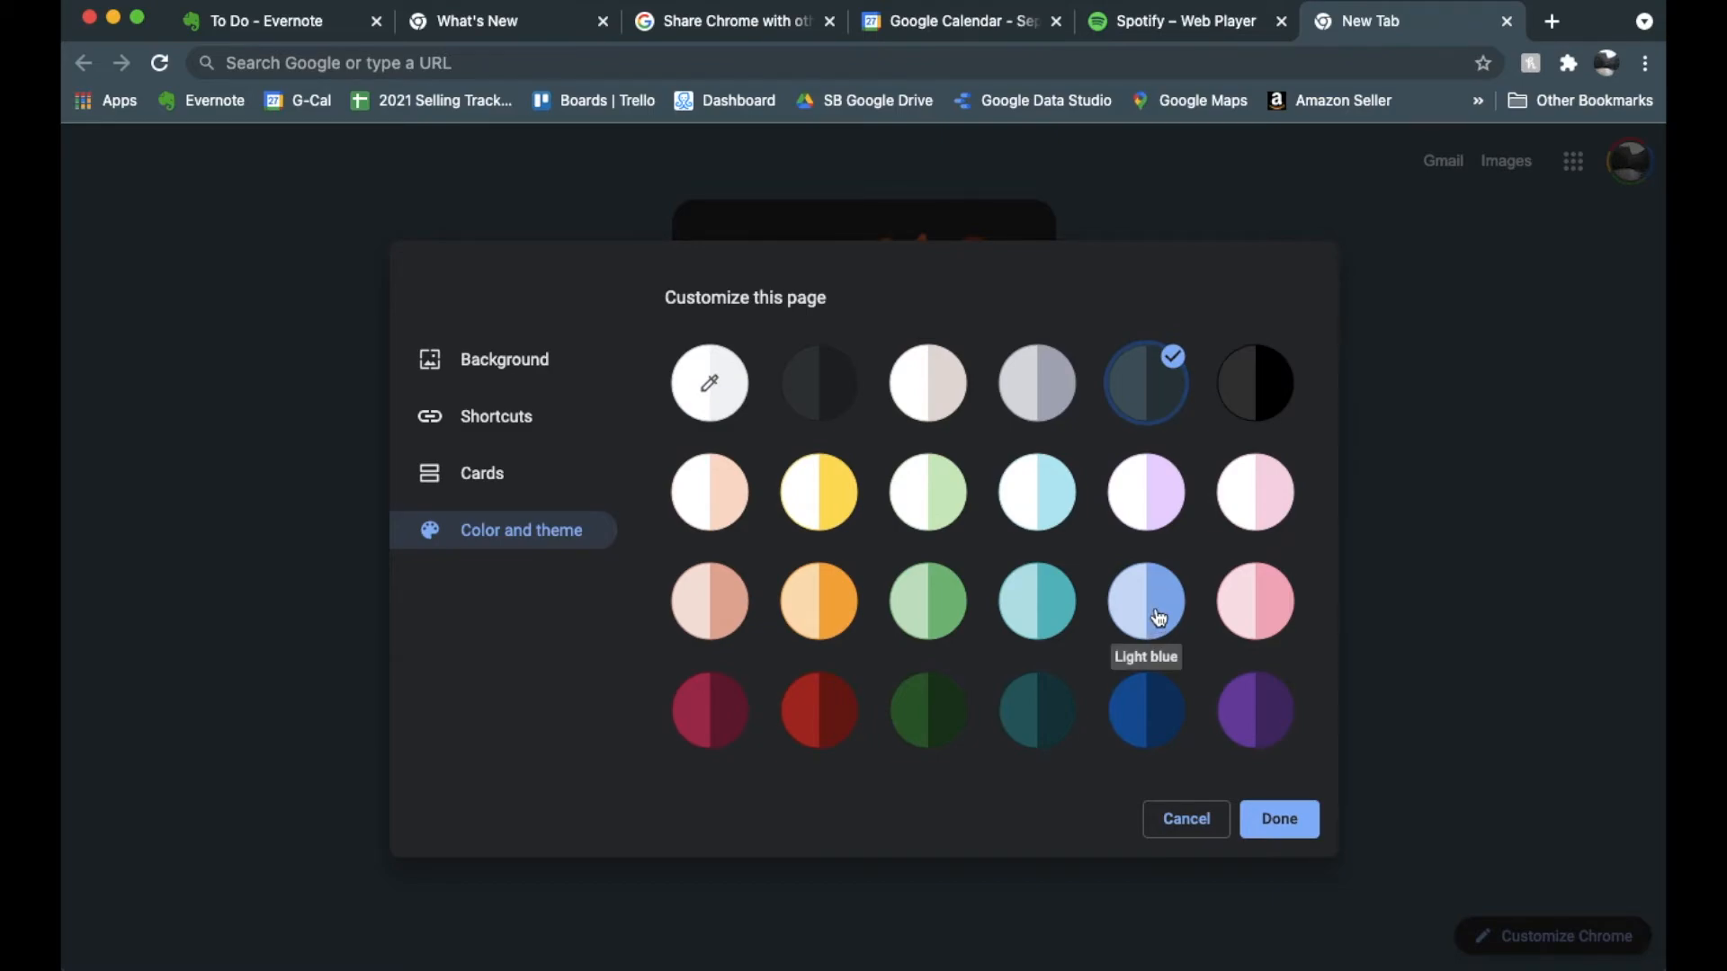
{"action": "left_click", "coordinate": [1147, 603]}
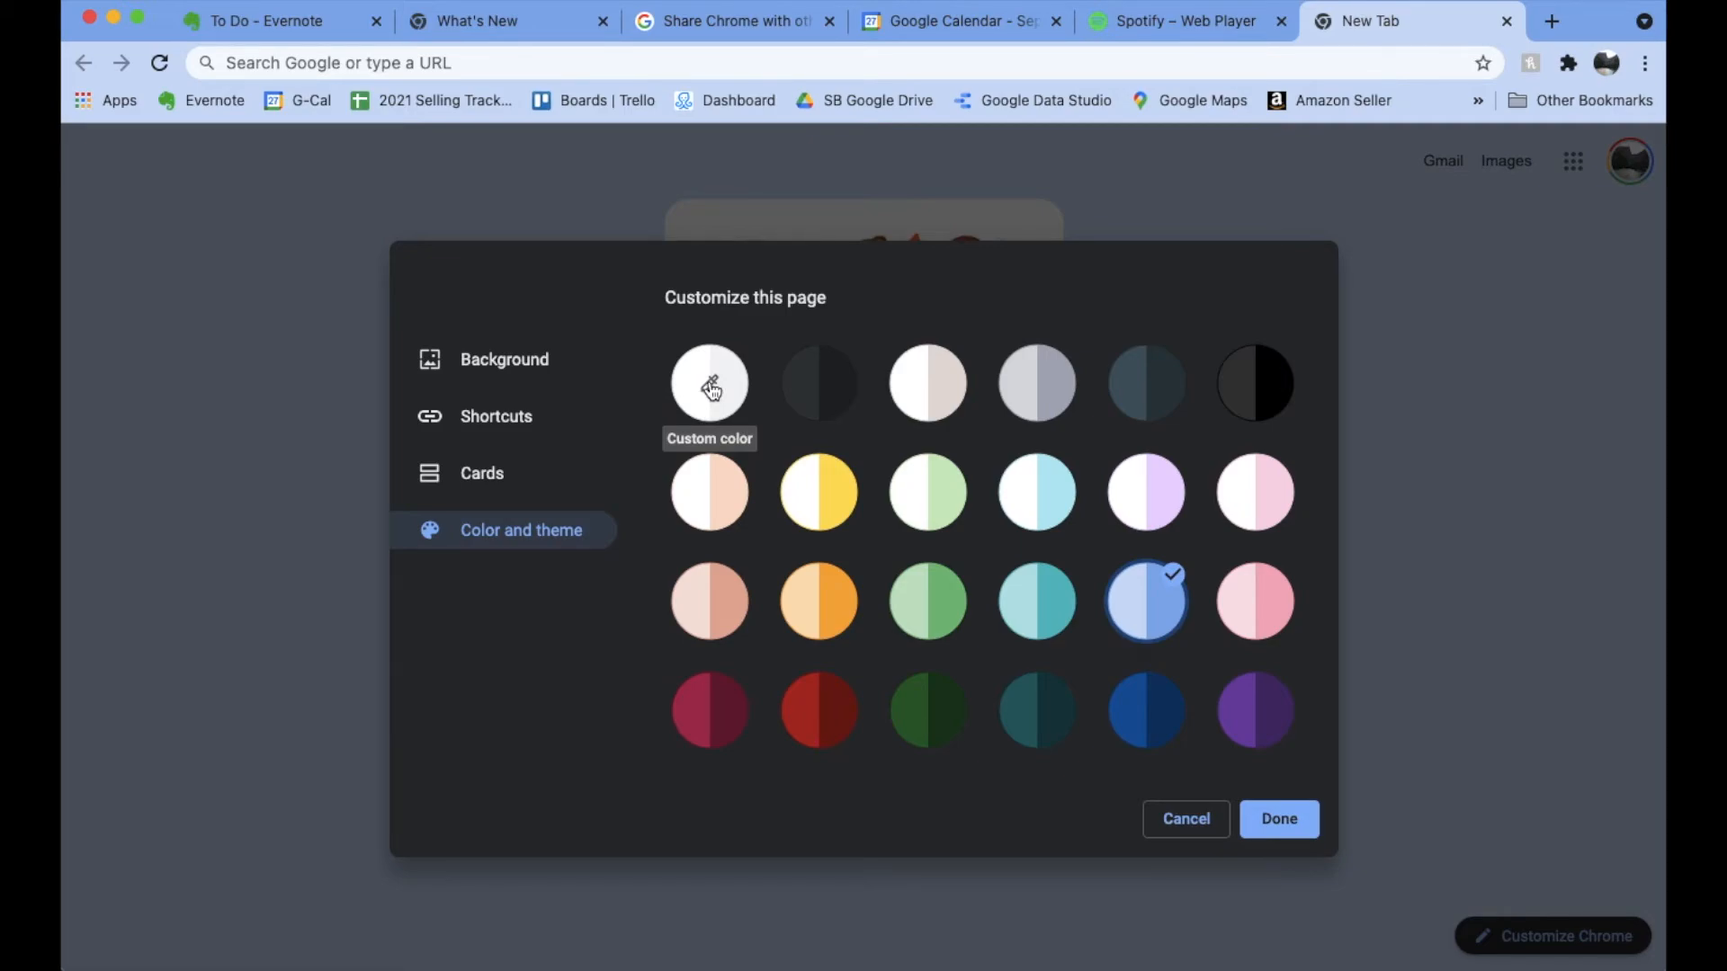
{"action": "mouse_move", "coordinate": [752, 391]}
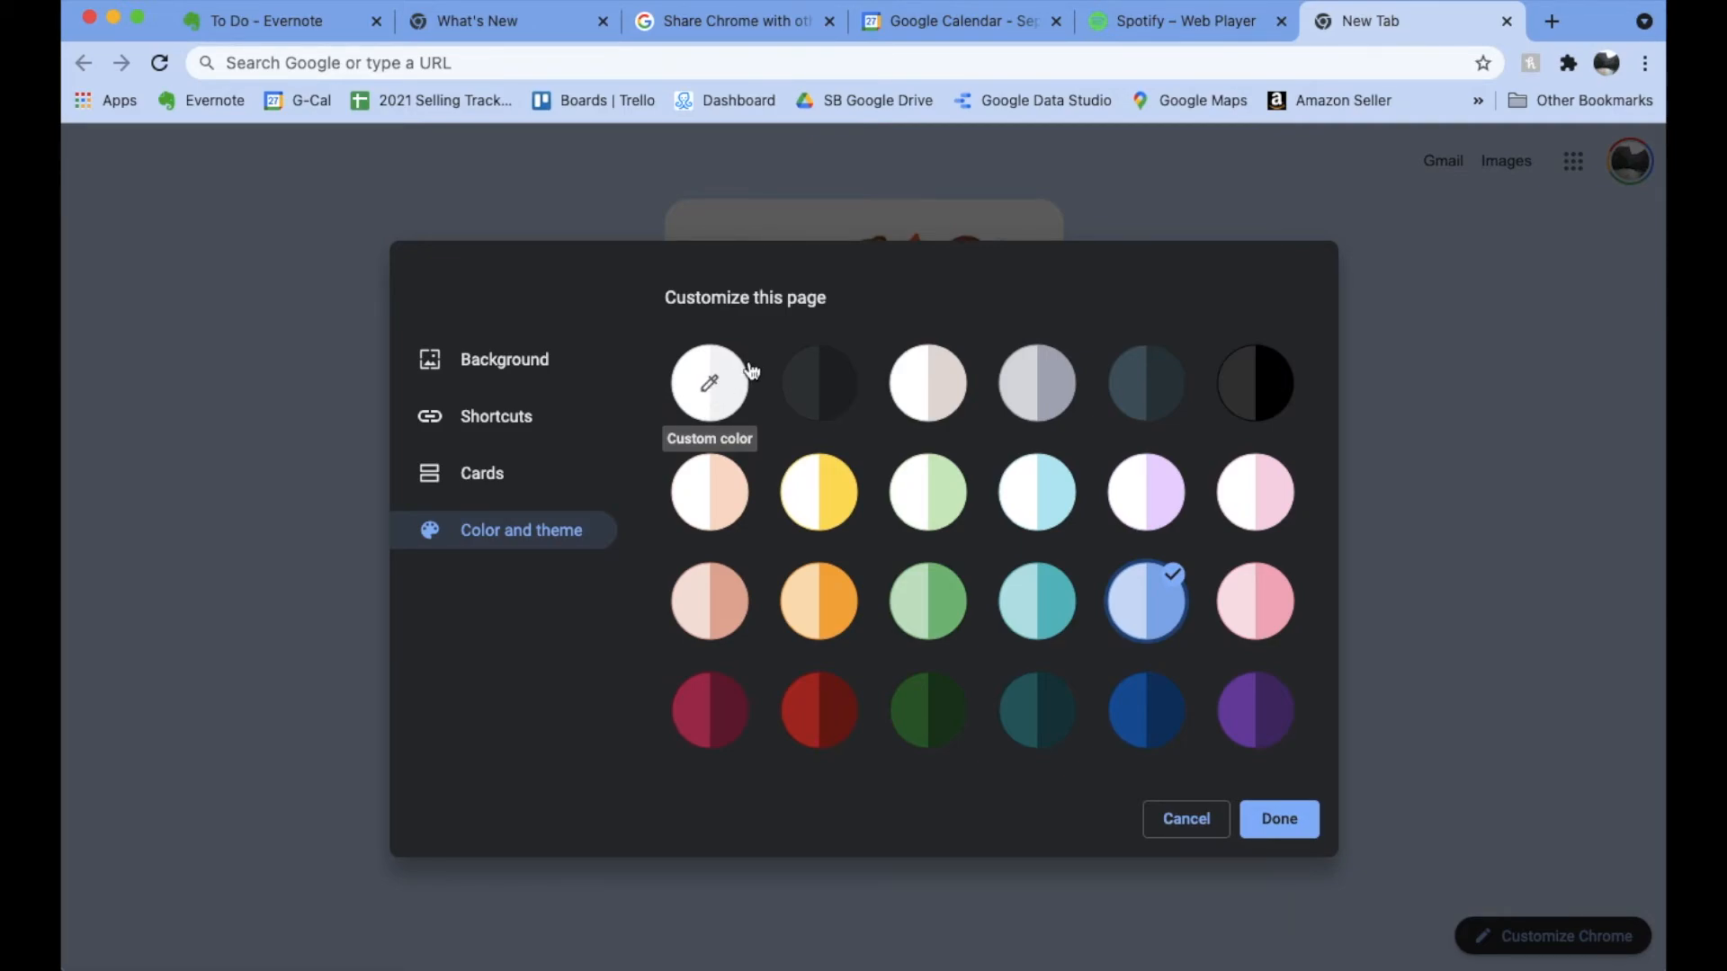
{"action": "left_click", "coordinate": [710, 382]}
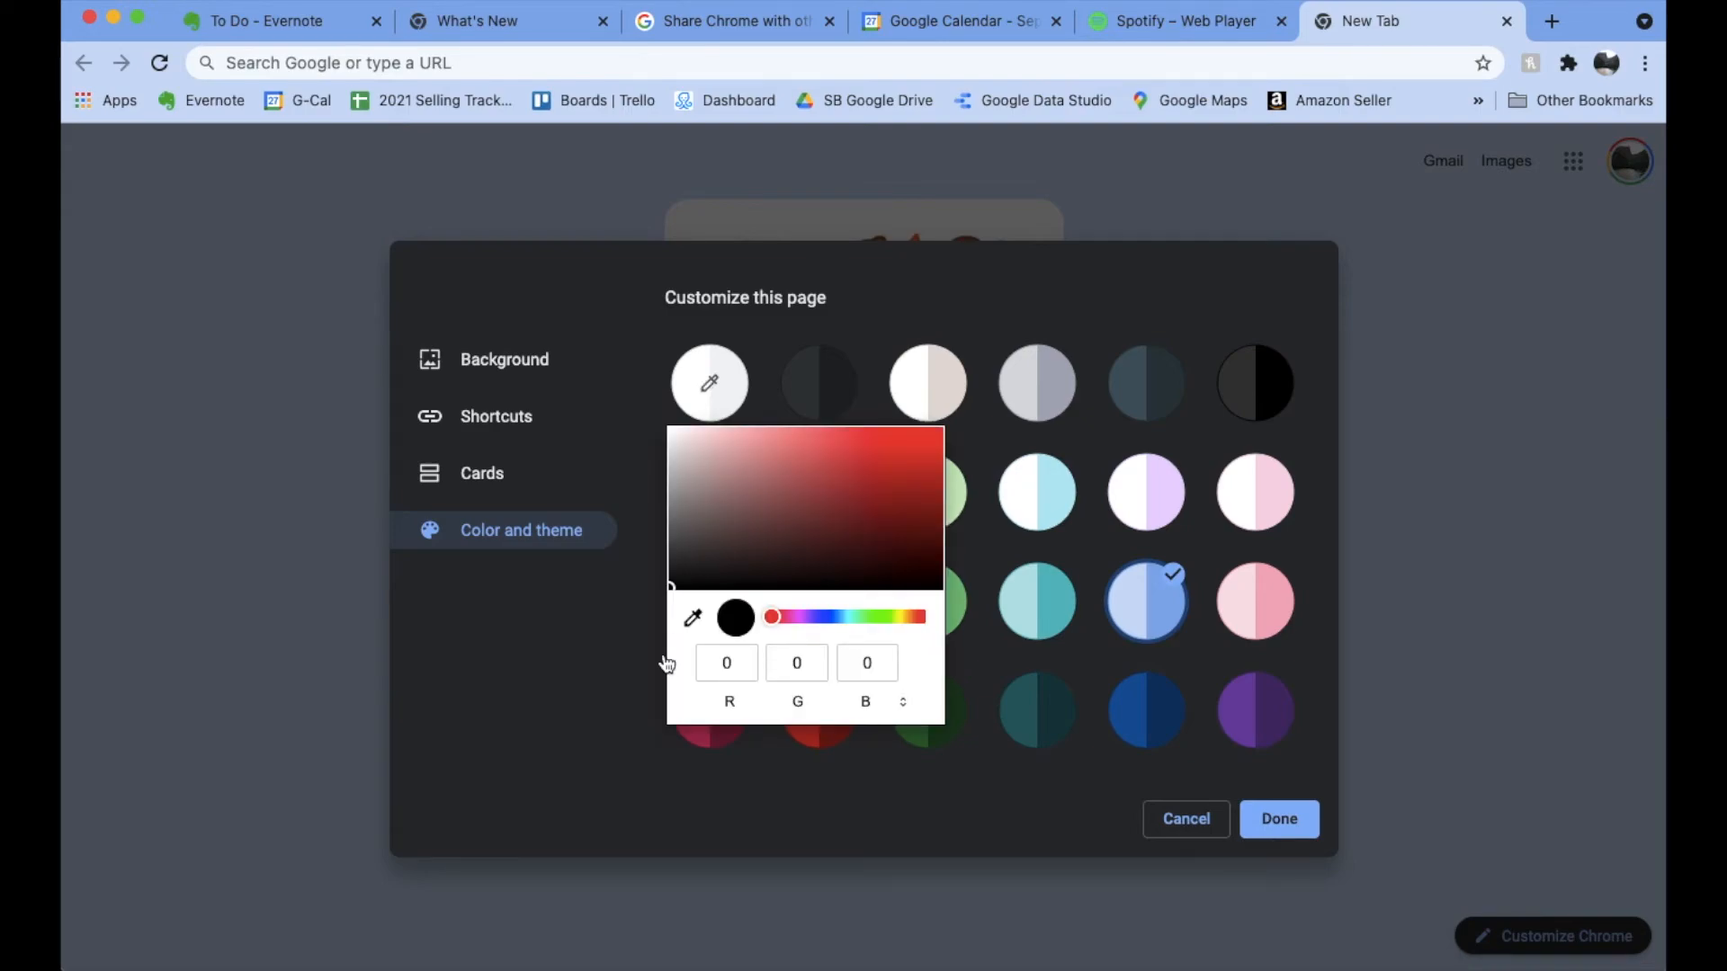
{"action": "mouse_move", "coordinate": [819, 505]}
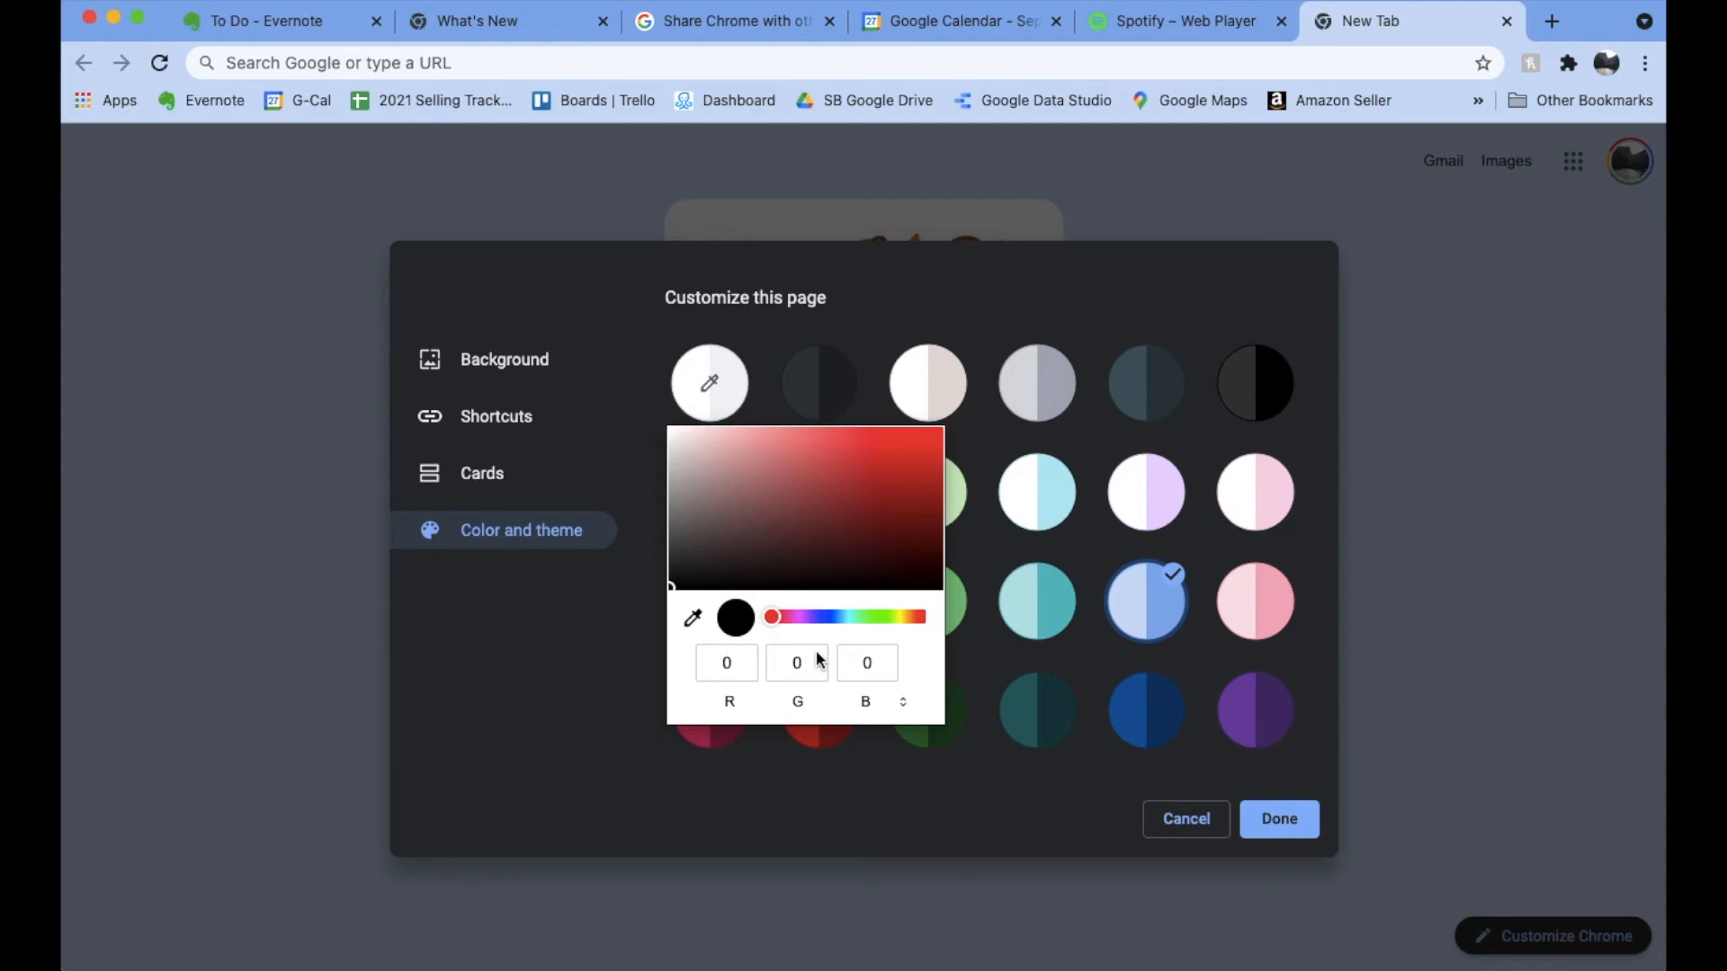
{"action": "mouse_move", "coordinate": [881, 623]}
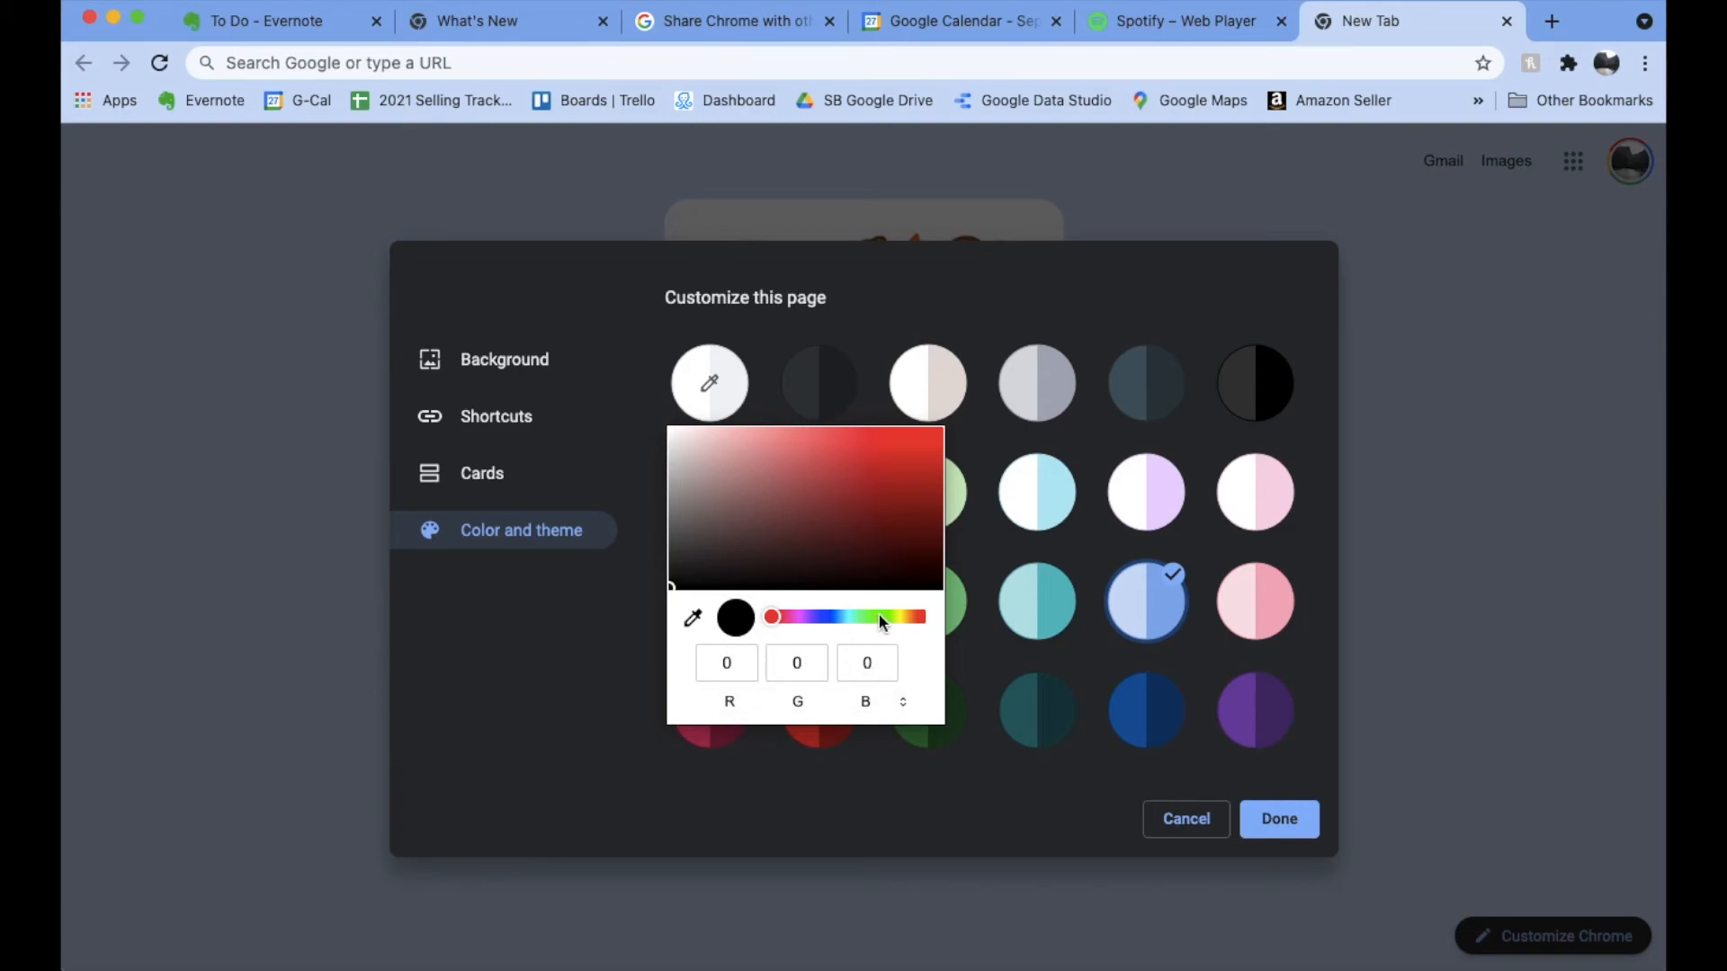
{"action": "left_click", "coordinate": [710, 382]}
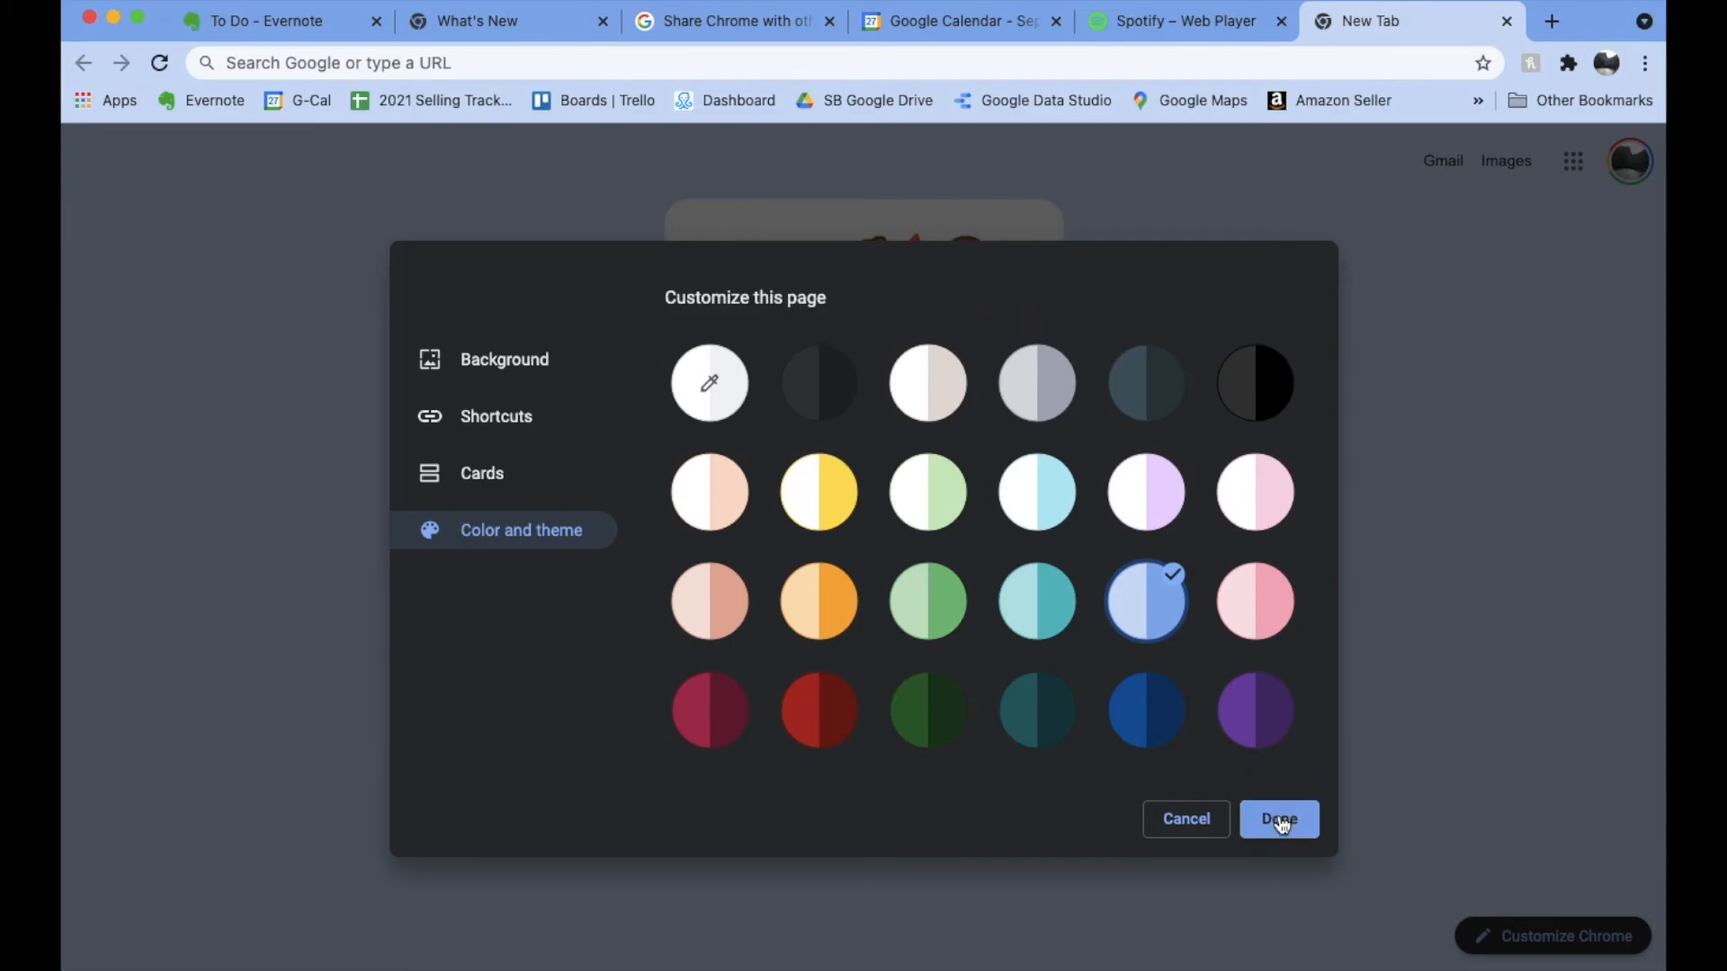
- Close the customisation dialog with Done, keeping the landscape background and light blue theme
{"action": "left_click", "coordinate": [1279, 818]}
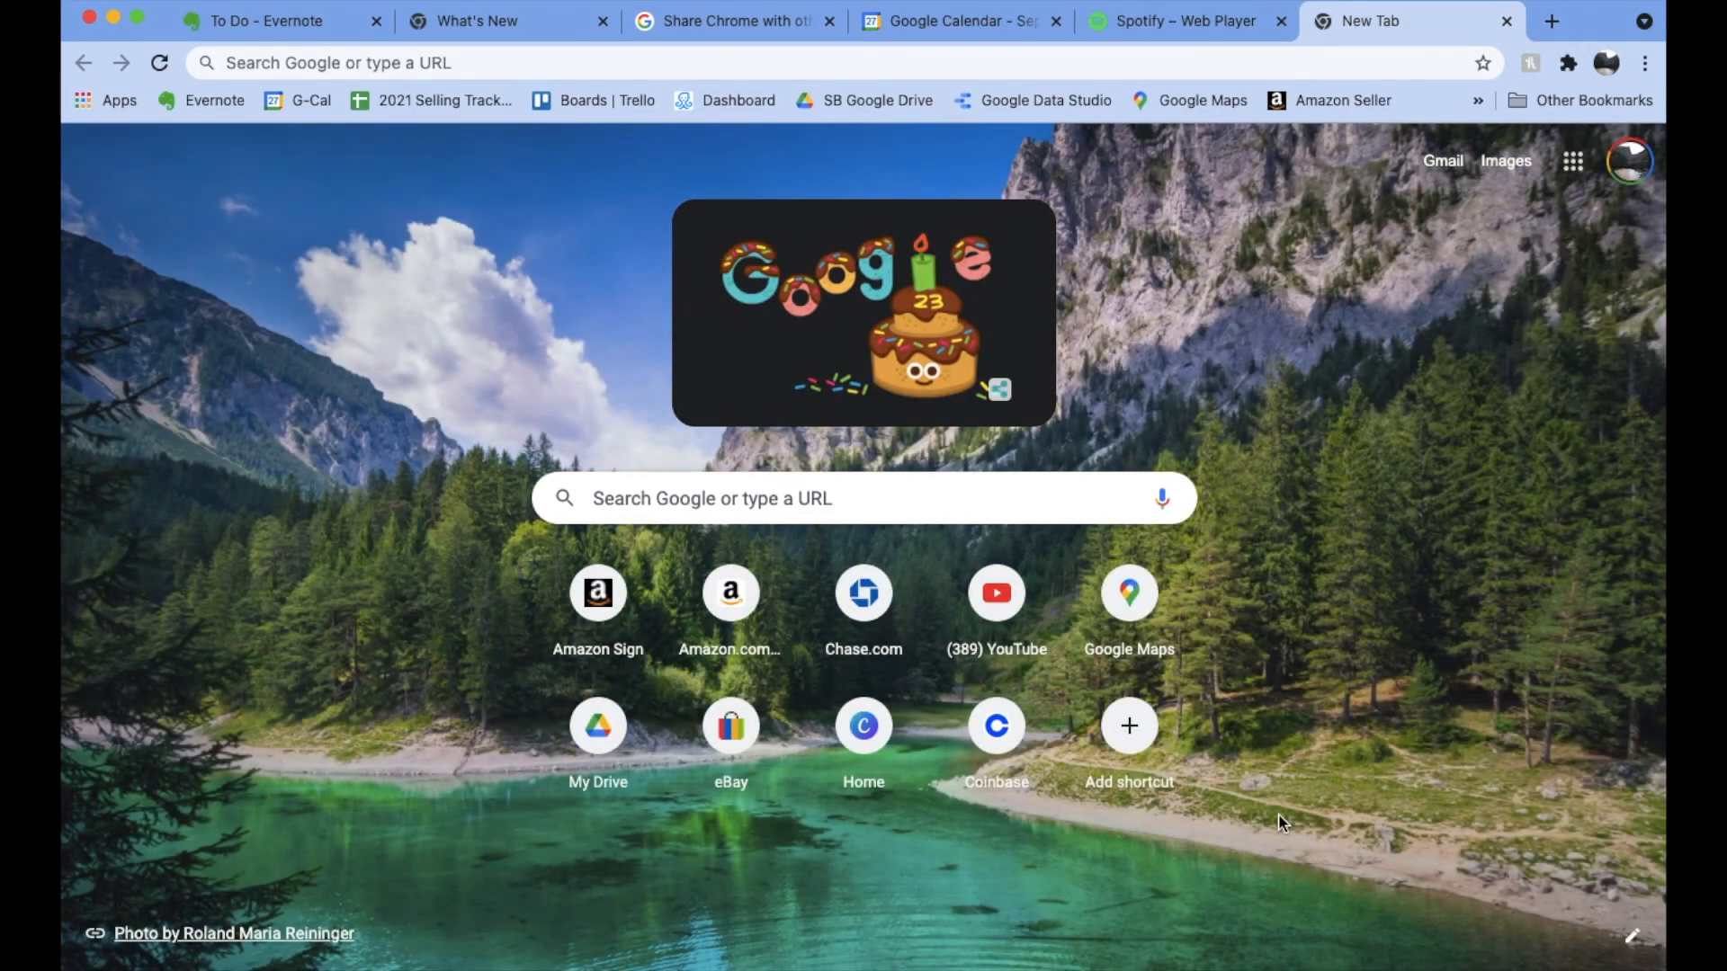
{"action": "mouse_move", "coordinate": [408, 429]}
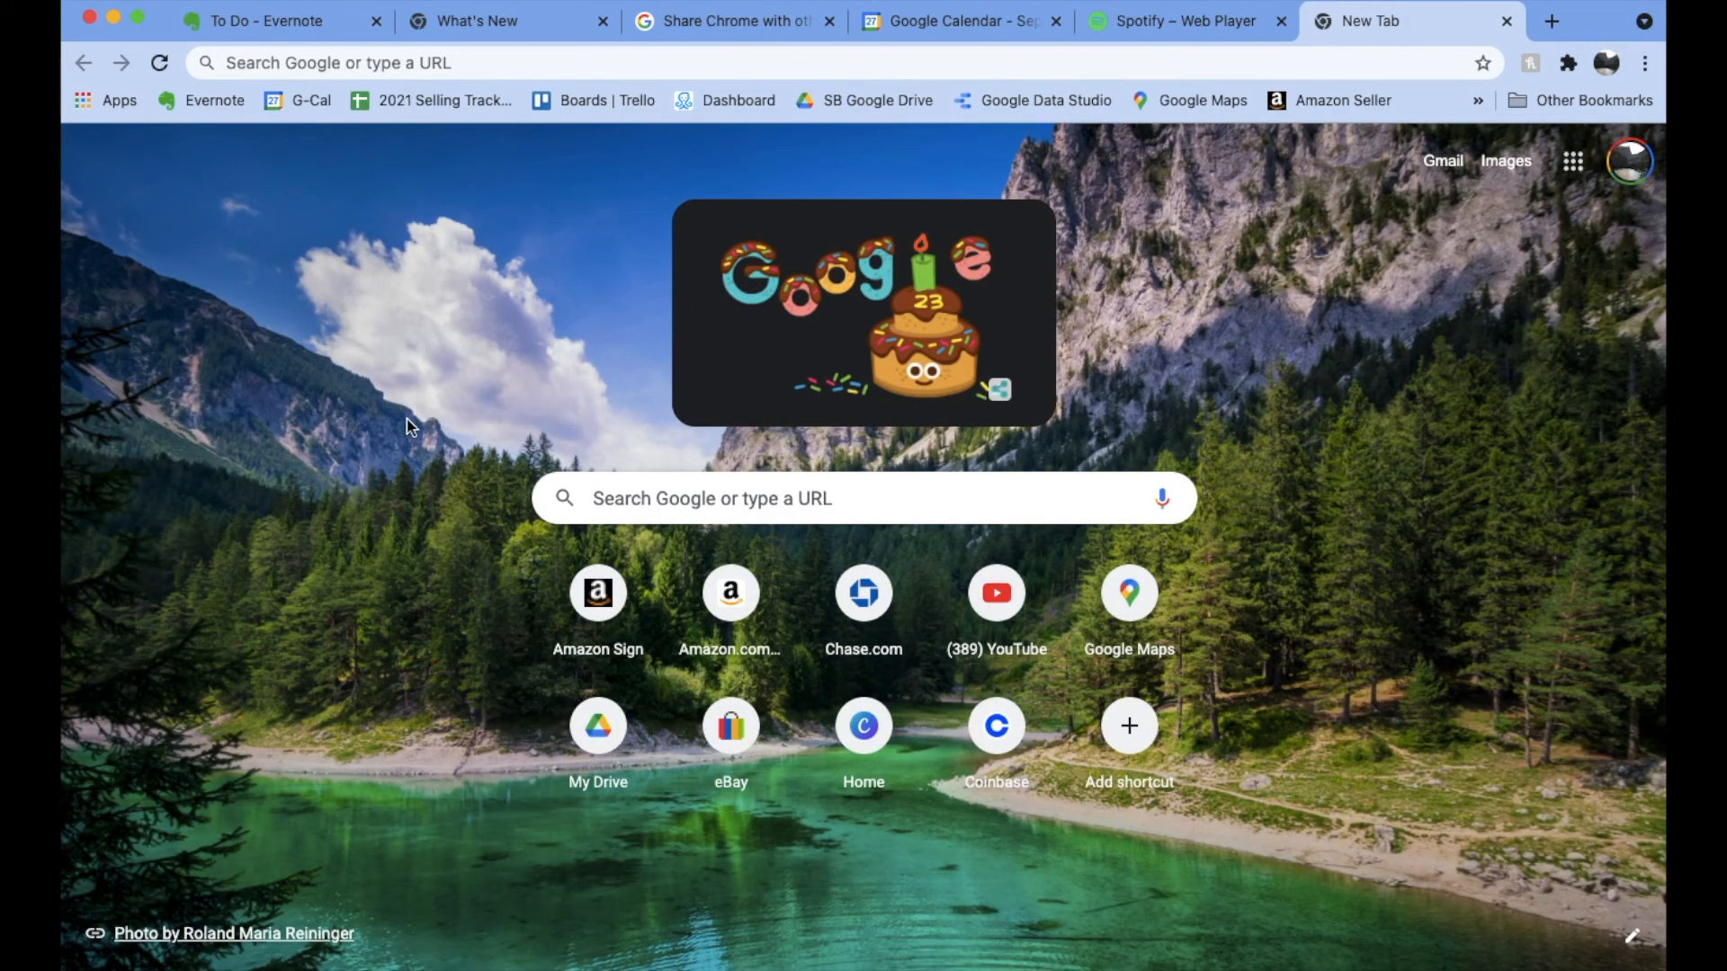
{"action": "mouse_move", "coordinate": [604, 34]}
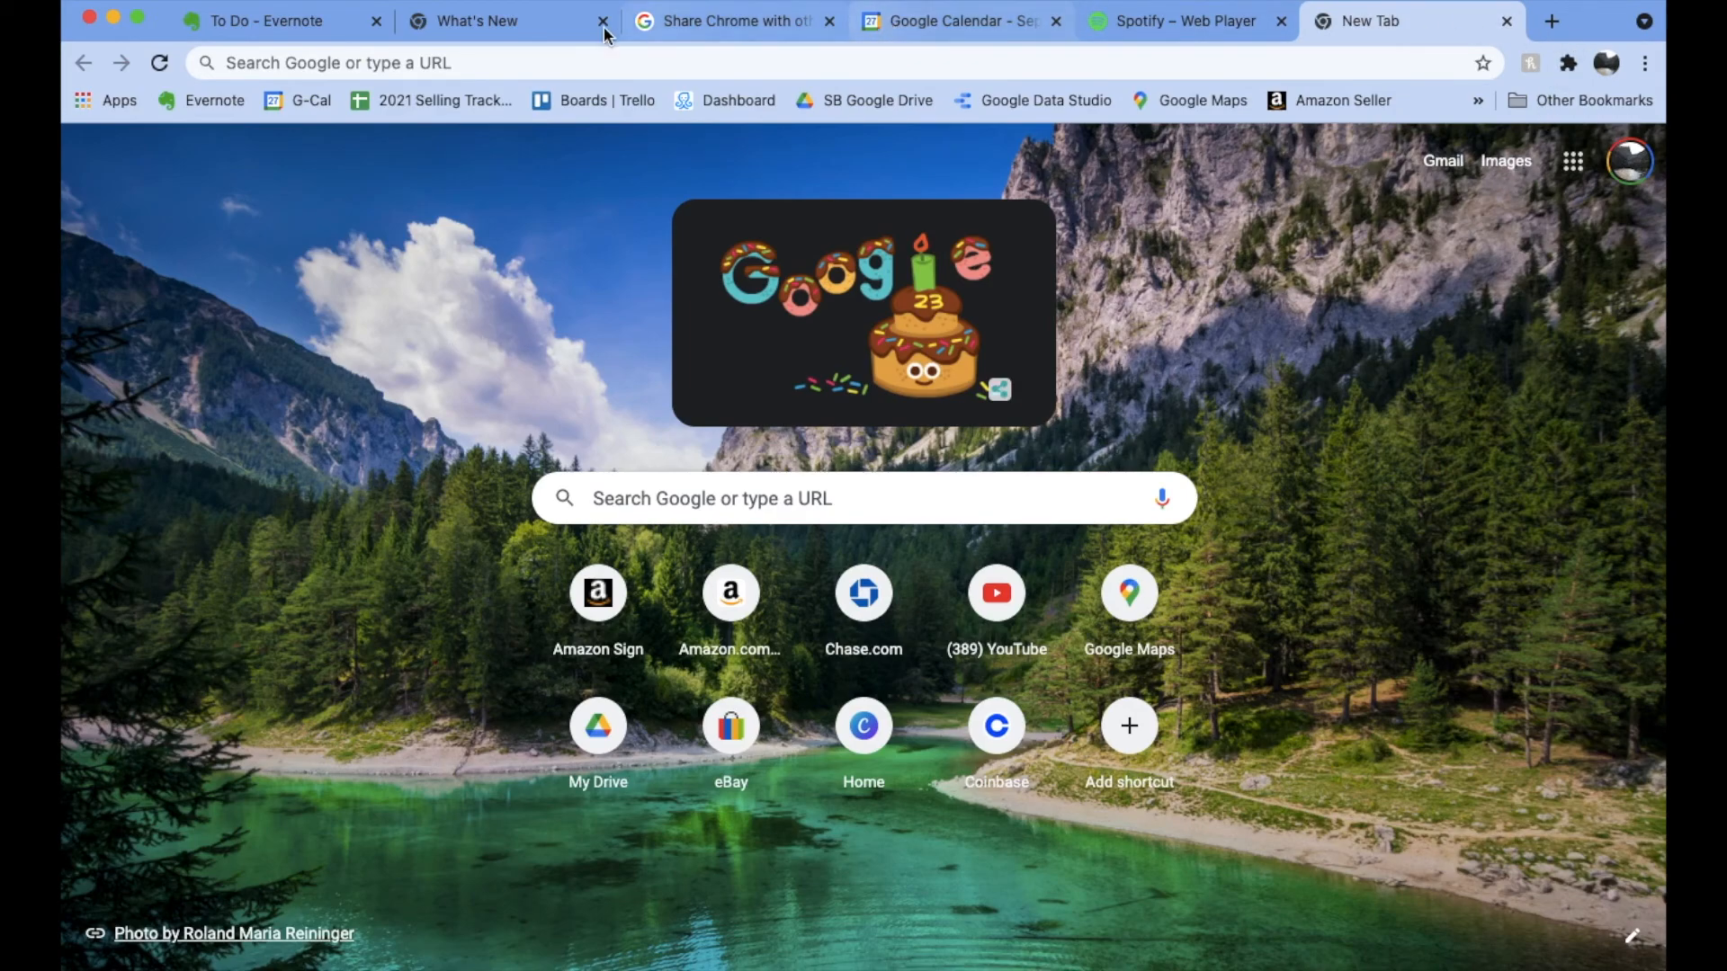
{"action": "mouse_move", "coordinate": [1436, 320]}
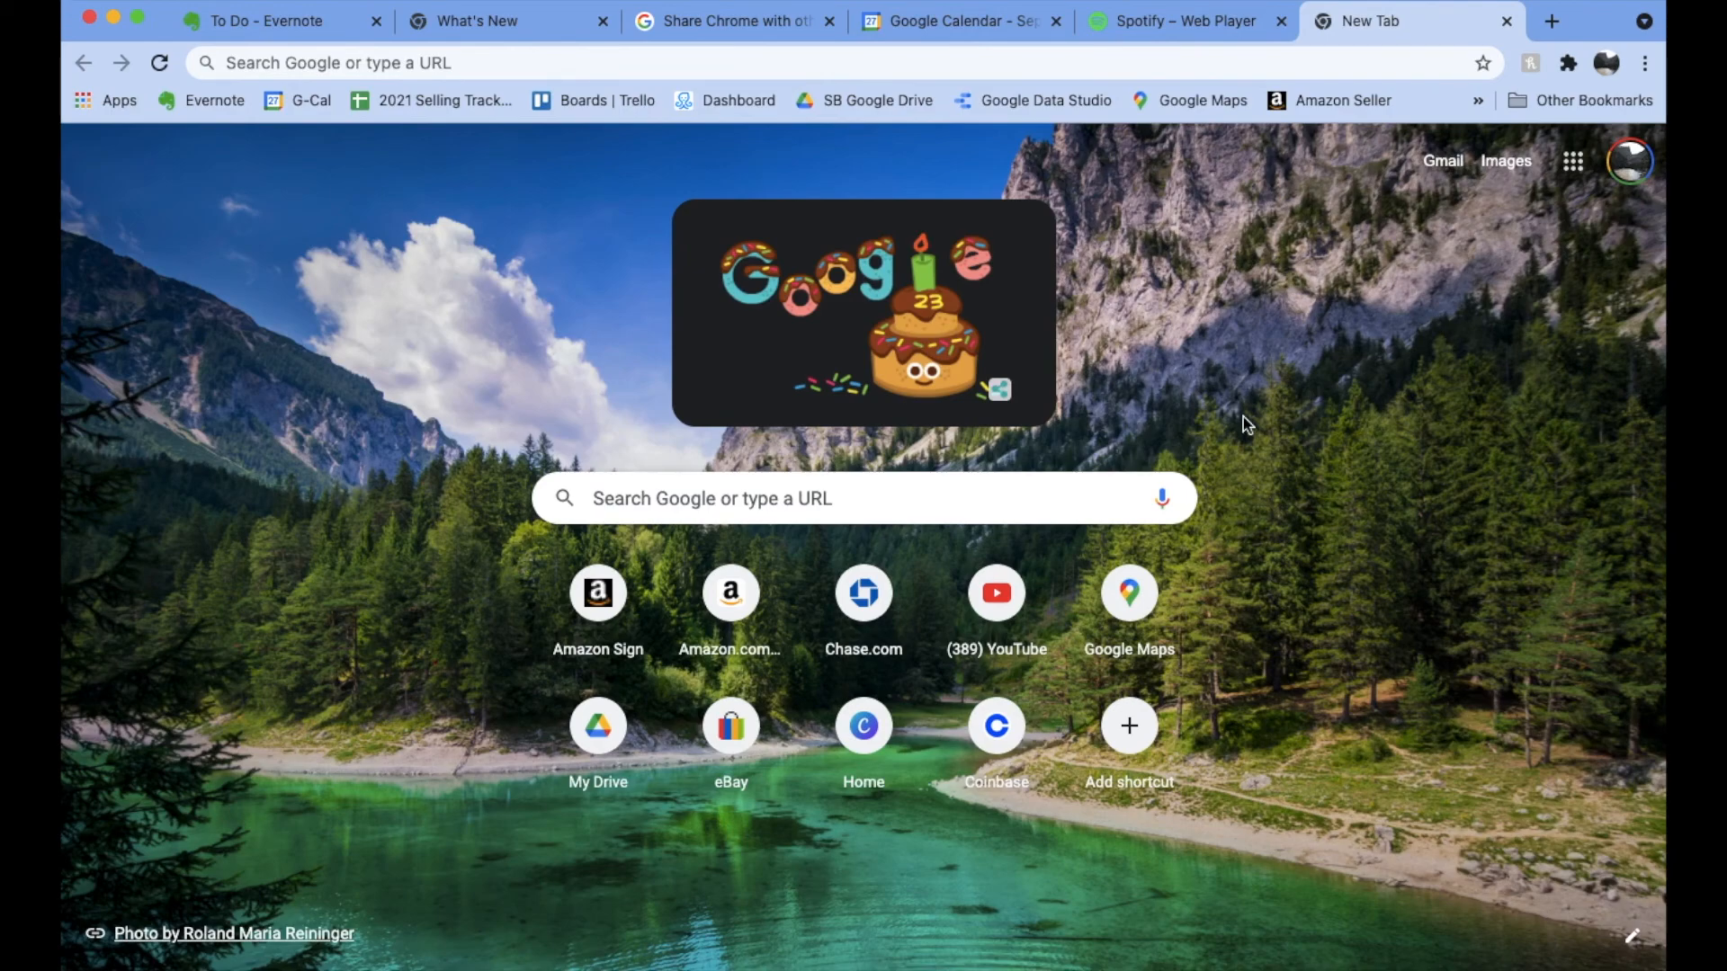
{"action": "mouse_move", "coordinate": [1234, 578]}
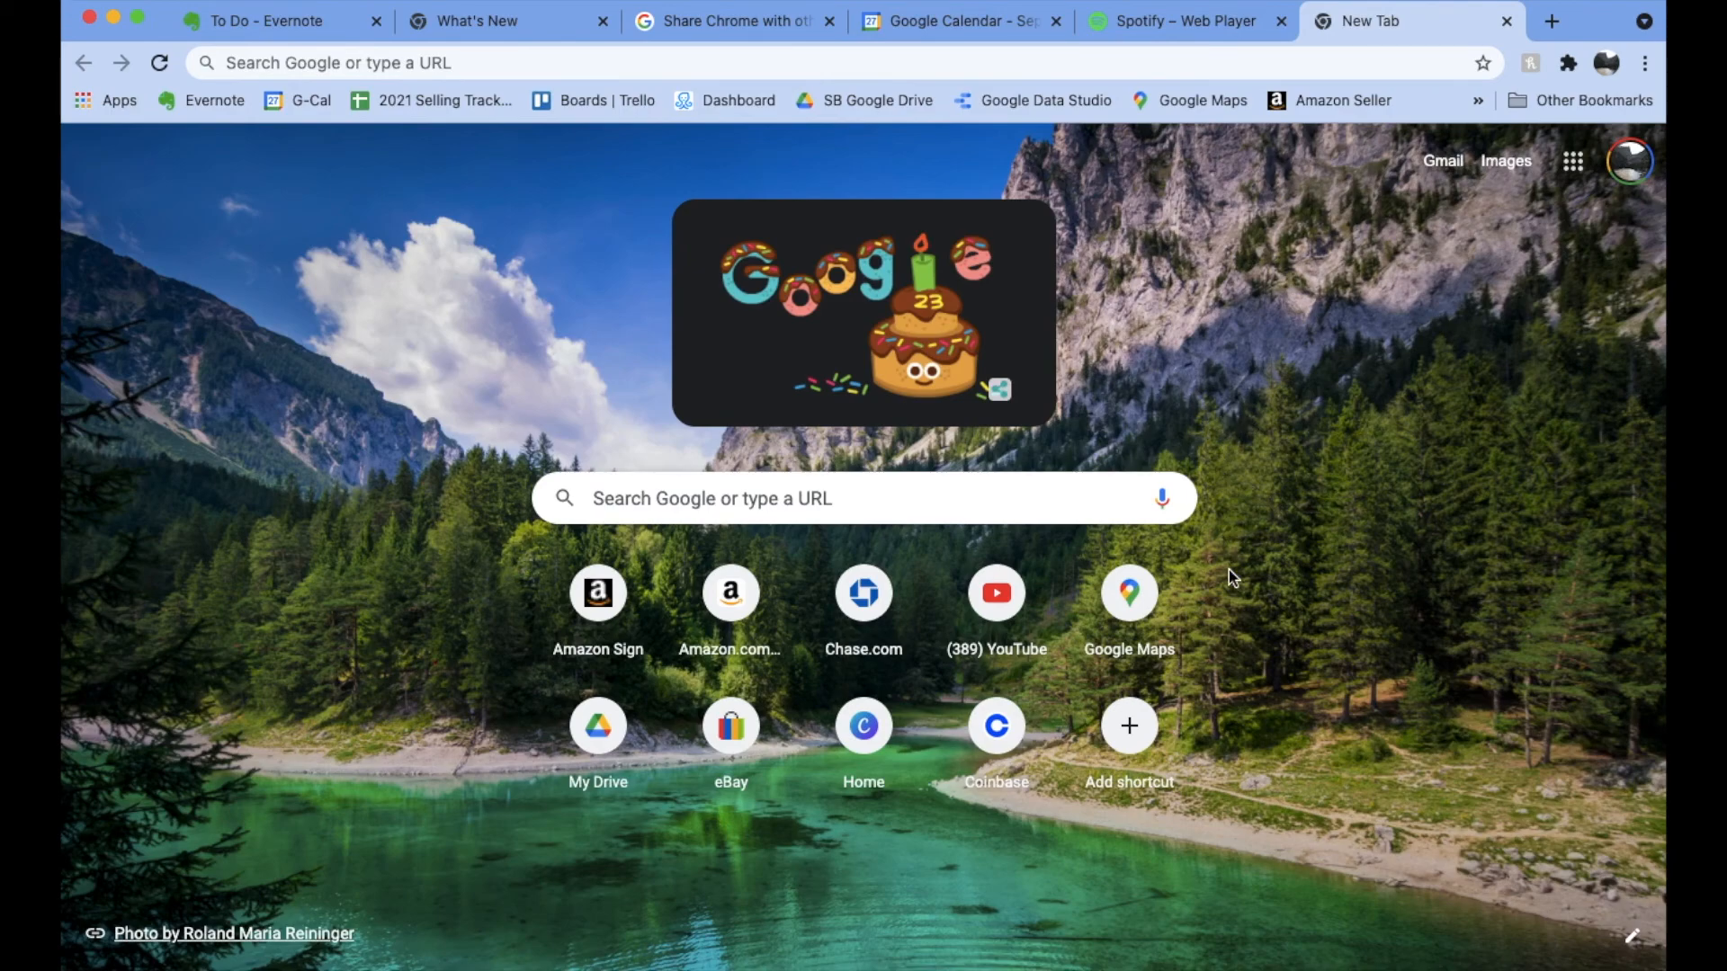
{"action": "mouse_move", "coordinate": [1051, 858]}
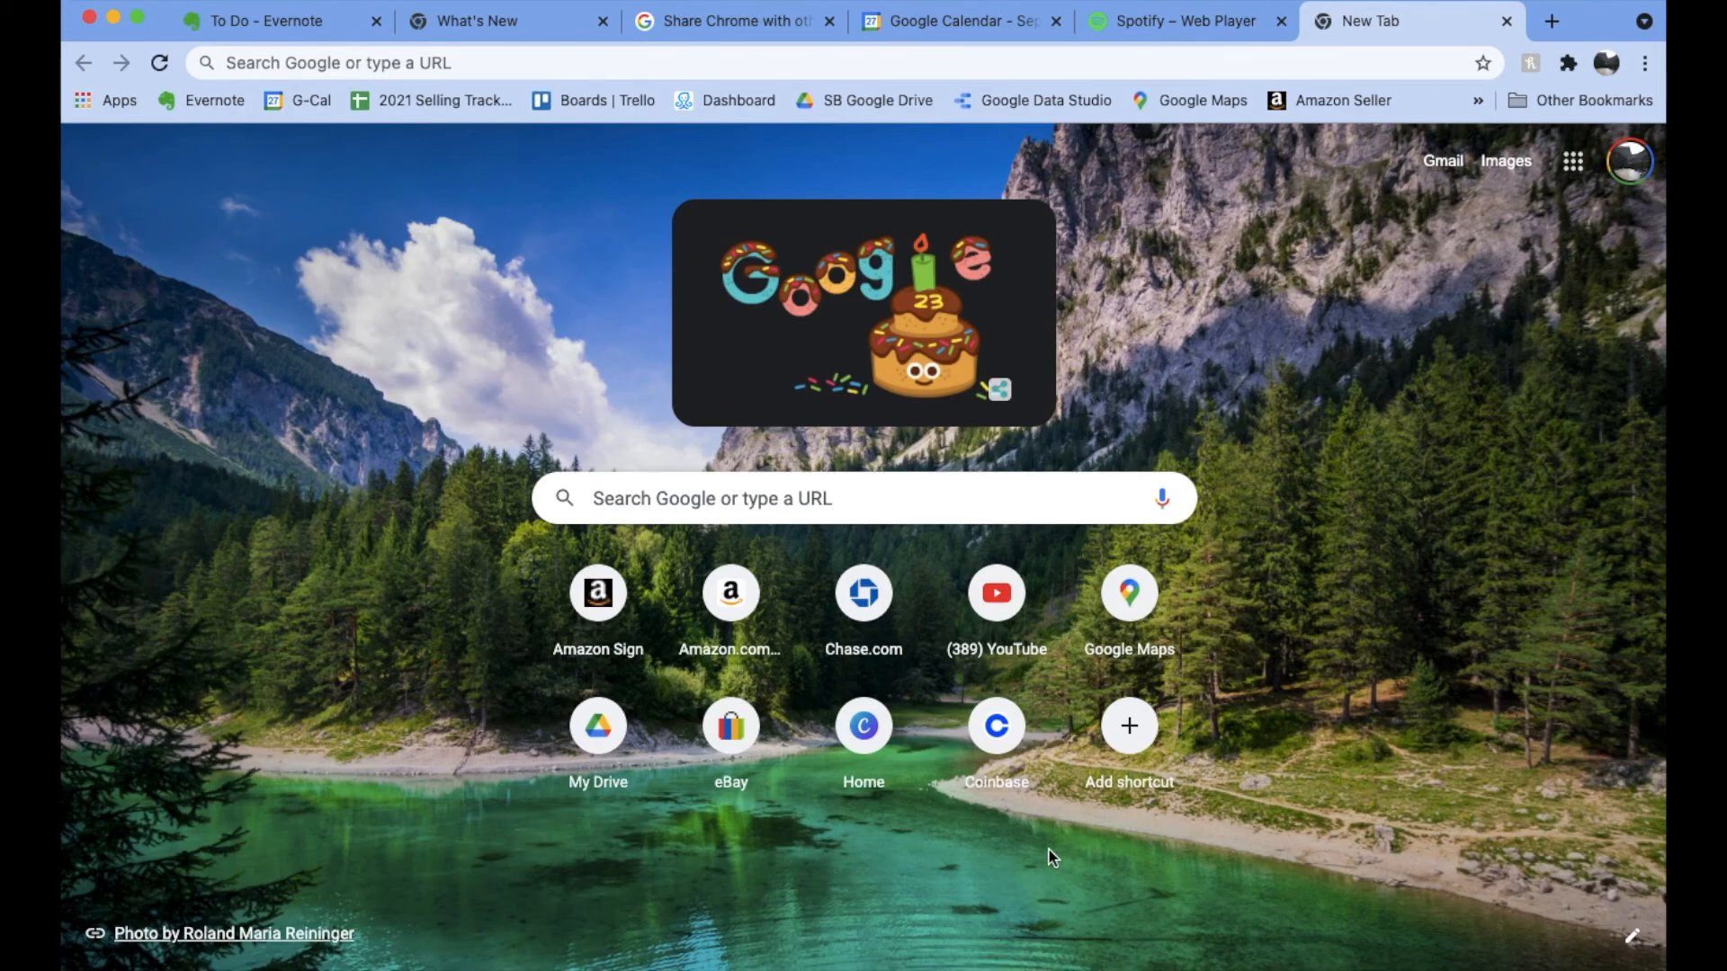
{"action": "mouse_move", "coordinate": [1426, 555]}
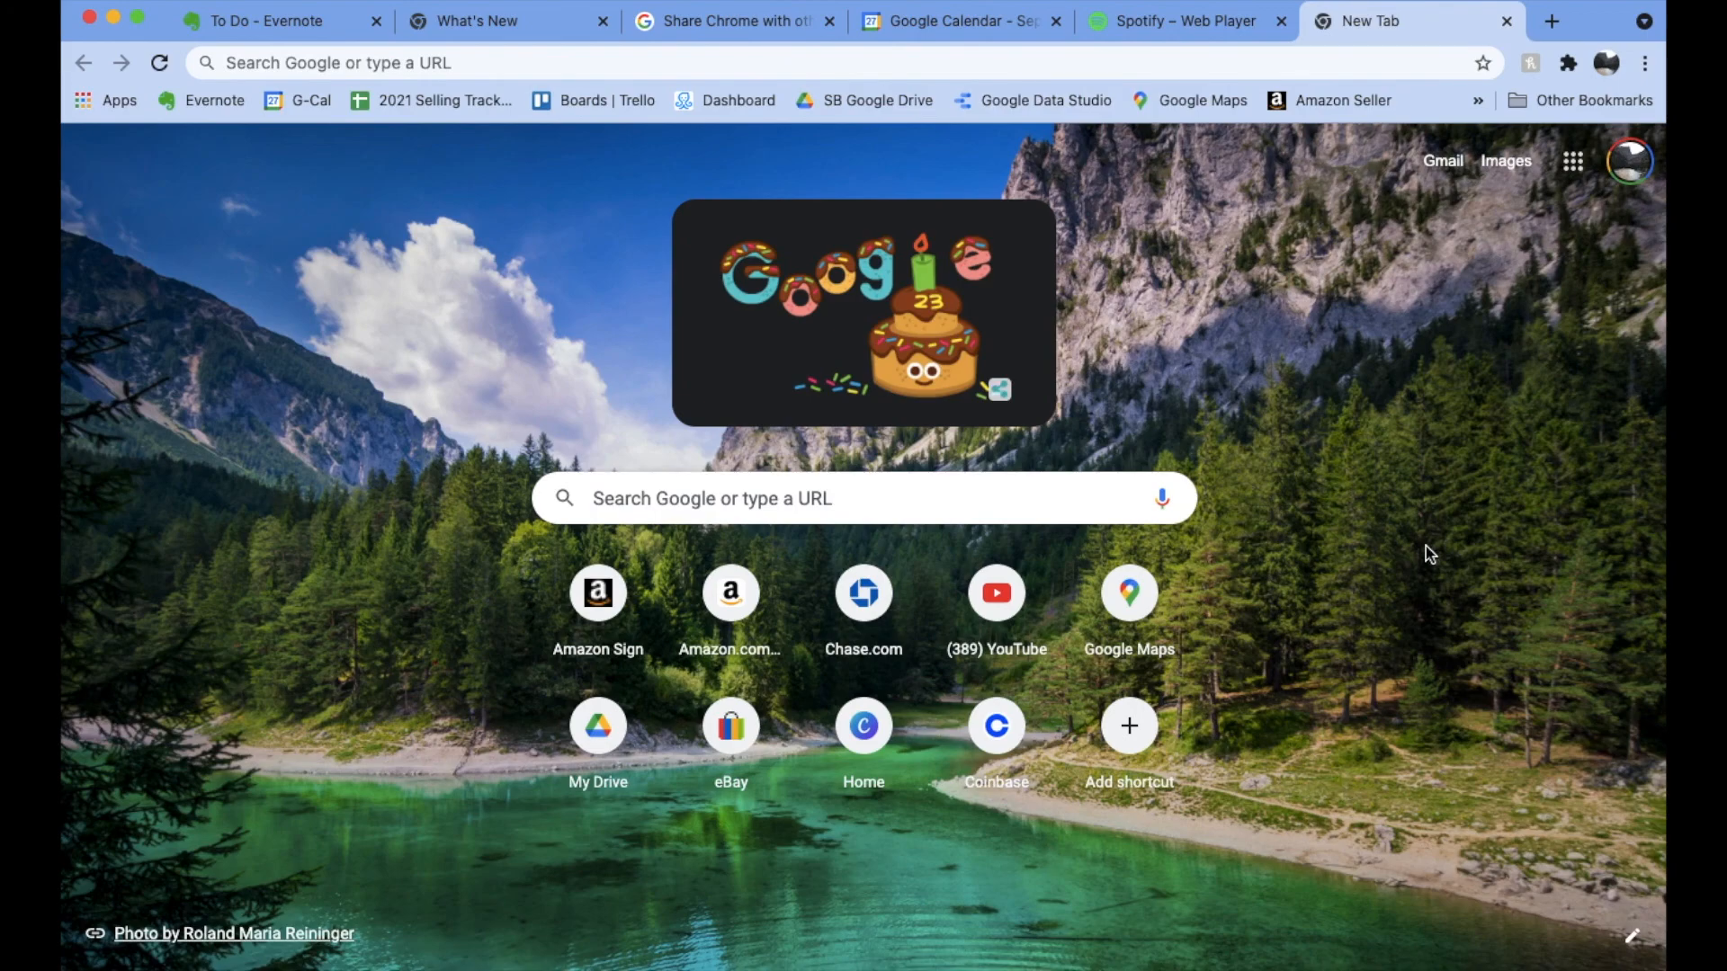